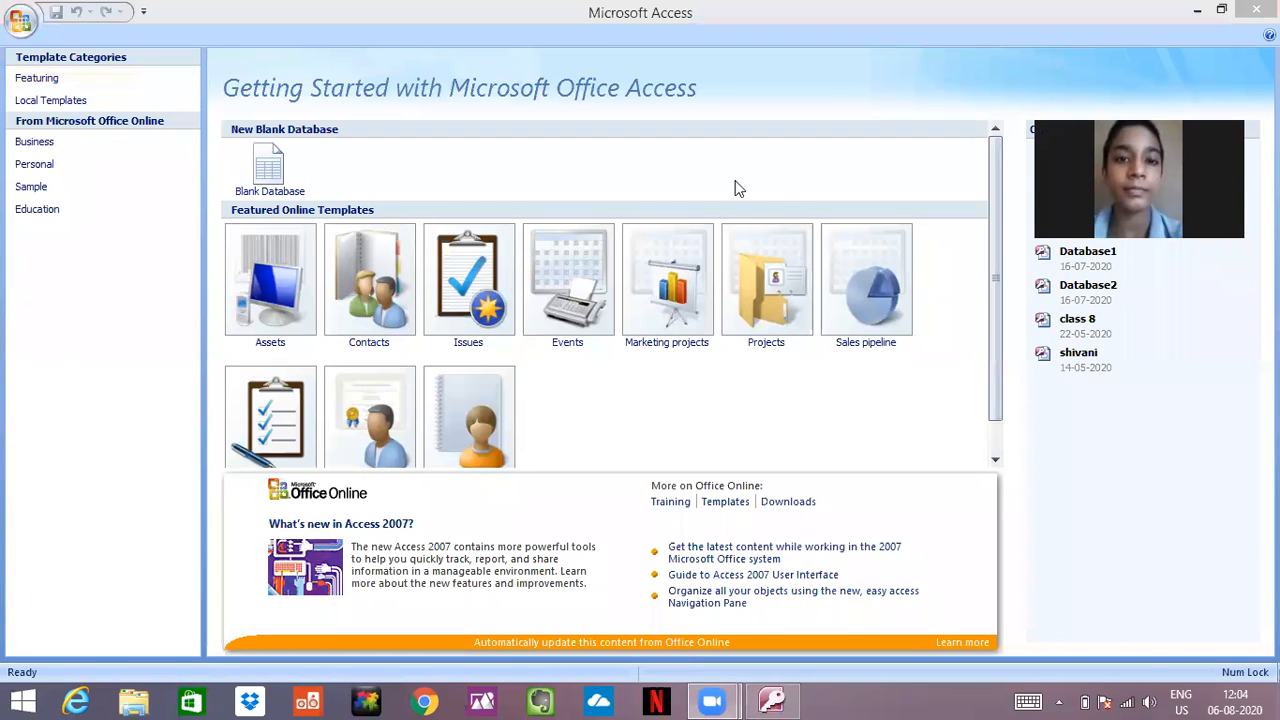
mouse_move(784, 214)
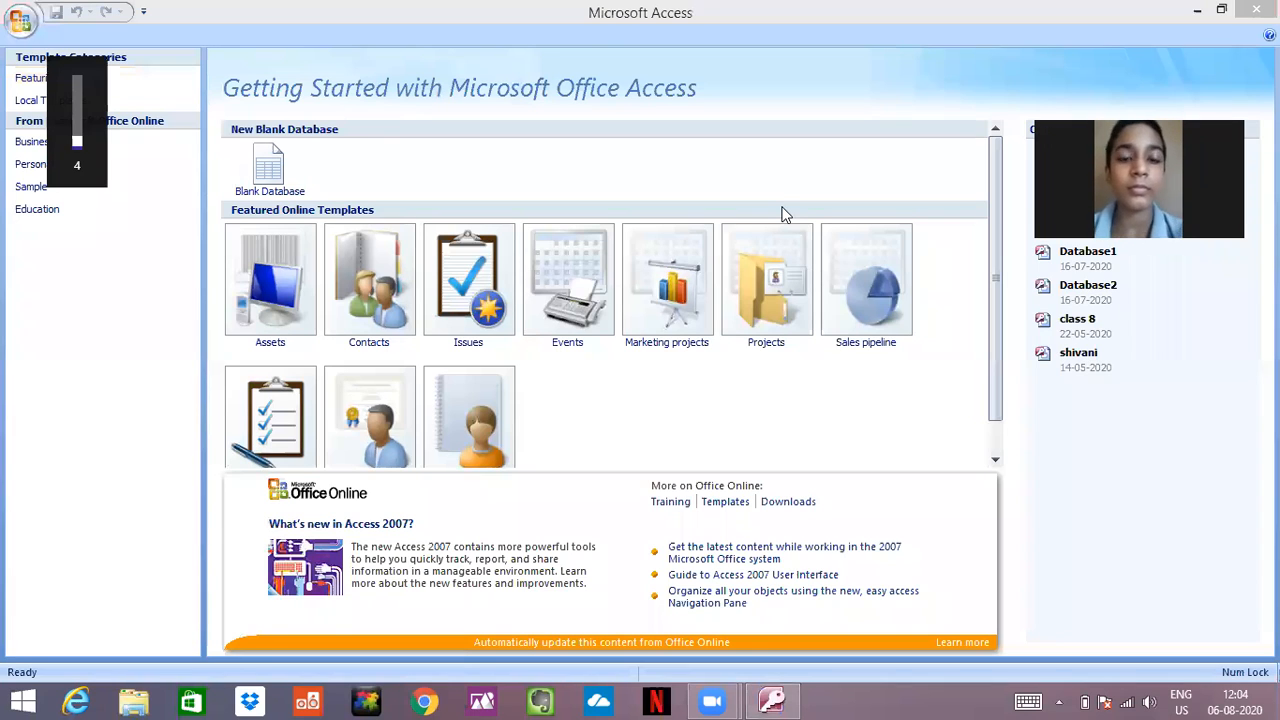
mouse_move(1092, 94)
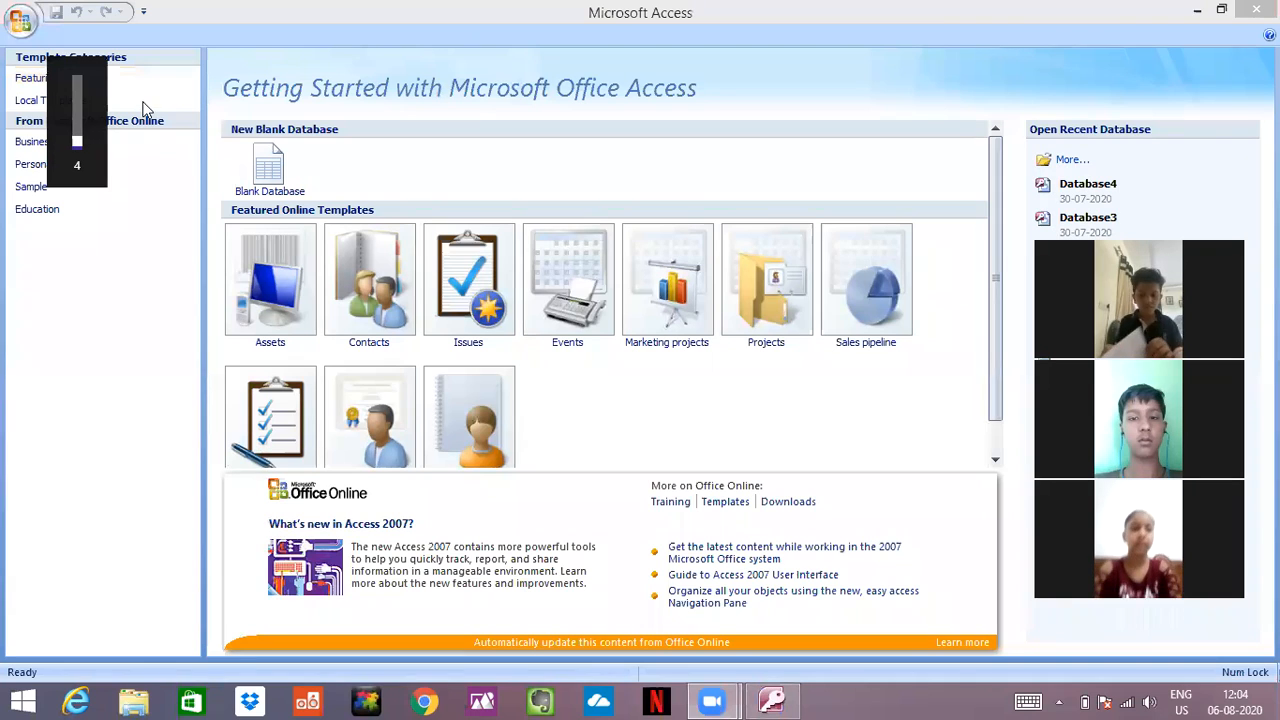
mouse_move(120, 164)
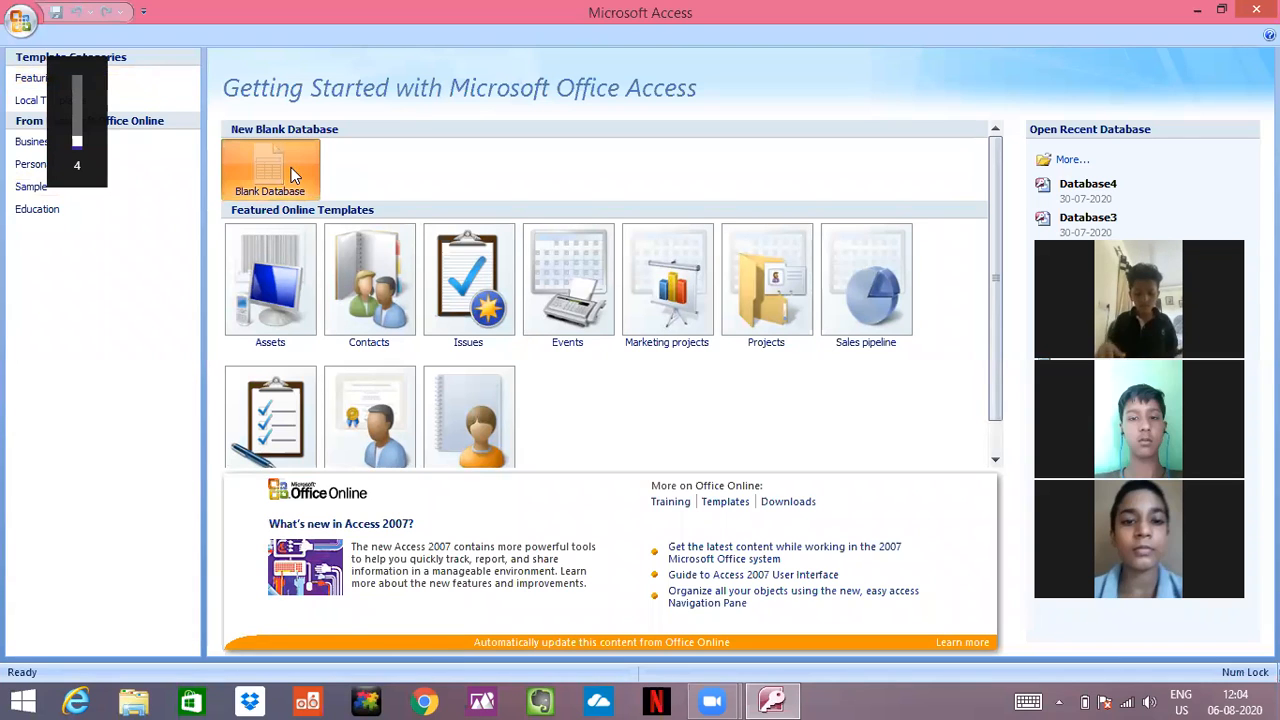
- Create a new blank database
left_click(270, 170)
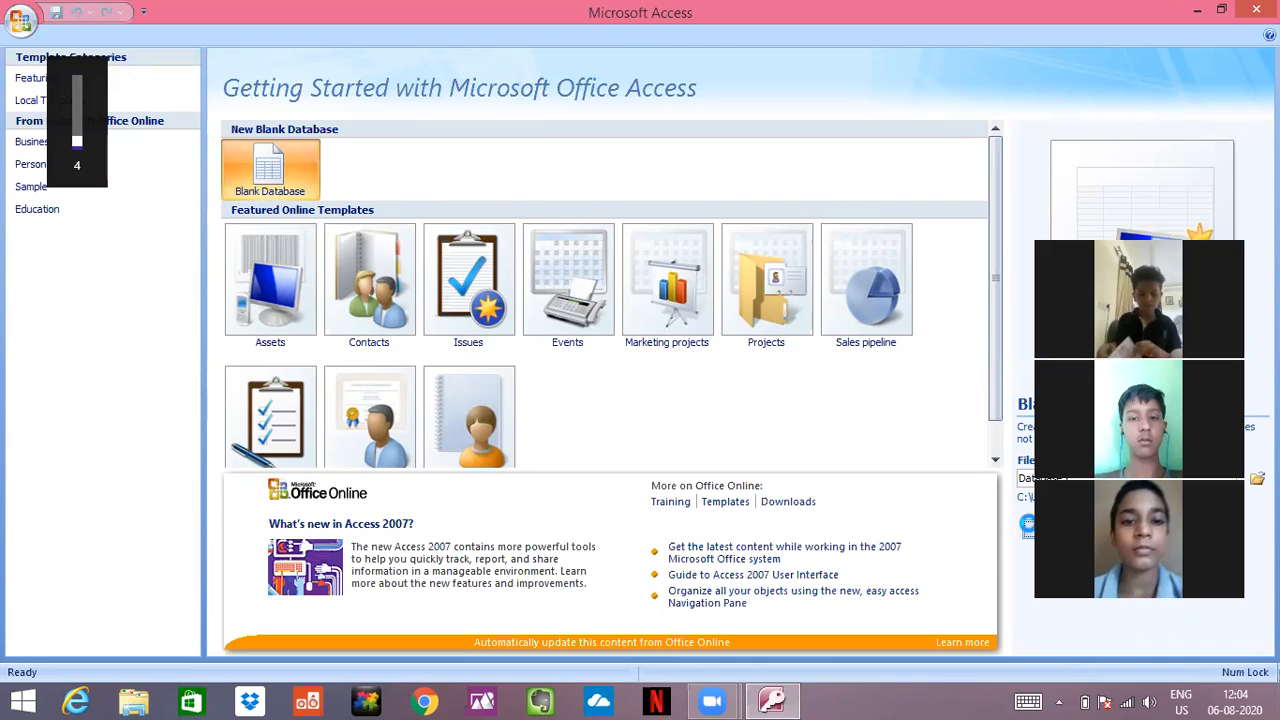
left_click(268, 168)
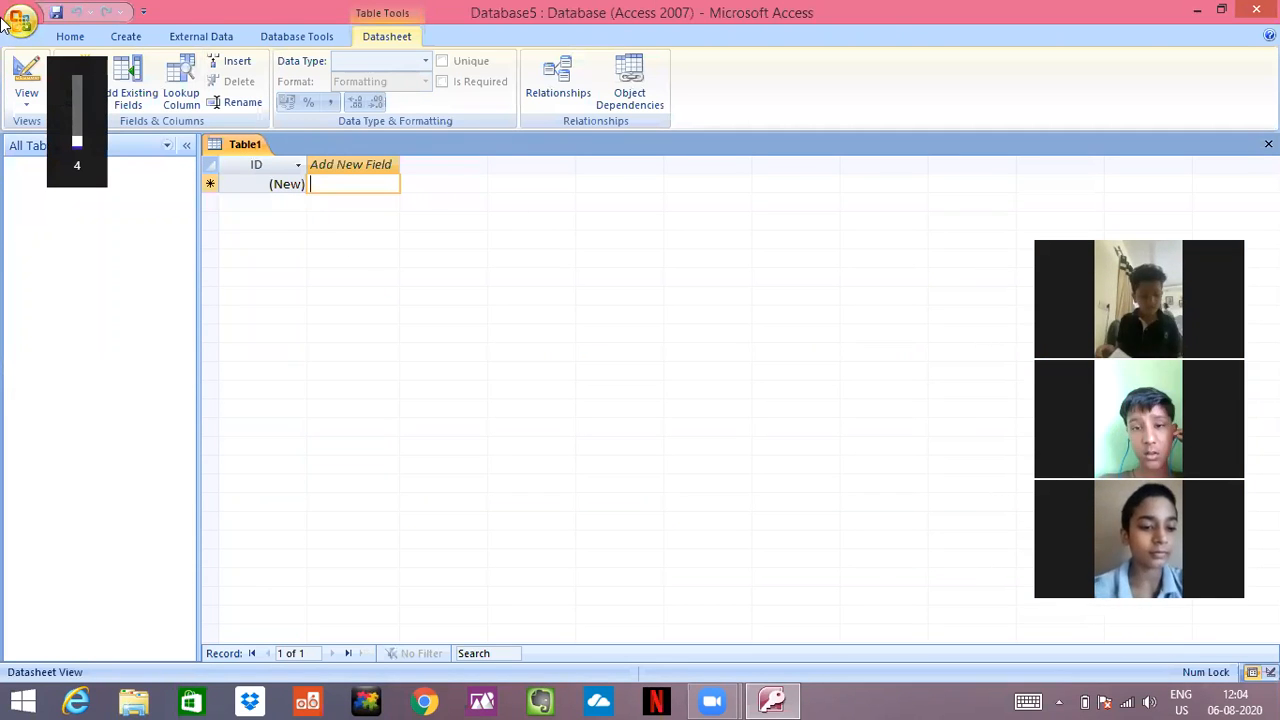
- Switch the first table to Design view and save it as 'school'
left_click(28, 76)
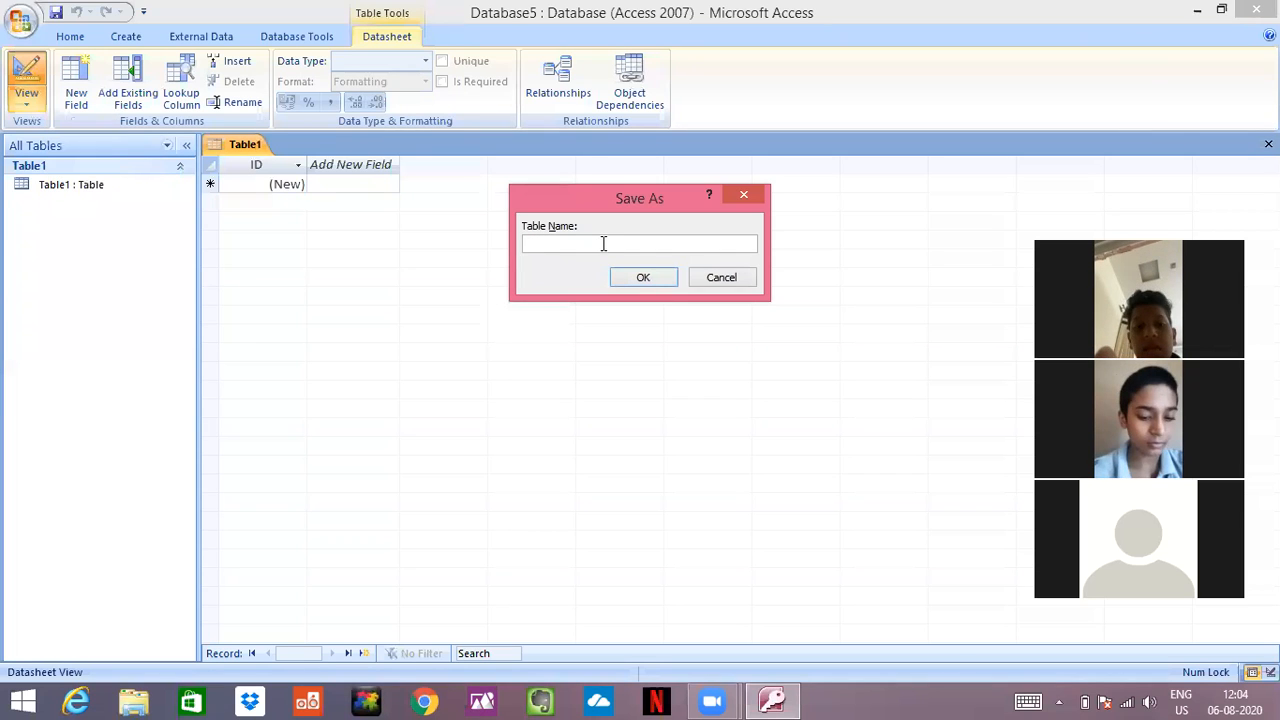
type("sch")
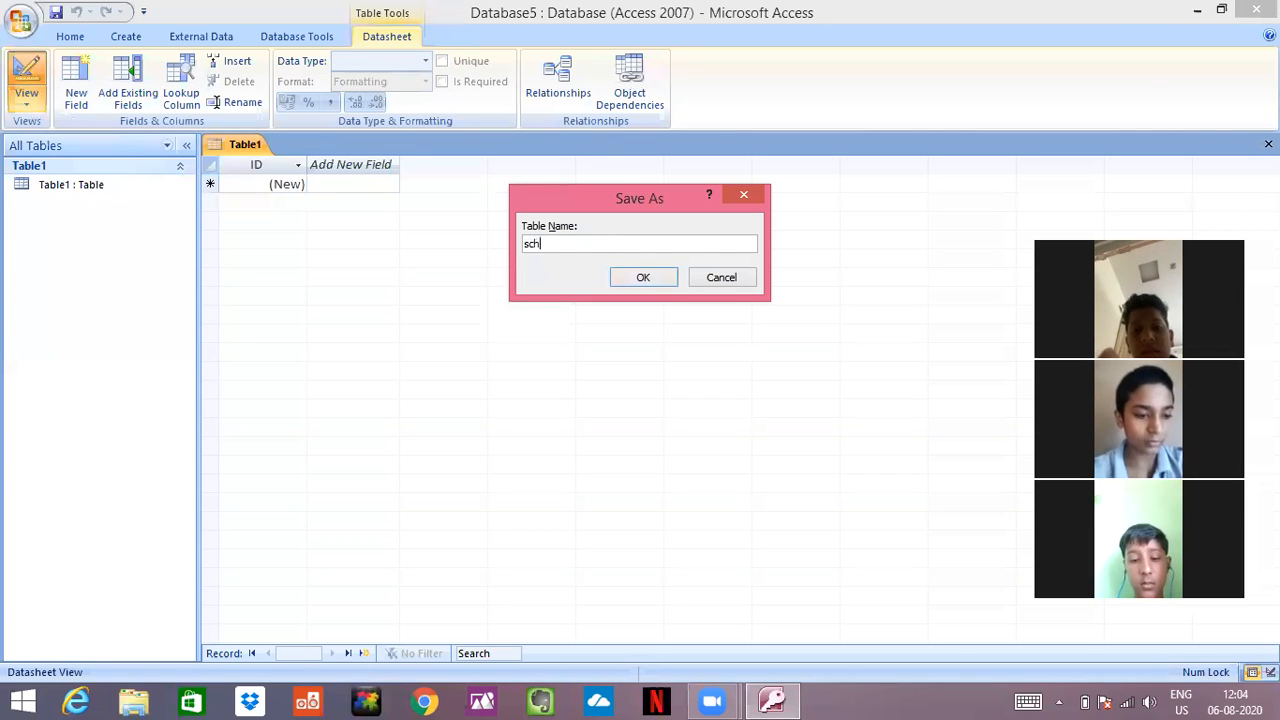
type("o")
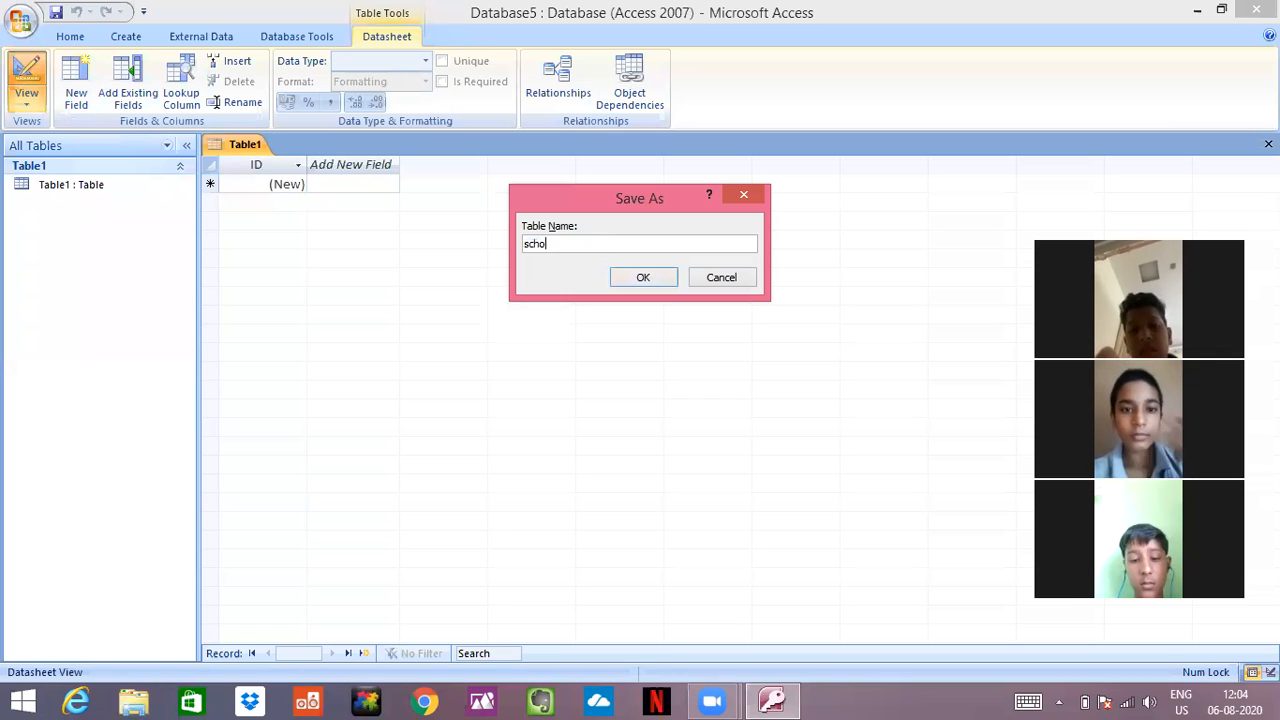
type("ol")
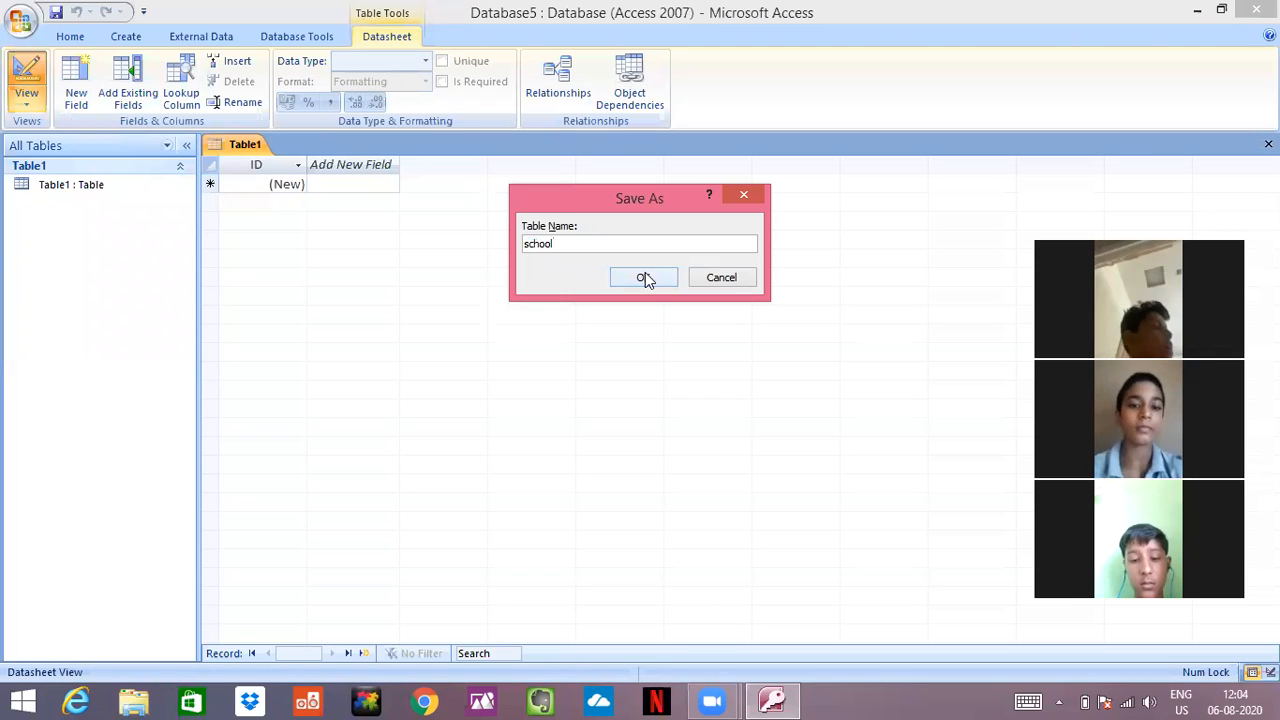
left_click(644, 276)
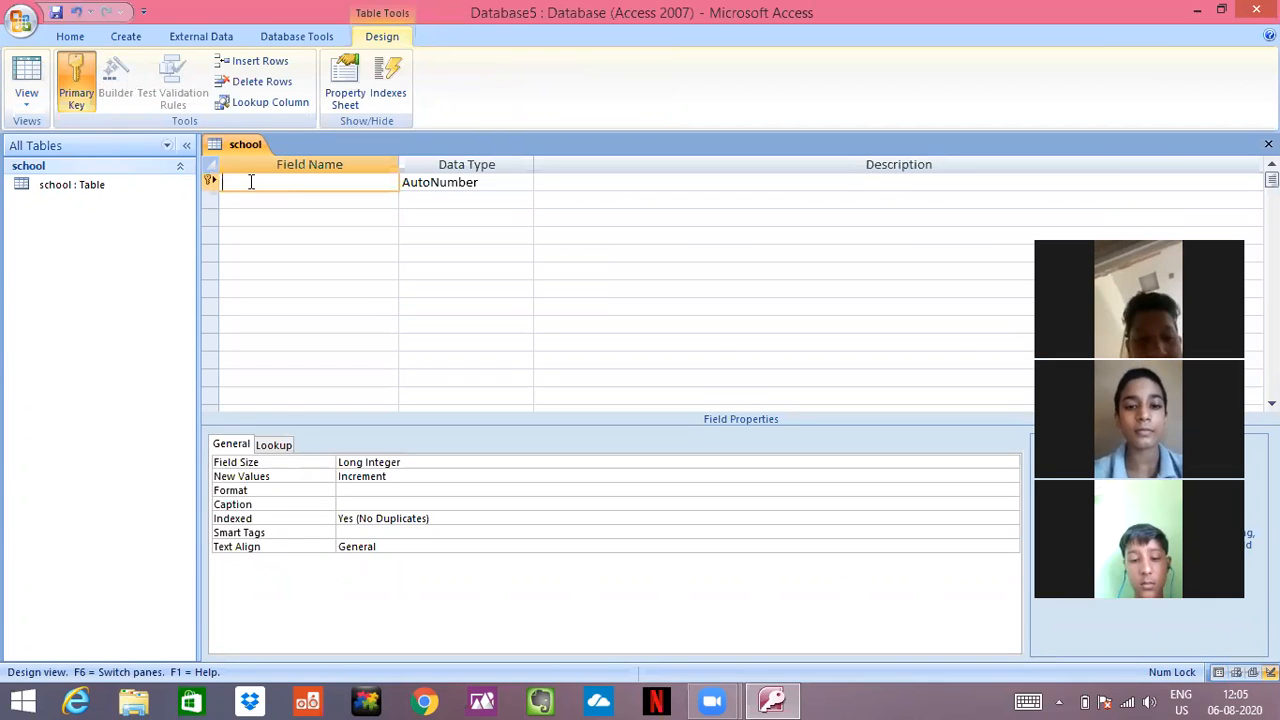
- Name the first field 'Roll Number' (AutoNumber)
type("roll")
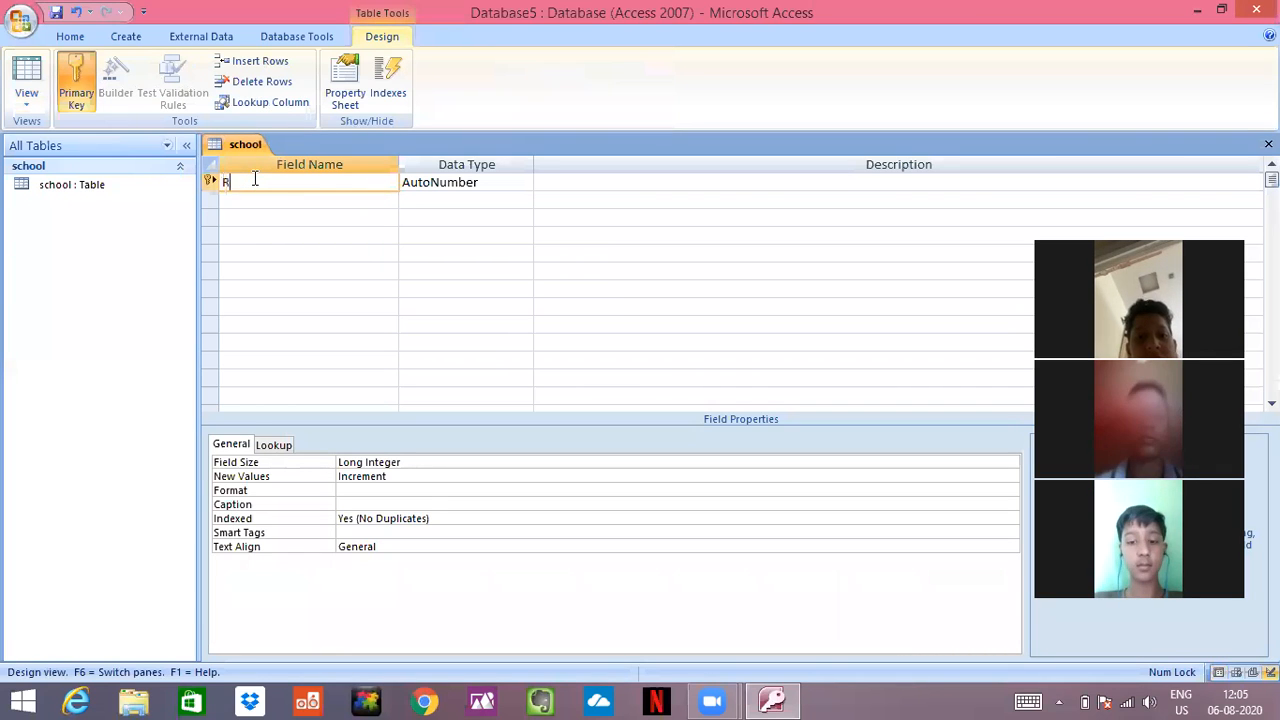
type("oll")
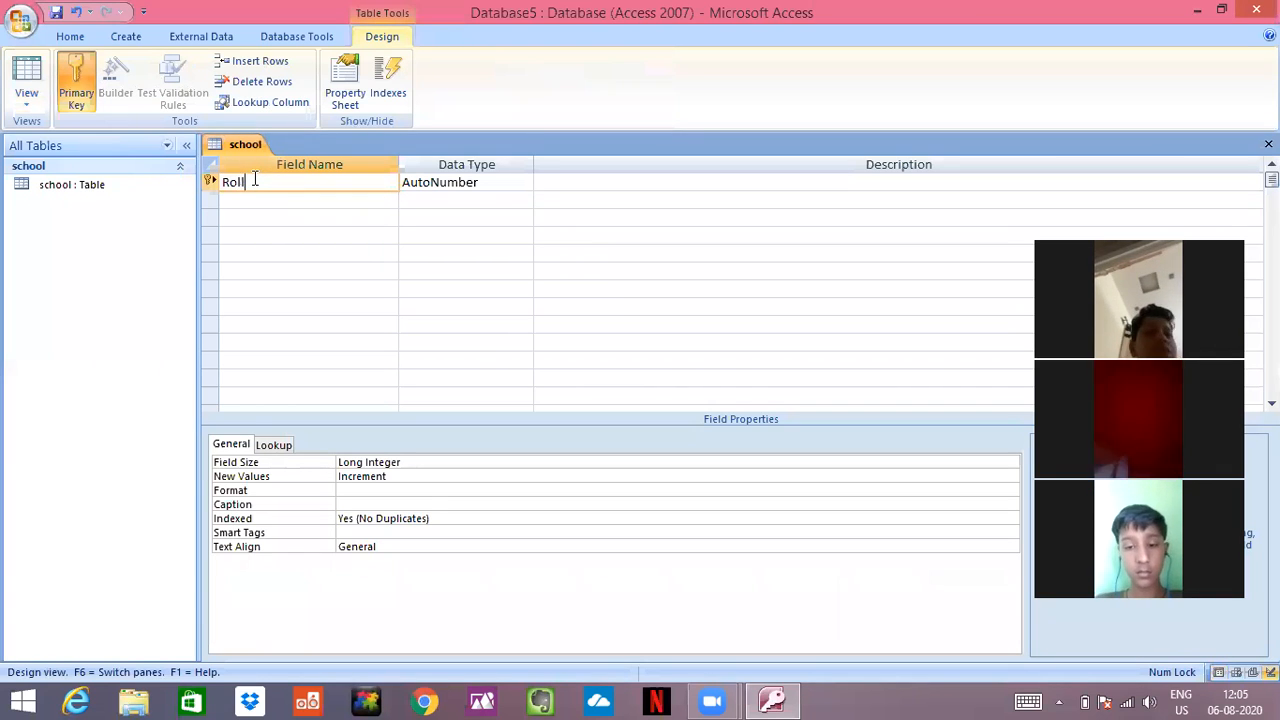
type("Num")
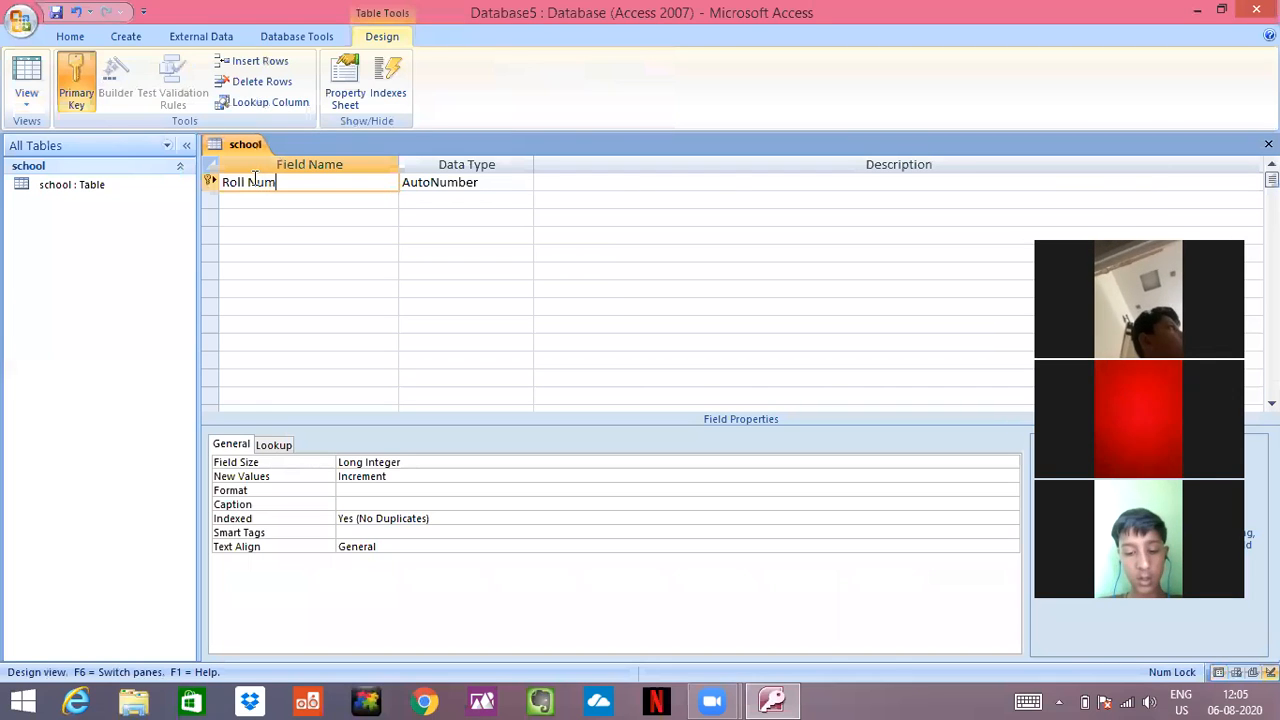
type("ber")
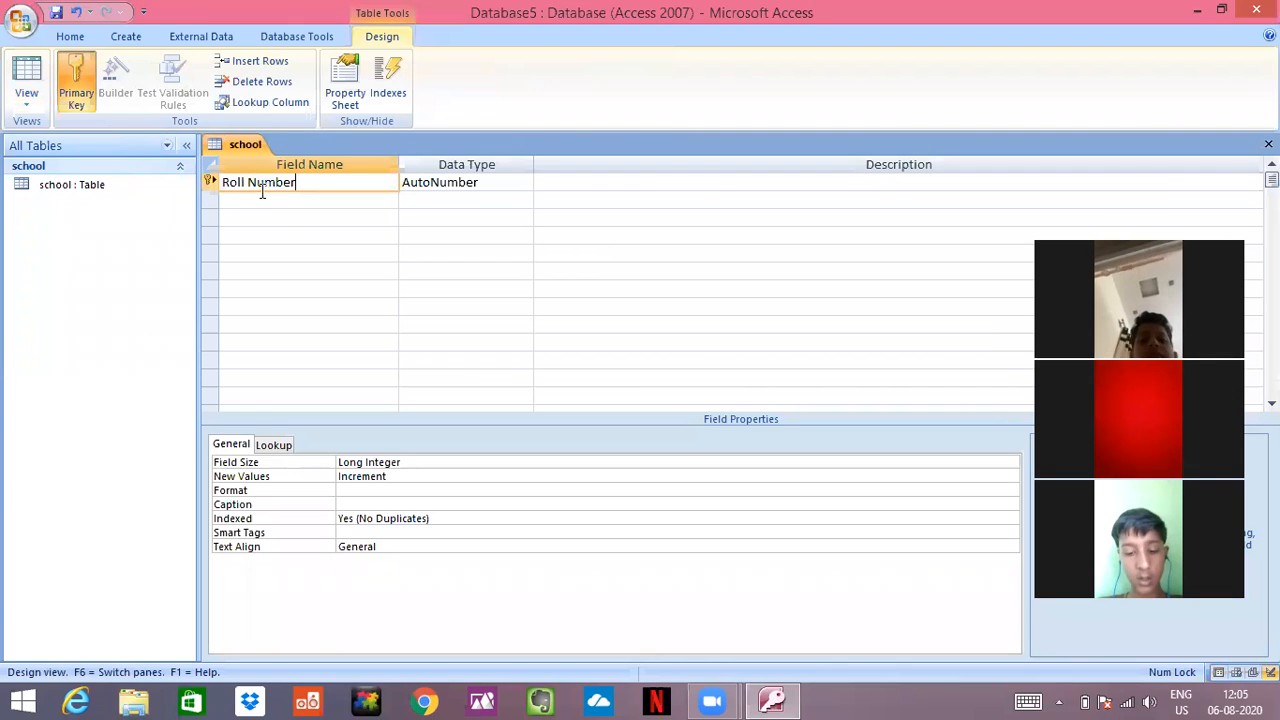
left_click(300, 200)
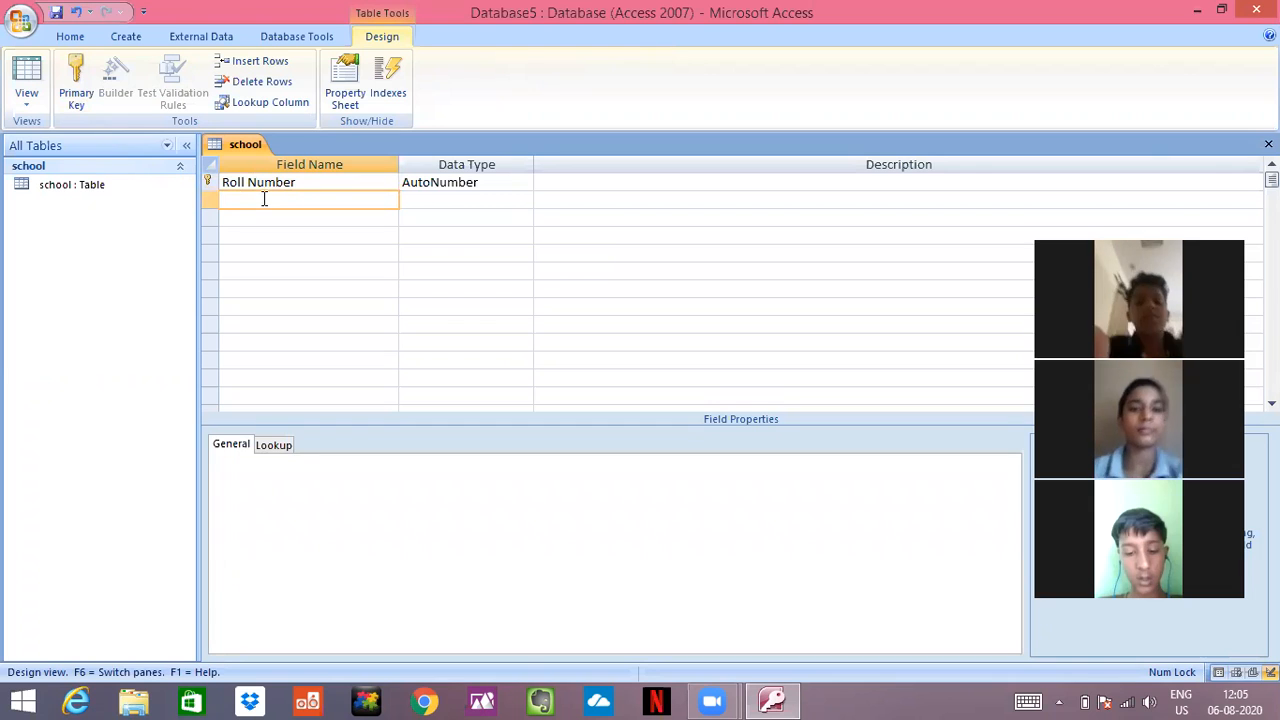
- Add Text fields 'Name' and 'Address', accepting the reserved-word warning on Name
type("Name")
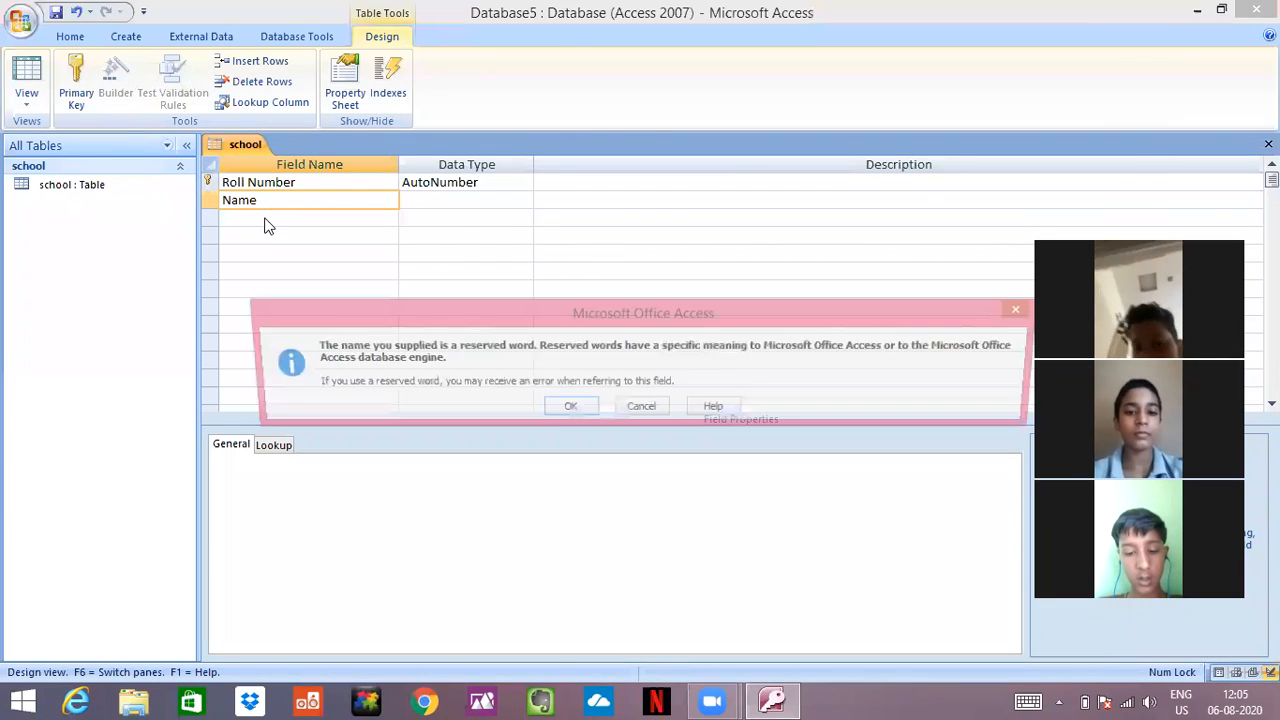
left_click(570, 404)
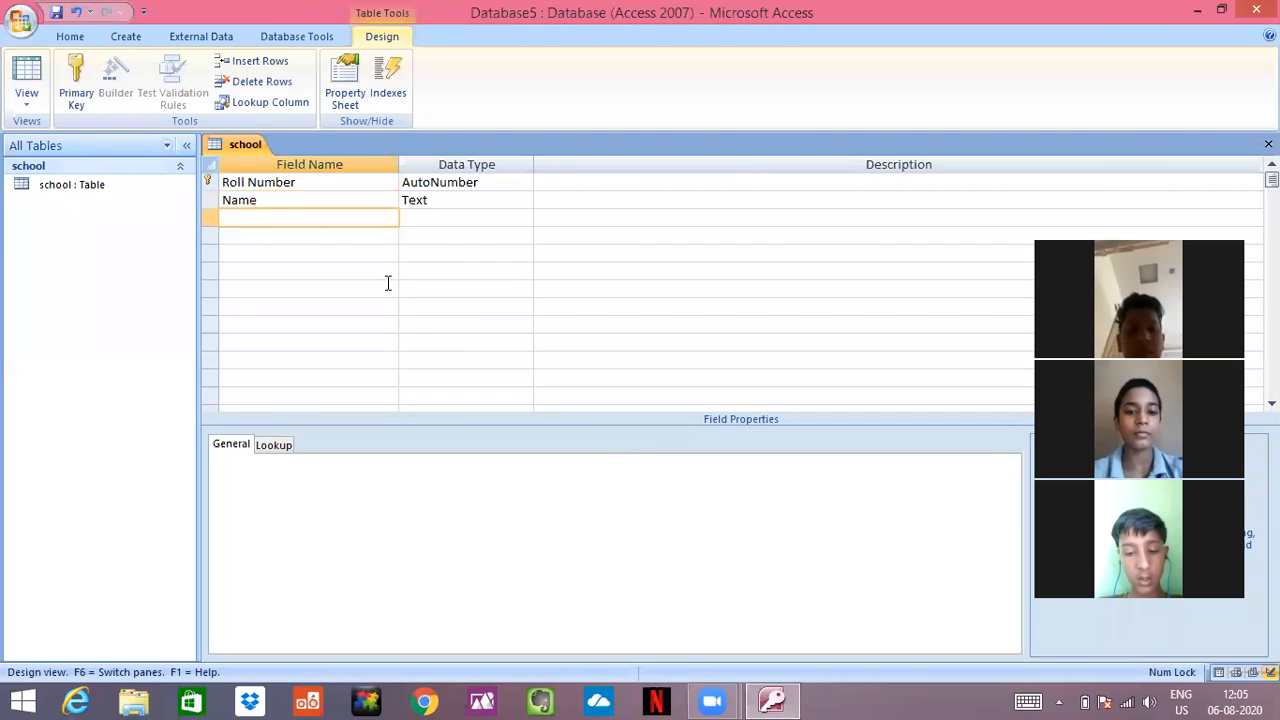
type("A")
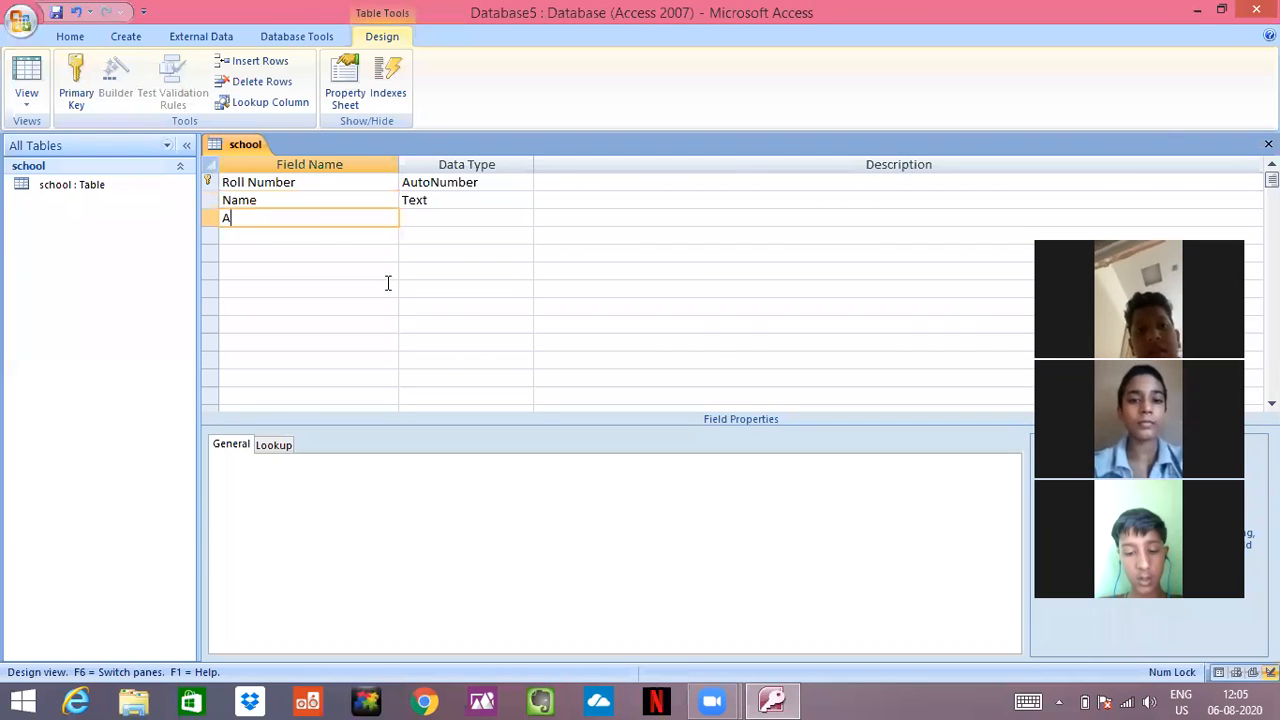
type("dre")
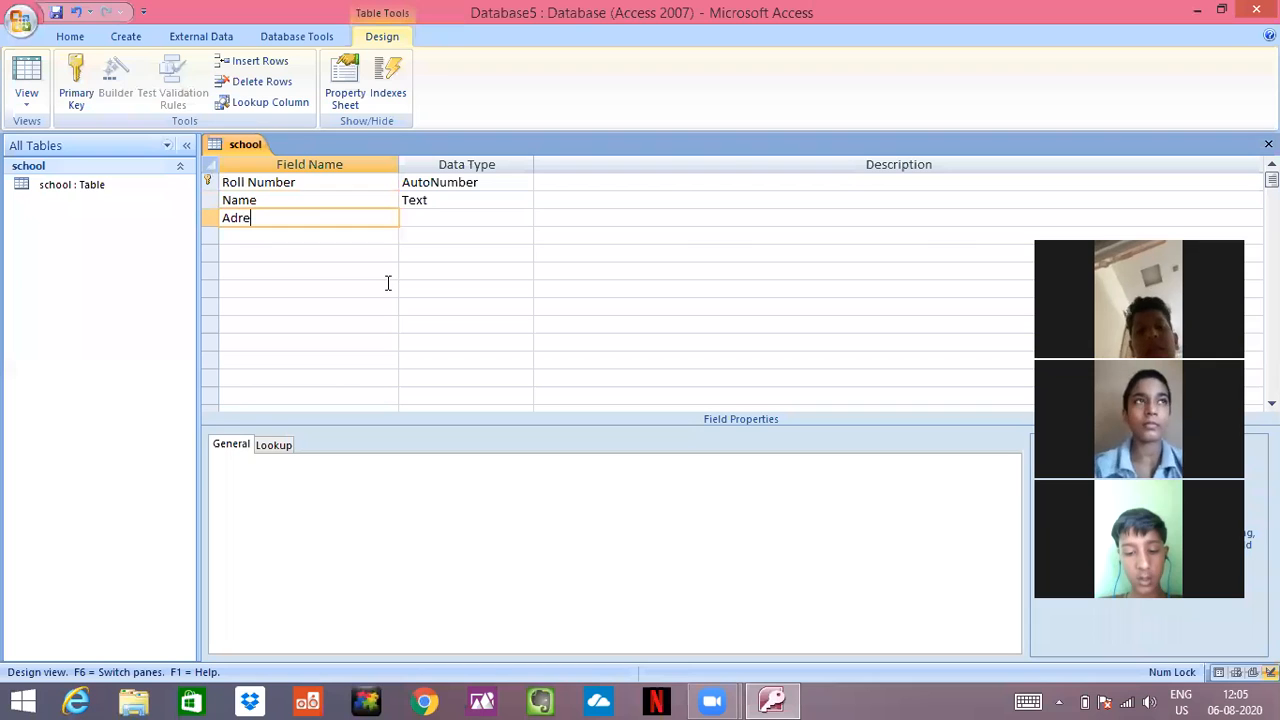
type("Ads")
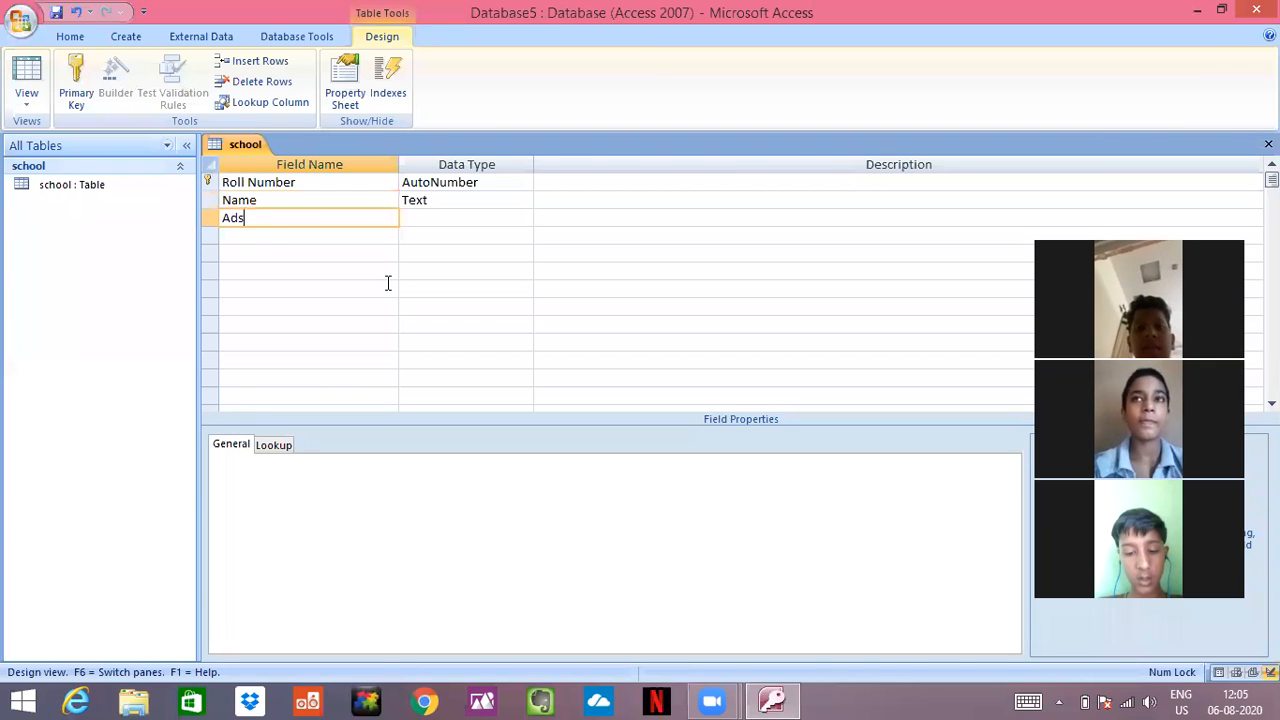
type("Addre")
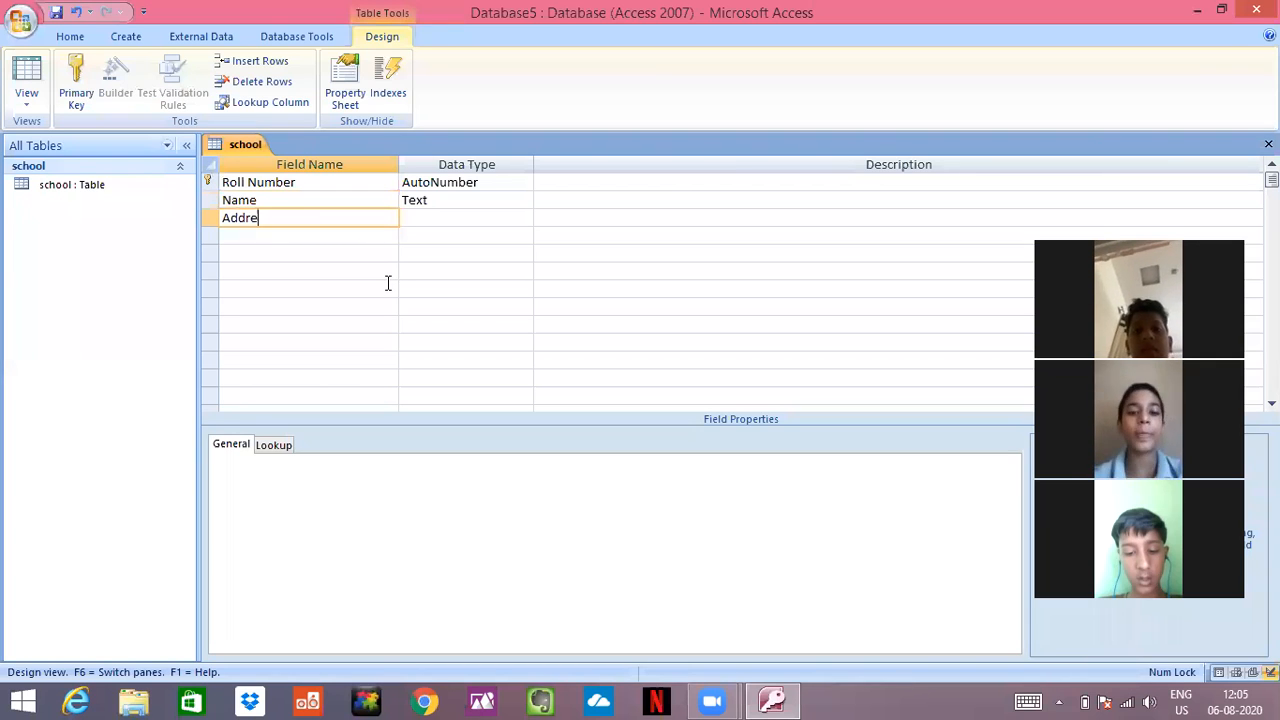
type("ss")
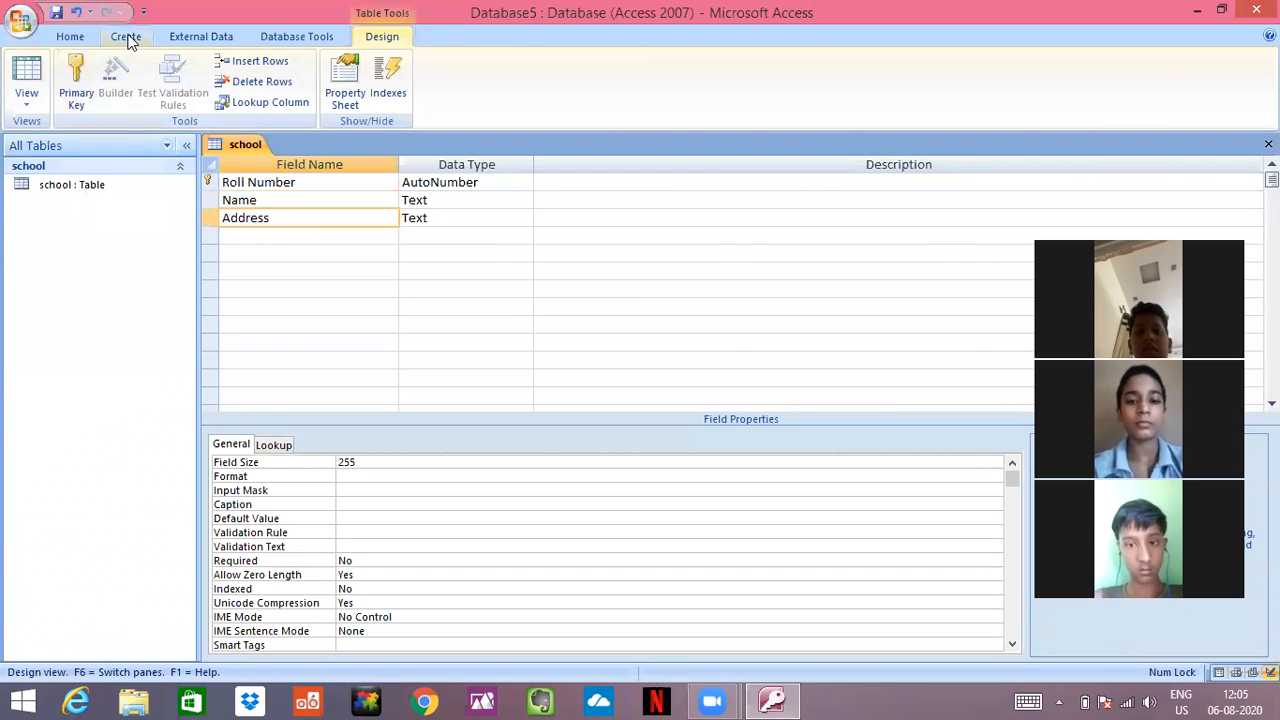
- Add a second table and attempt to rename it, dismissing the cannot-rename-while-open message
left_click(124, 36)
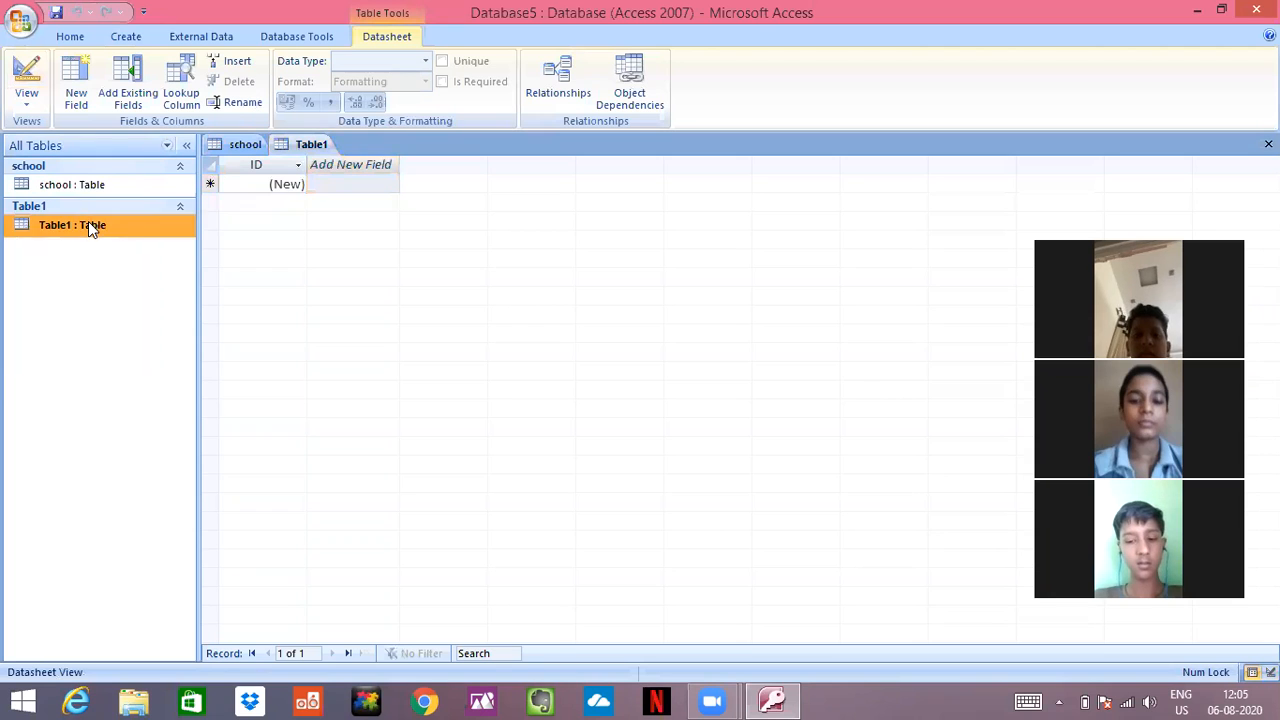
right_click(70, 224)
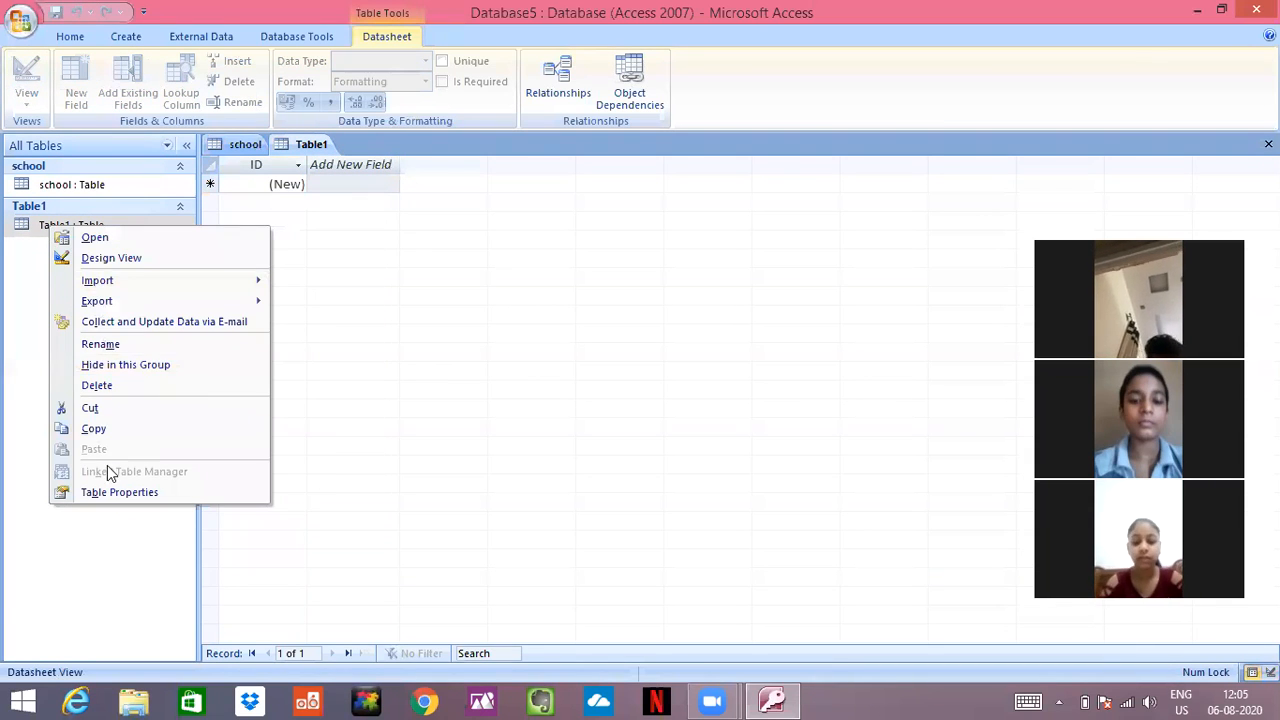
left_click(100, 344)
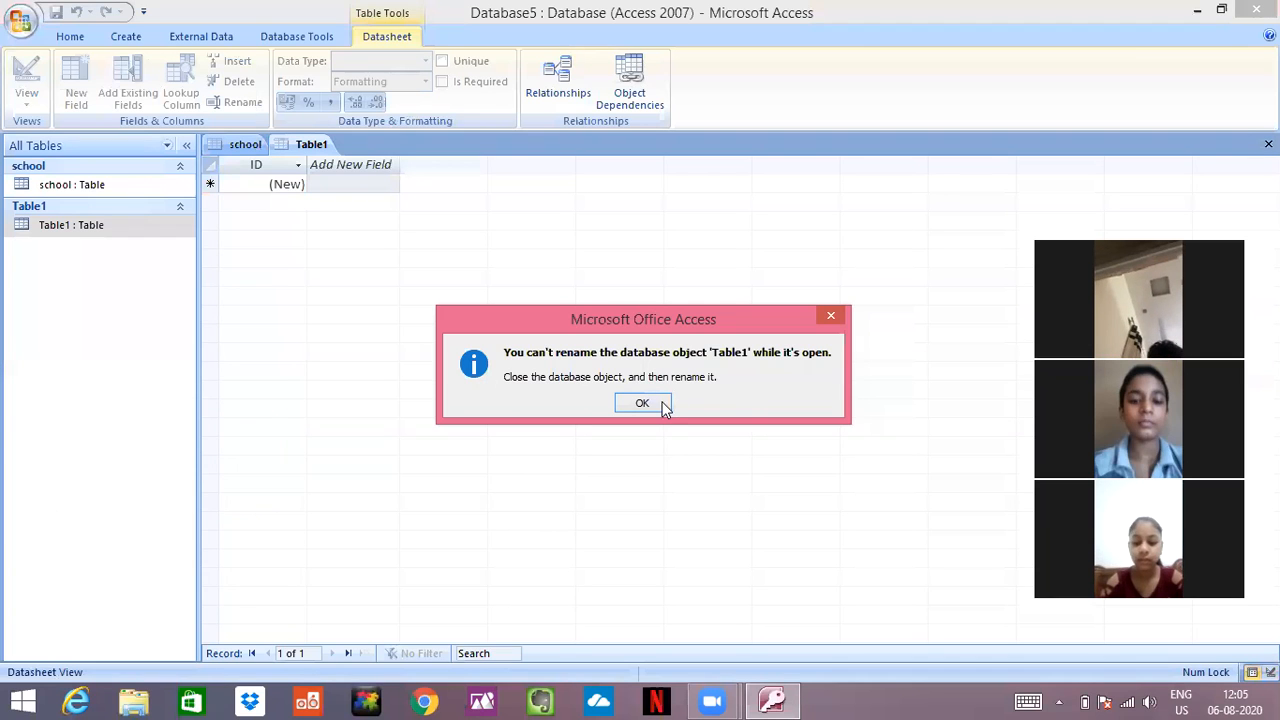
left_click(642, 402)
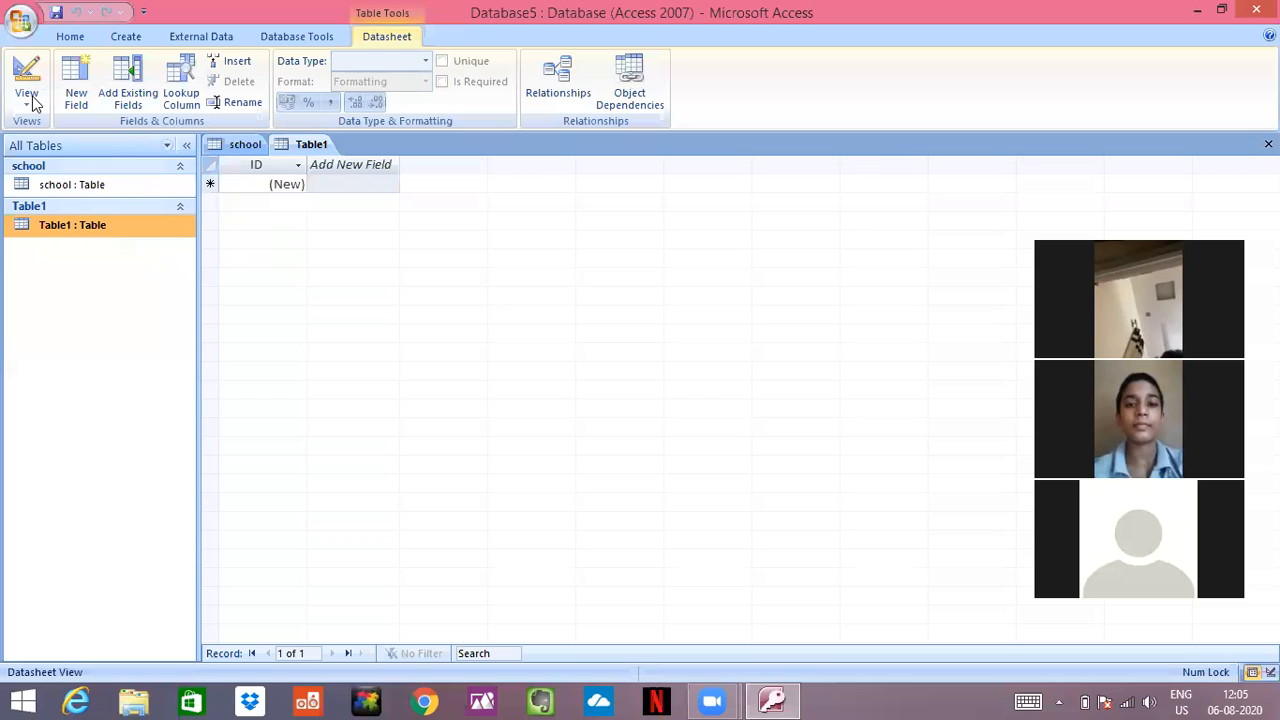
- Switch the new table to Design view and save it as Table1
left_click(28, 92)
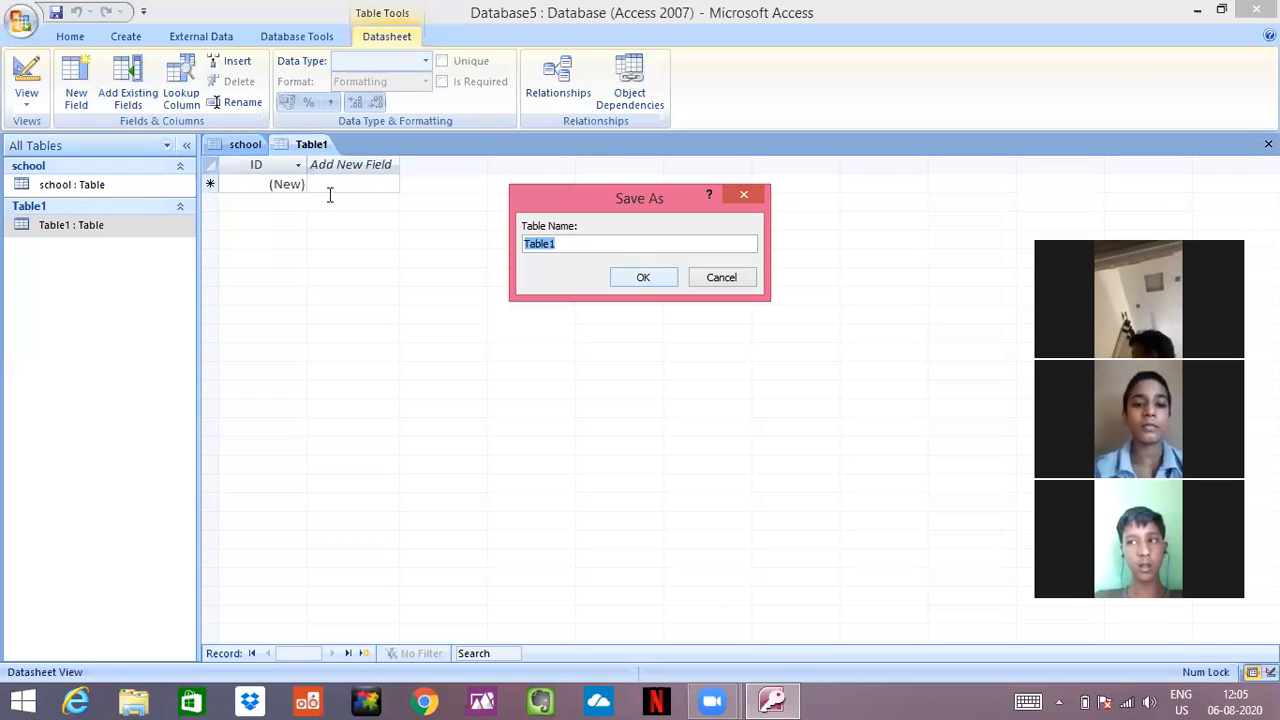
left_click(644, 276)
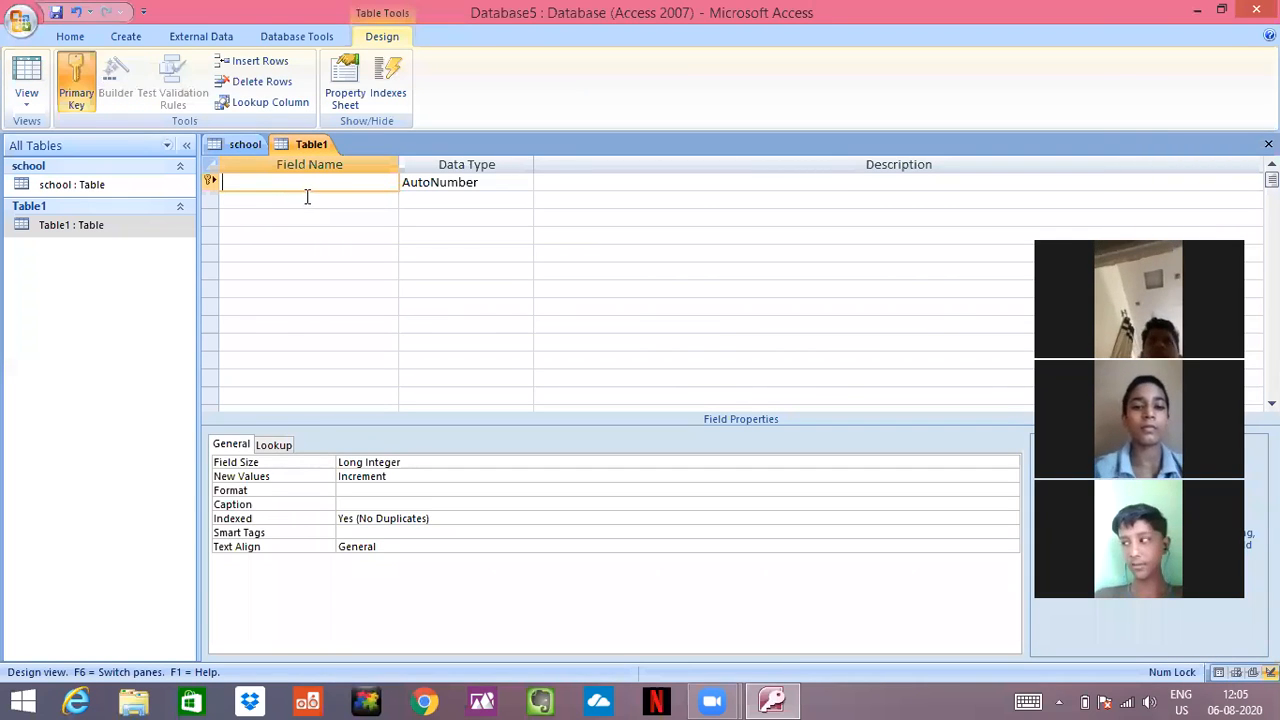
- Name Table1's fields 'Class' (AutoNumber) and 'Mobile' (Text) and set the primary key
type("Class")
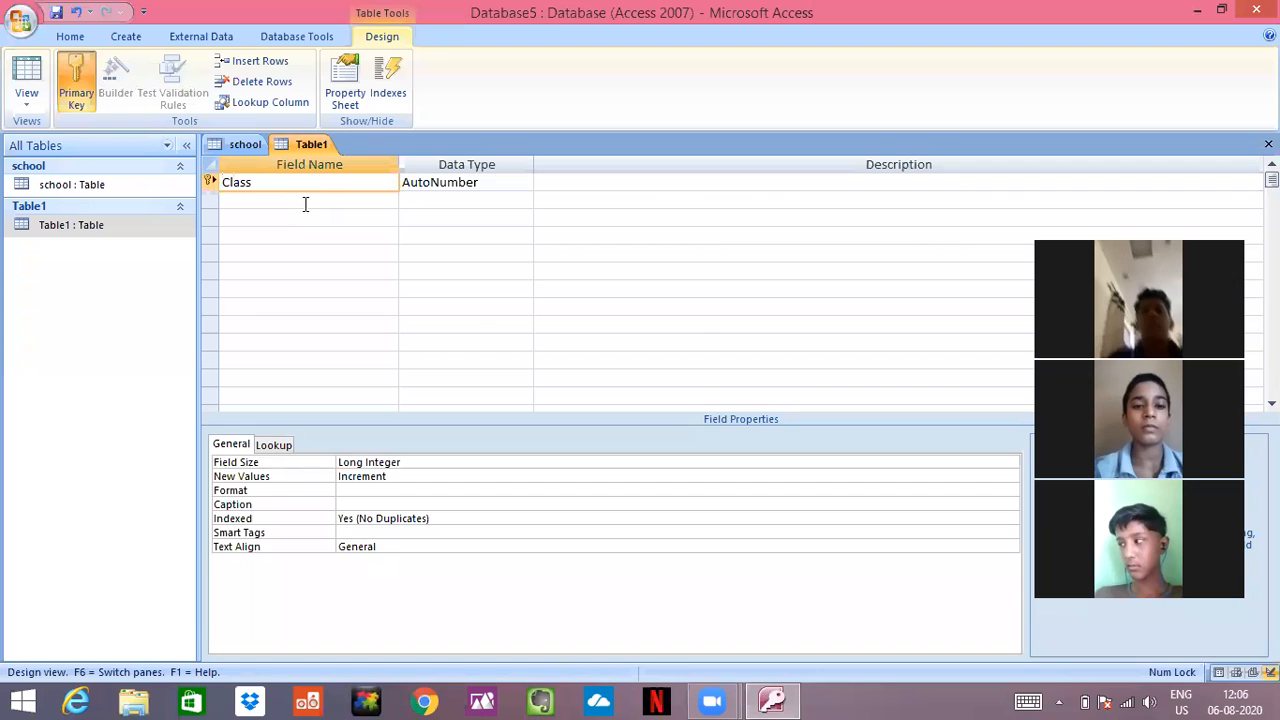
type("M")
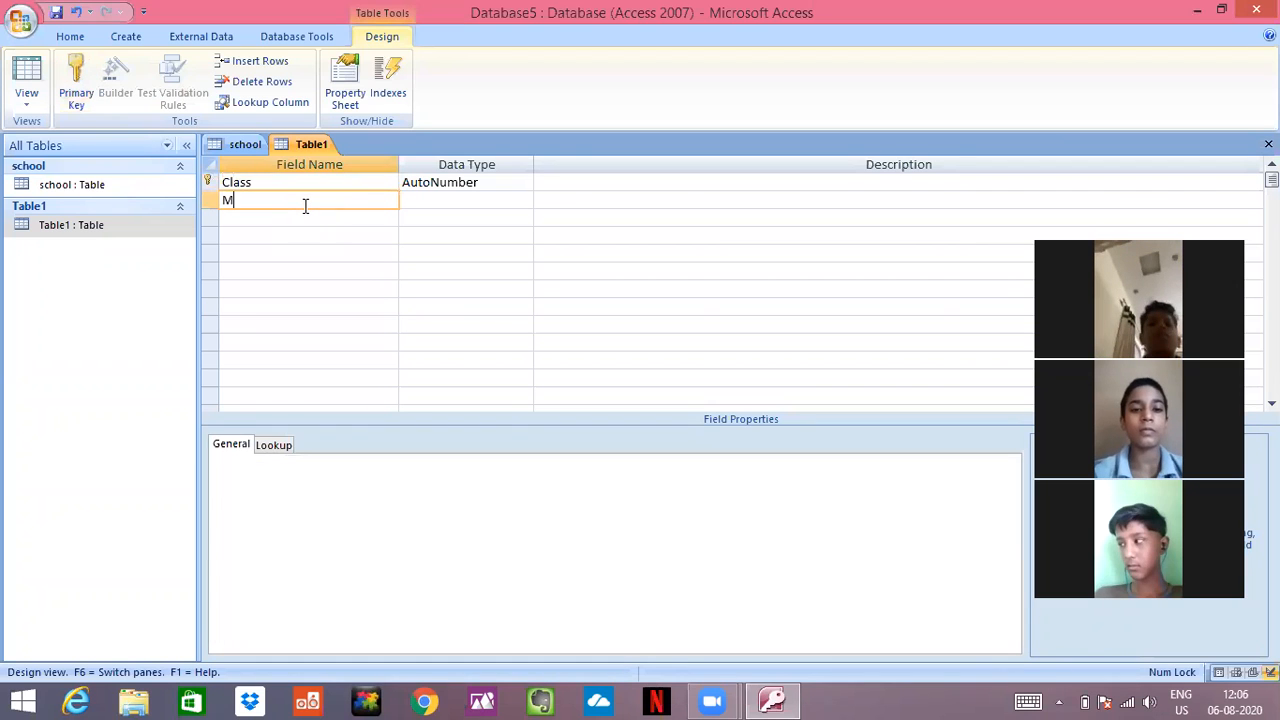
type("obile")
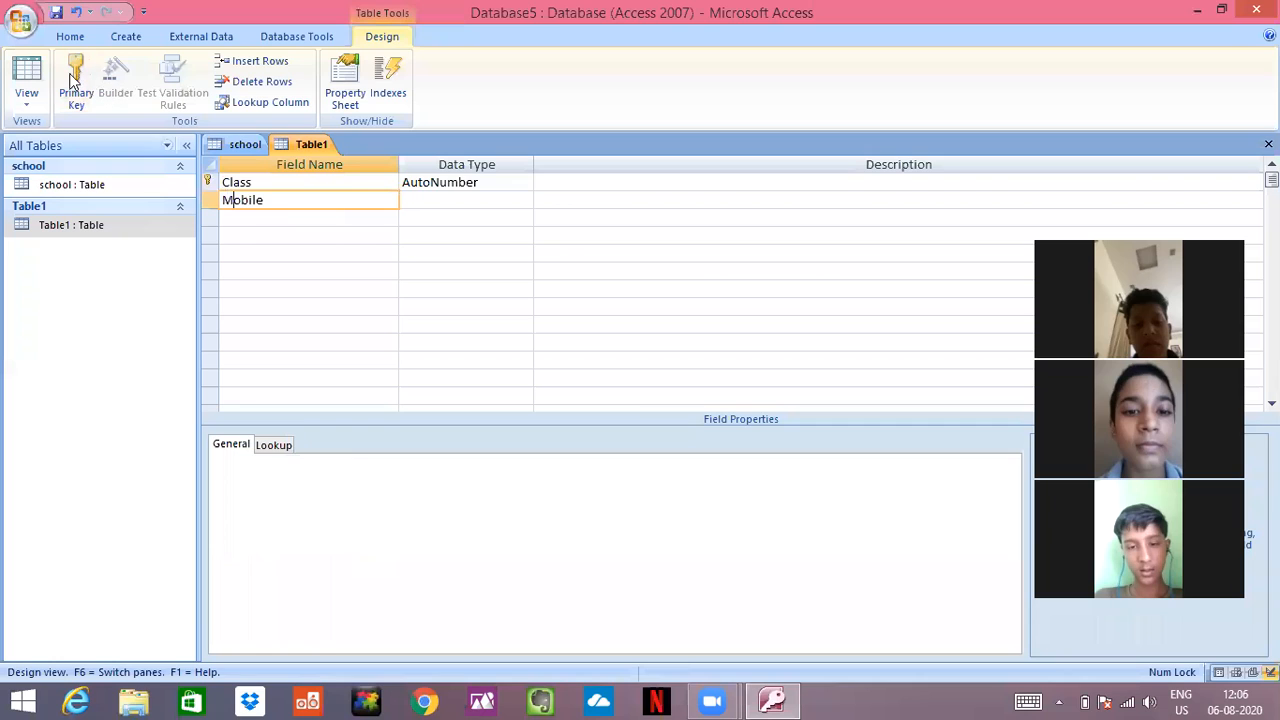
left_click(76, 80)
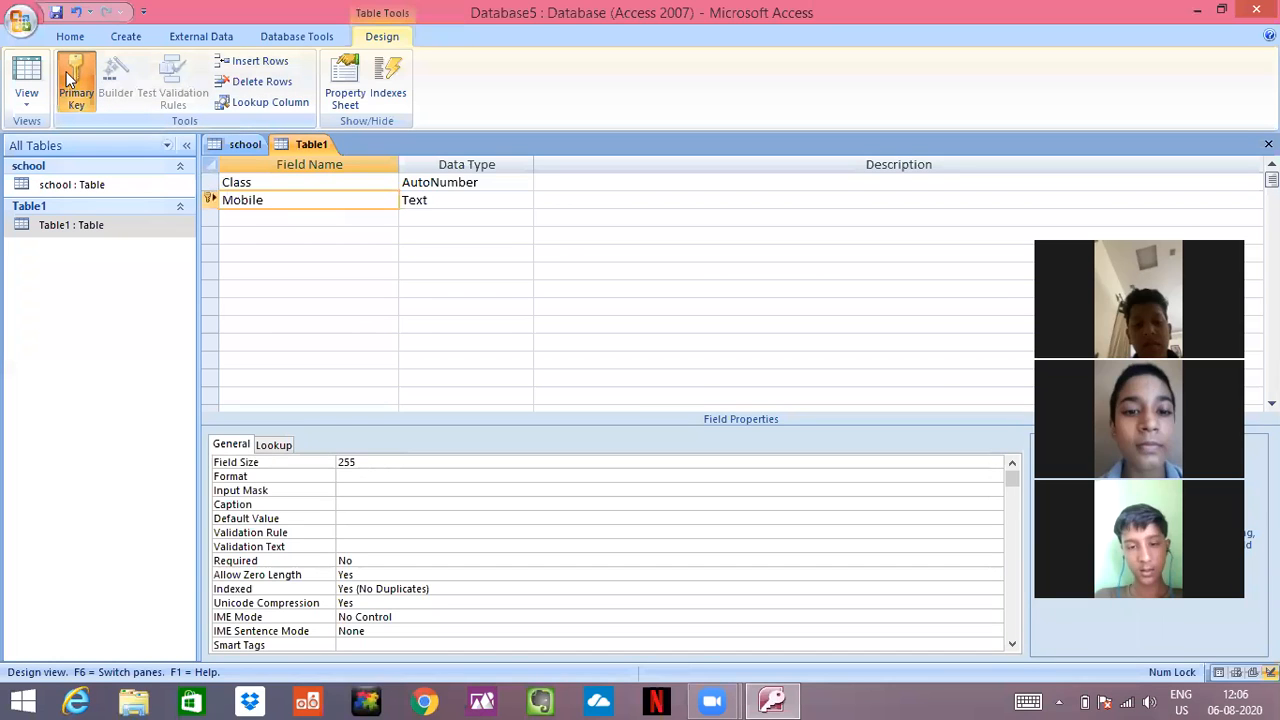
mouse_move(80, 184)
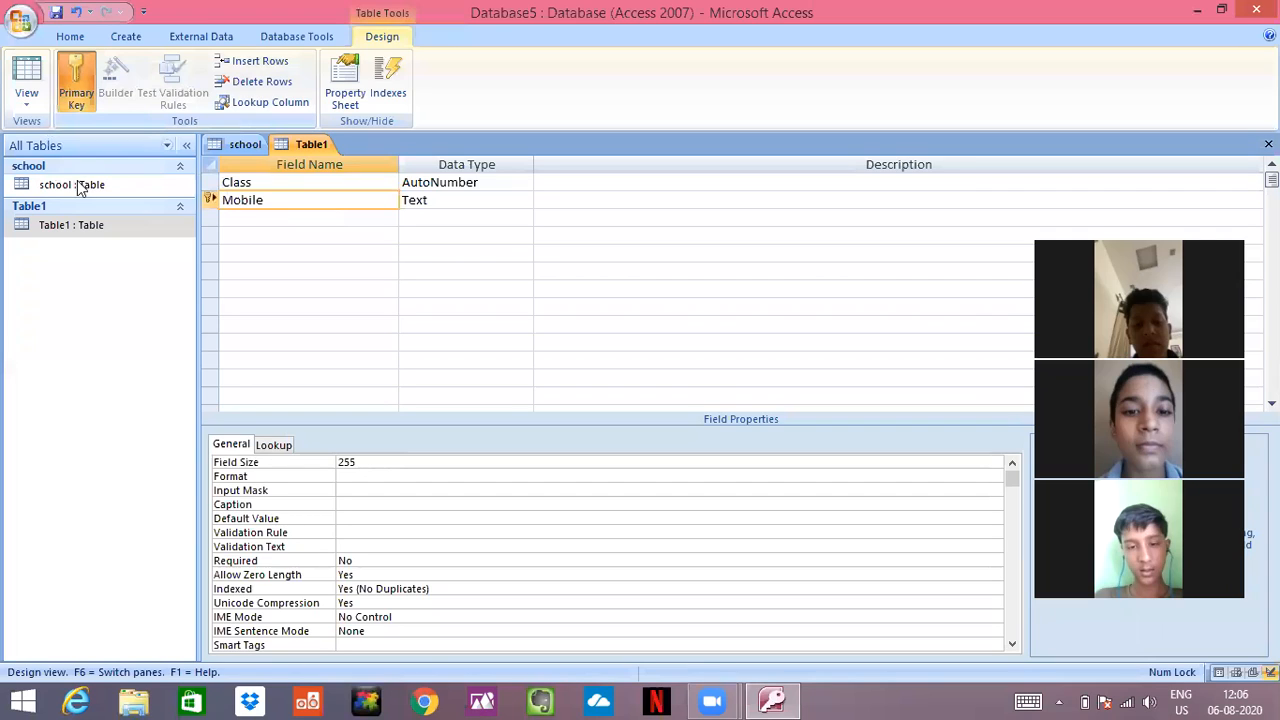
mouse_move(618, 412)
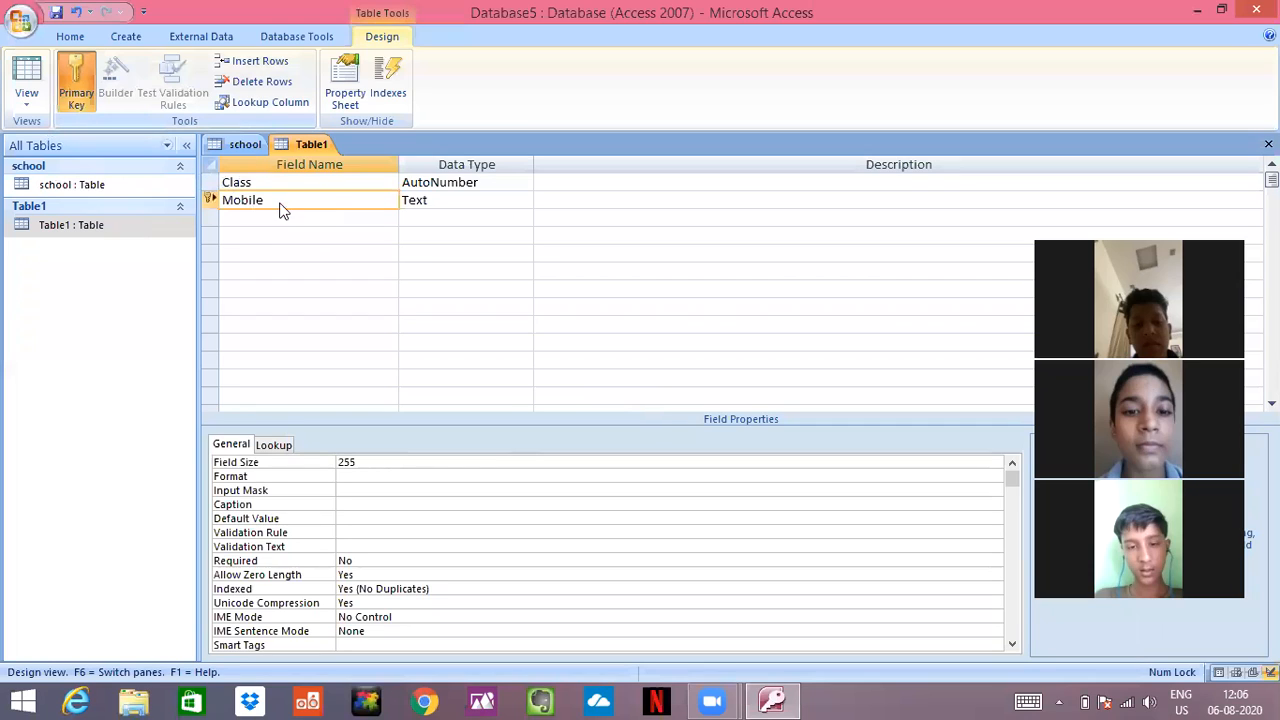
mouse_move(130, 52)
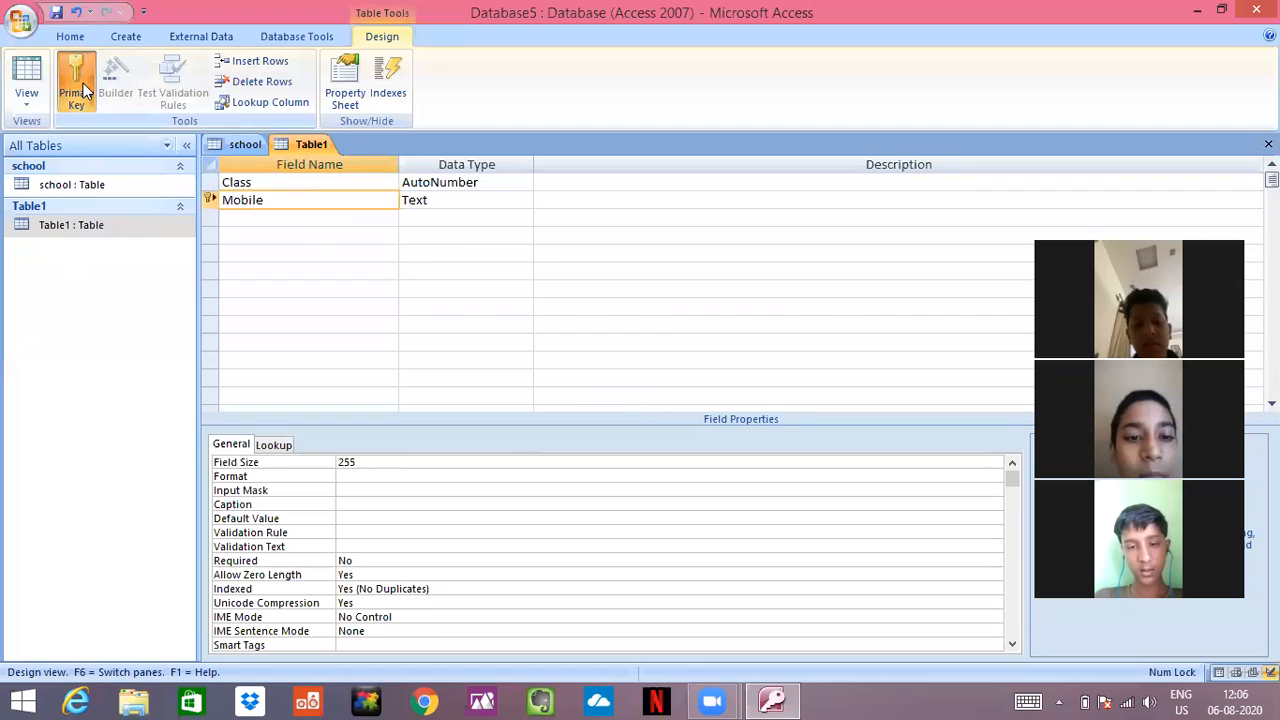
mouse_move(90, 188)
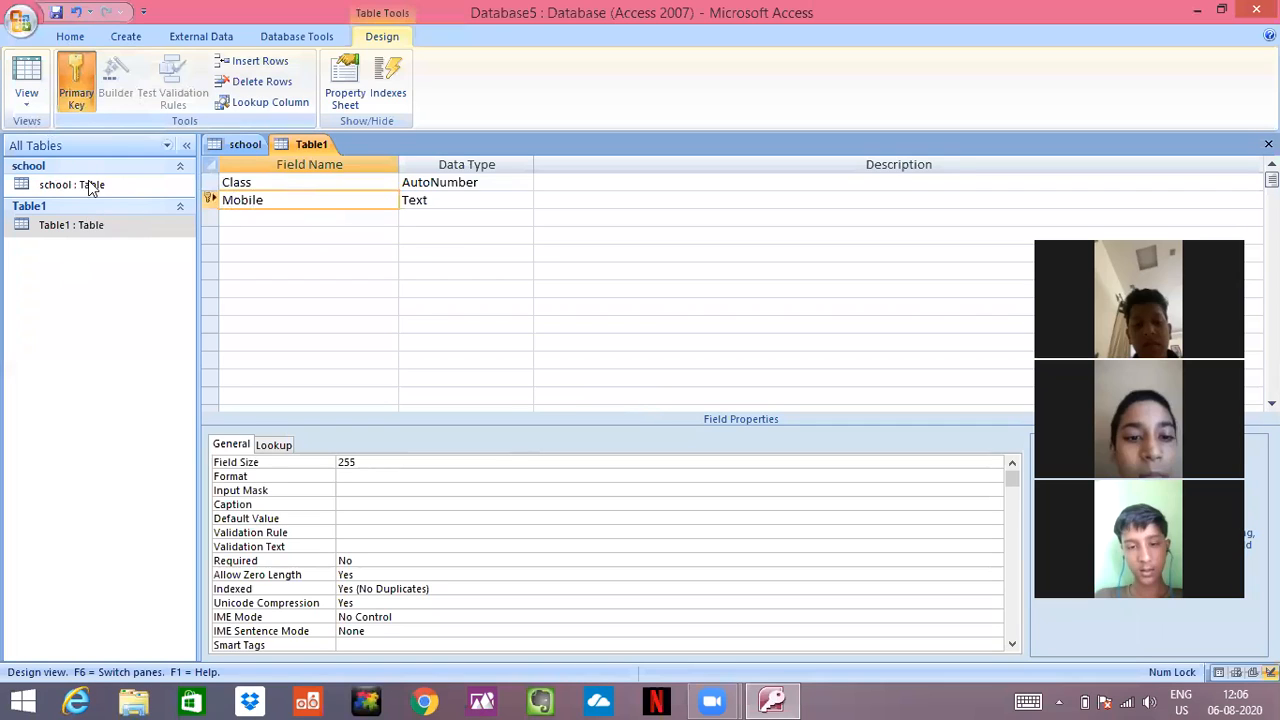
mouse_move(630, 408)
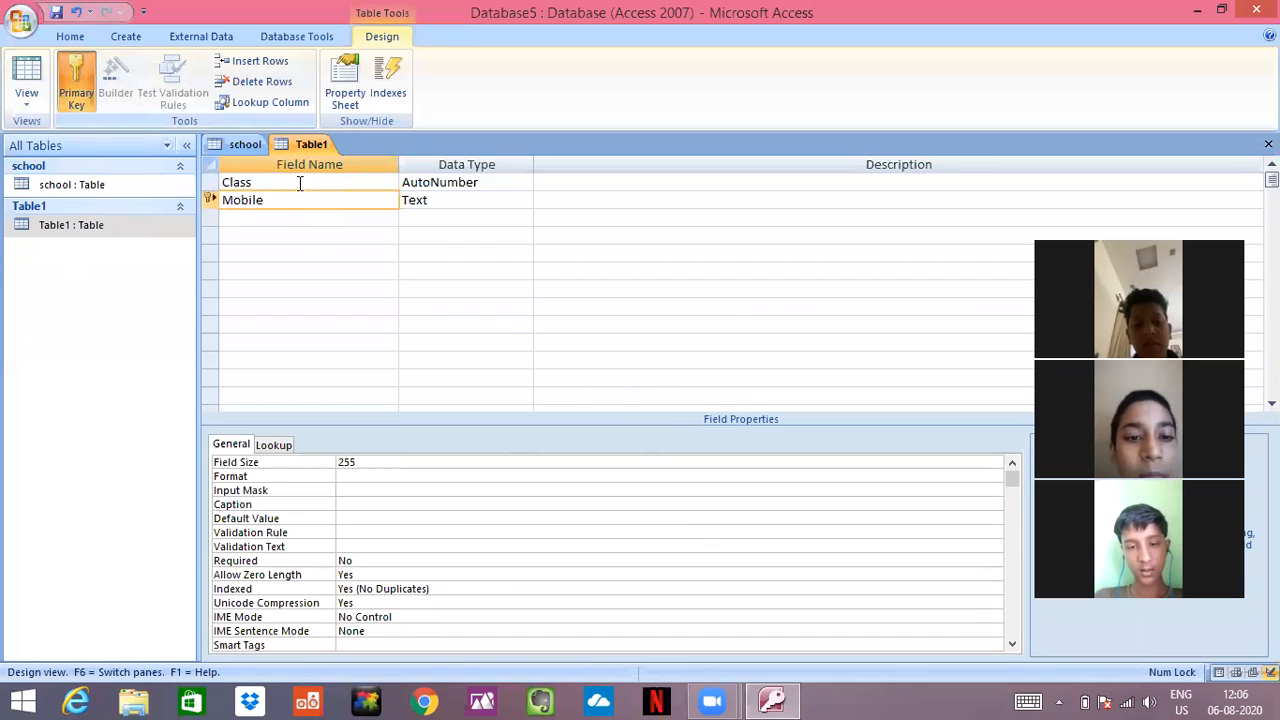
- Enter student names Ayush, Shivam and Pari in the school table's Name column
left_click(28, 80)
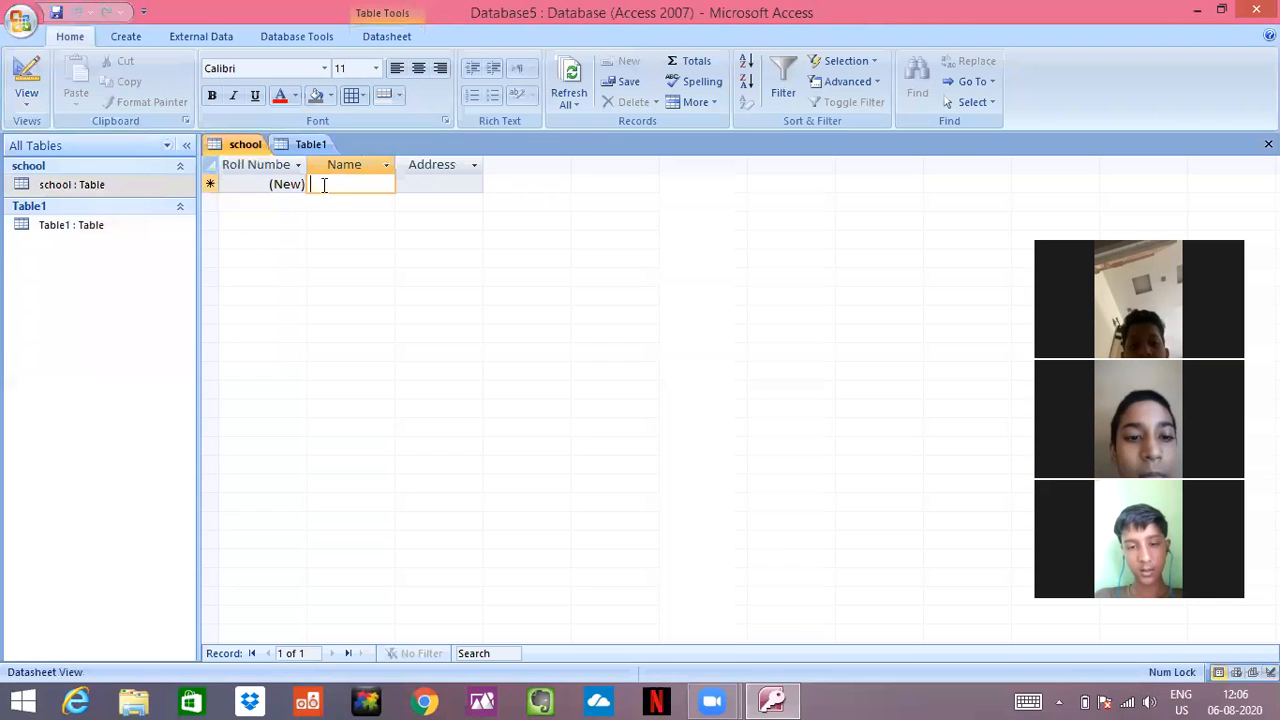
left_click(256, 184)
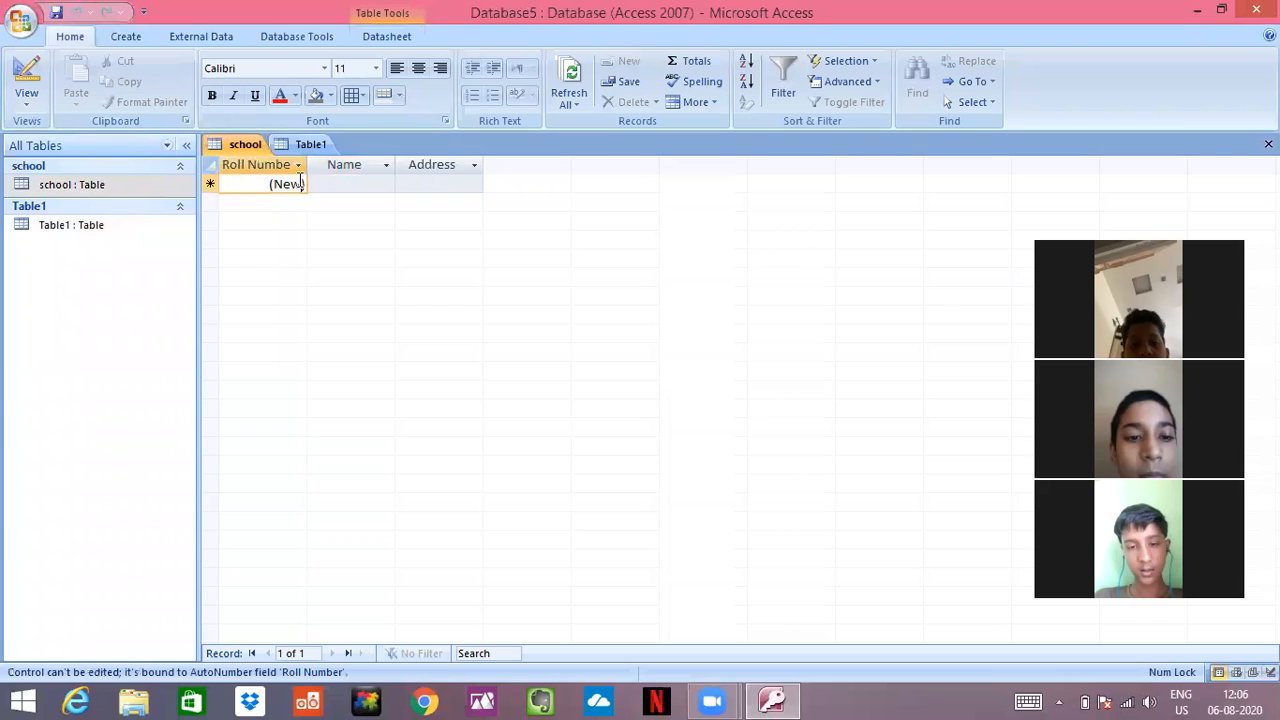
left_click(350, 184)
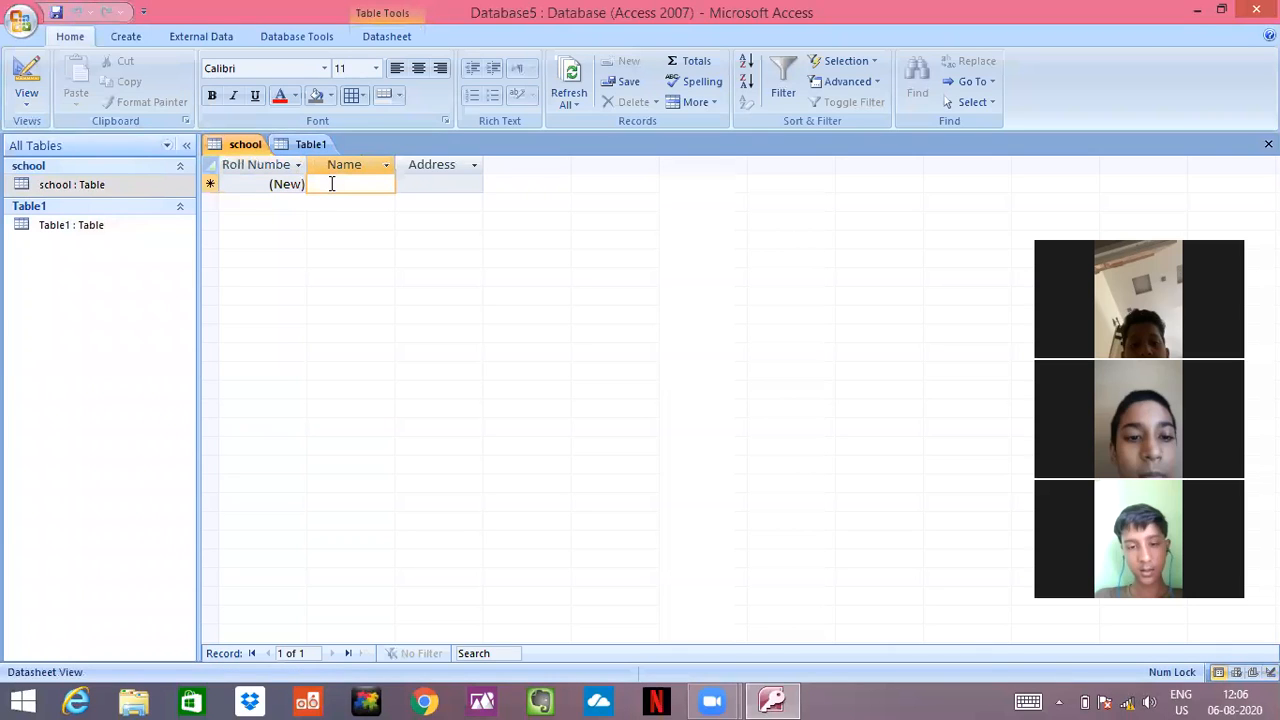
type("Ayush")
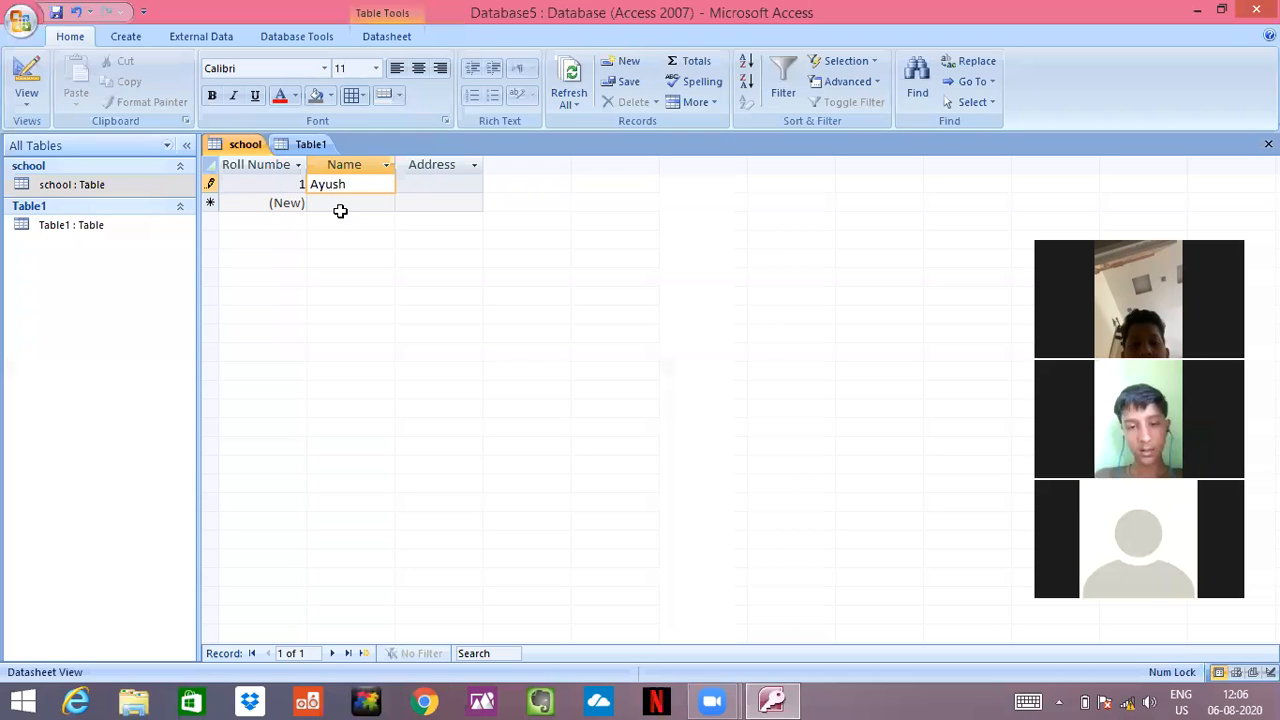
left_click(350, 204)
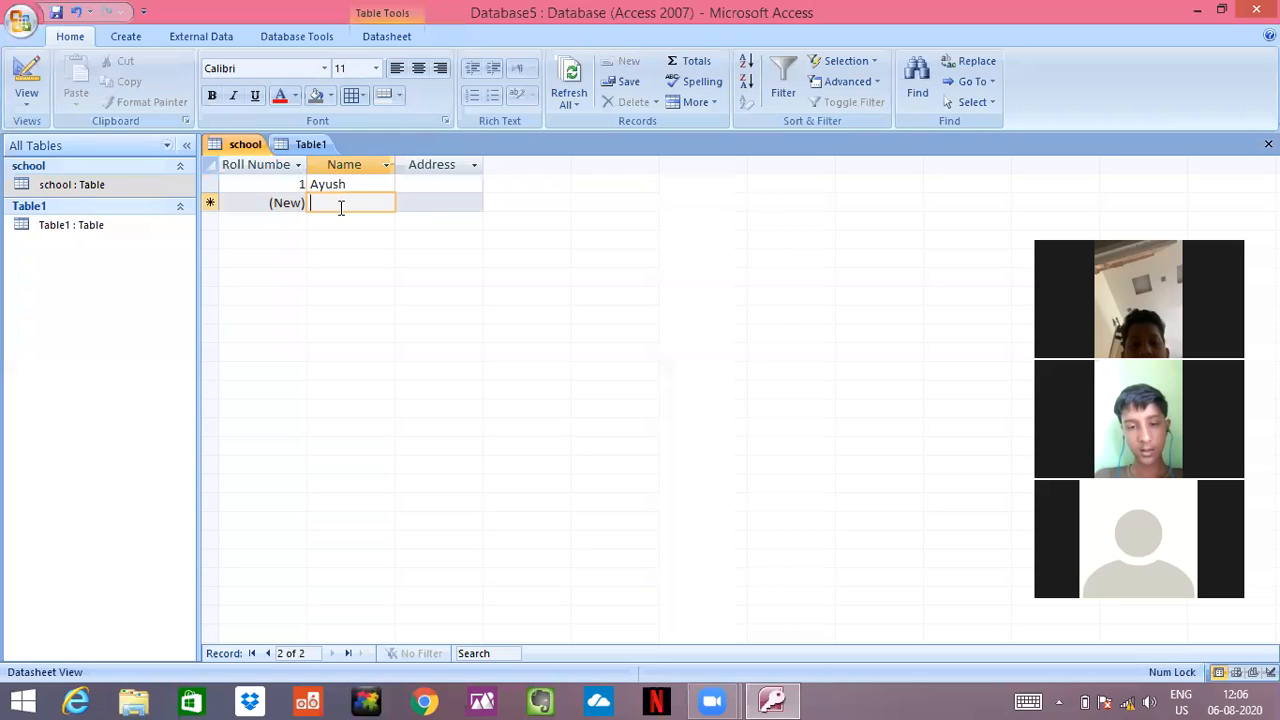
type("Shiva")
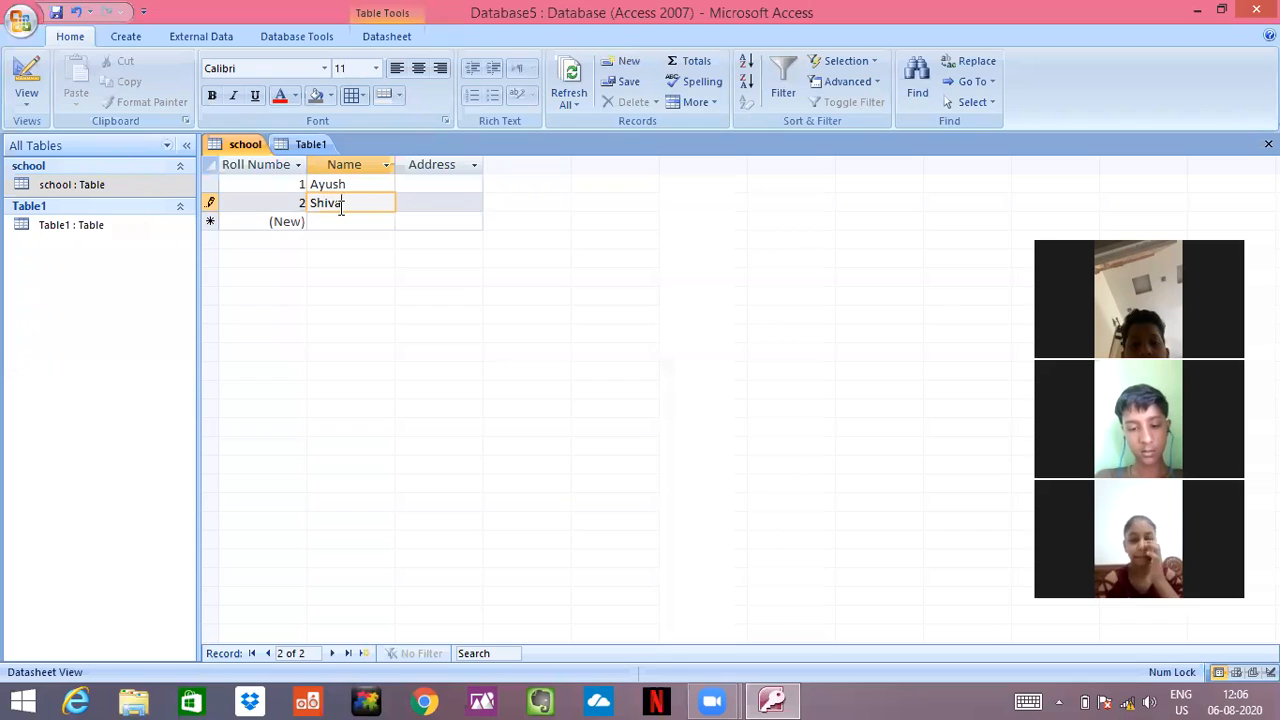
type("m")
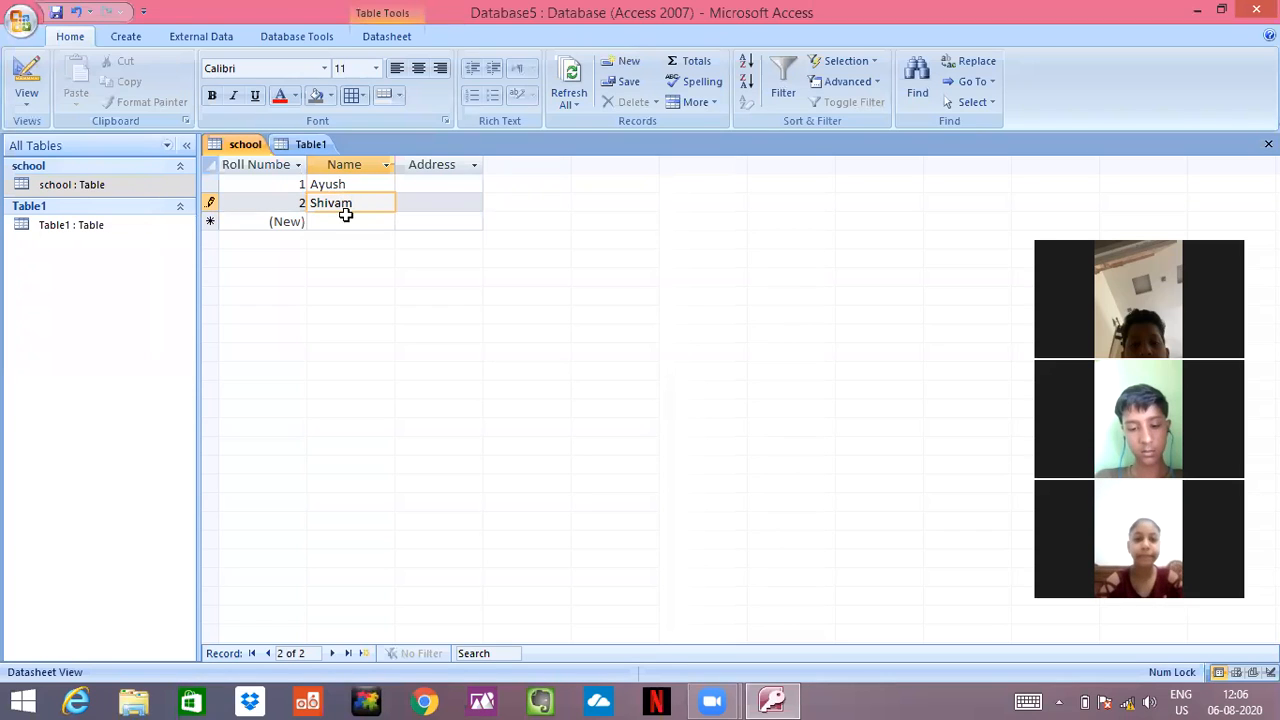
type("P")
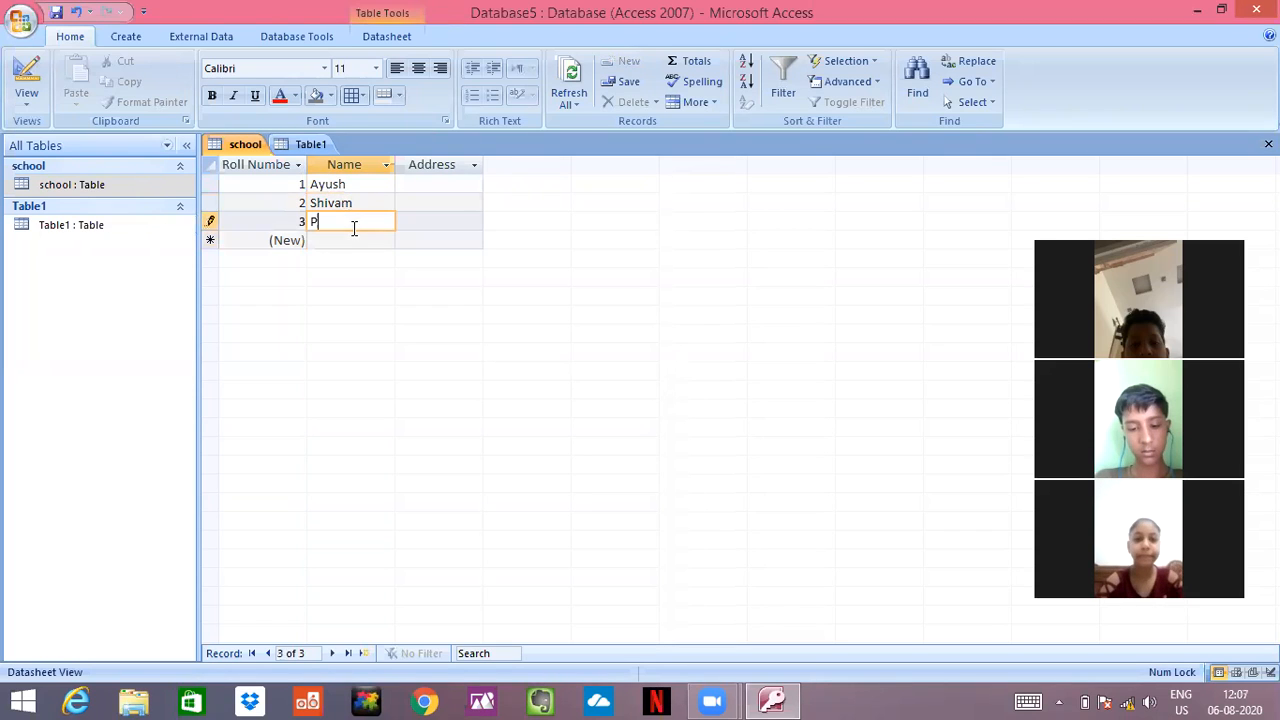
type("ari")
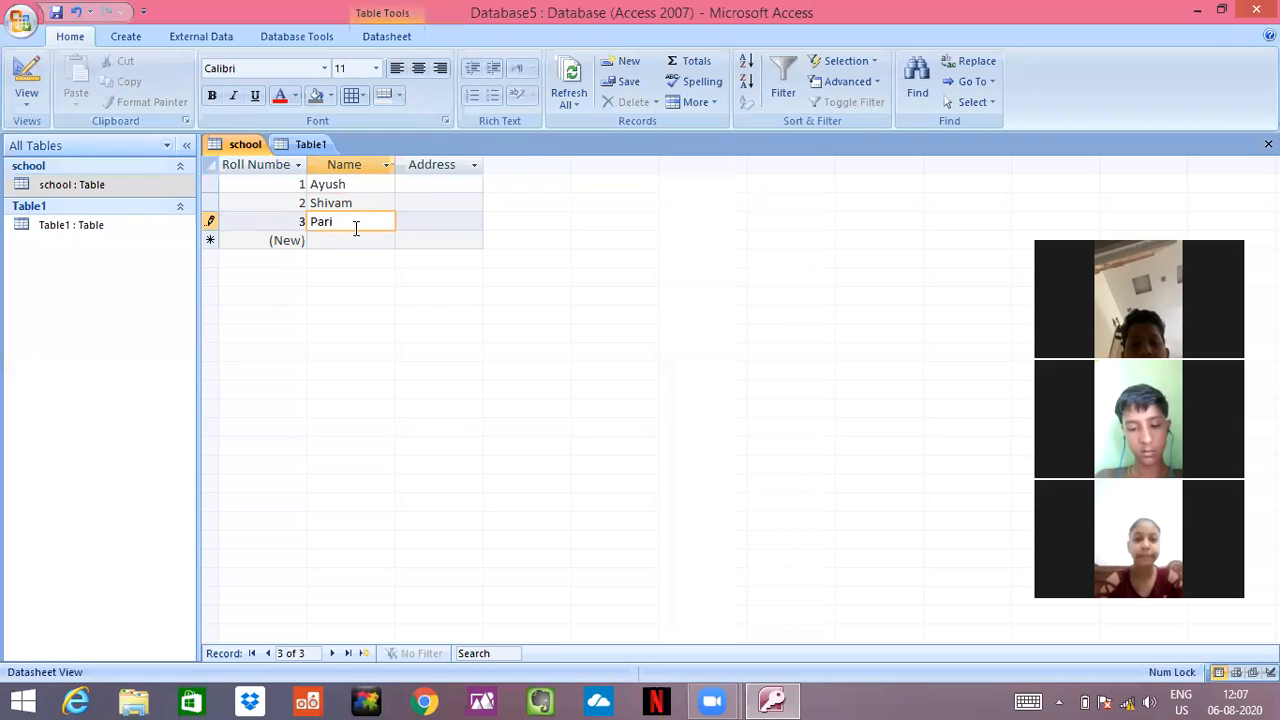
- Begin entering the first student's address 'xyz'
left_click(438, 184)
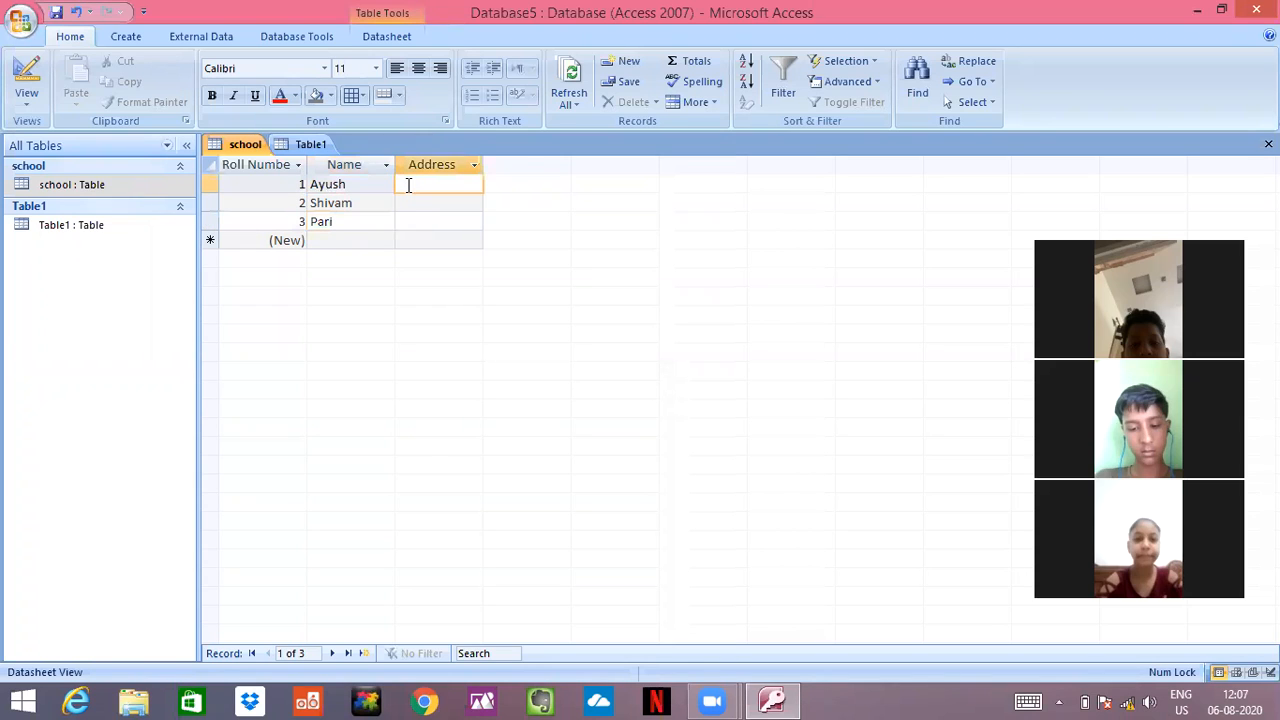
type("x")
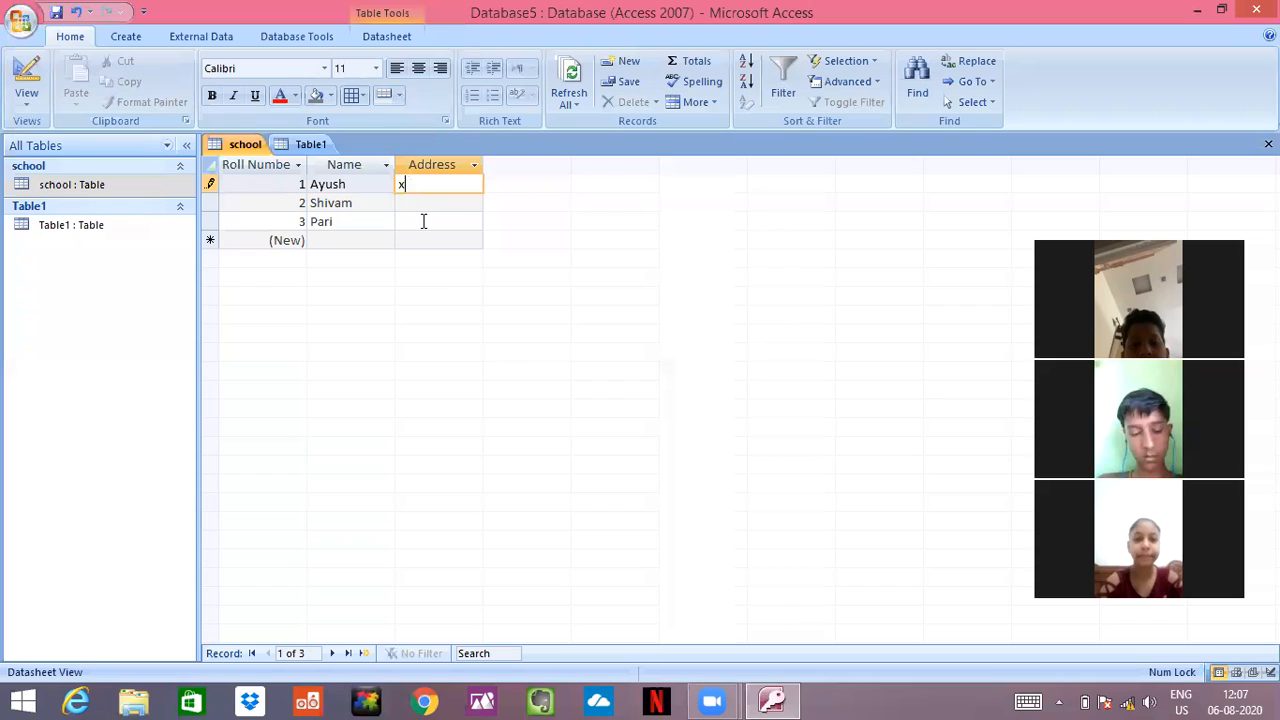
mouse_move(398, 240)
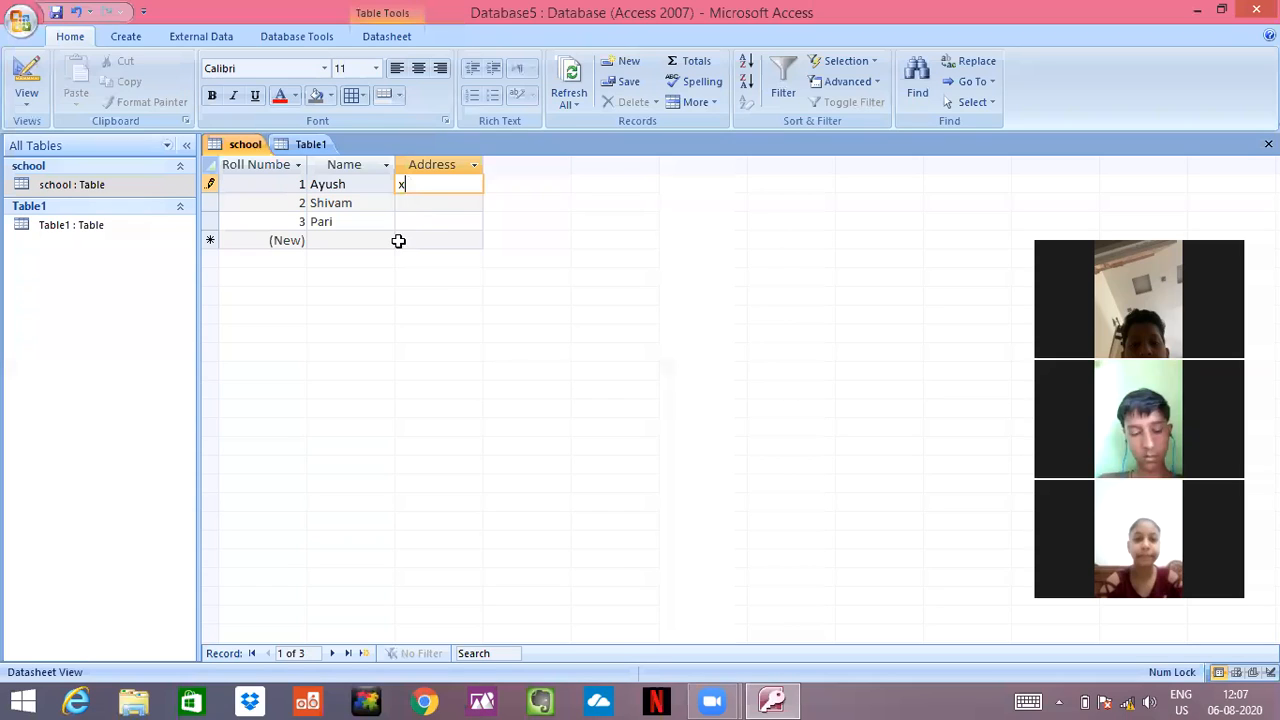
mouse_move(176, 236)
type("tyu")
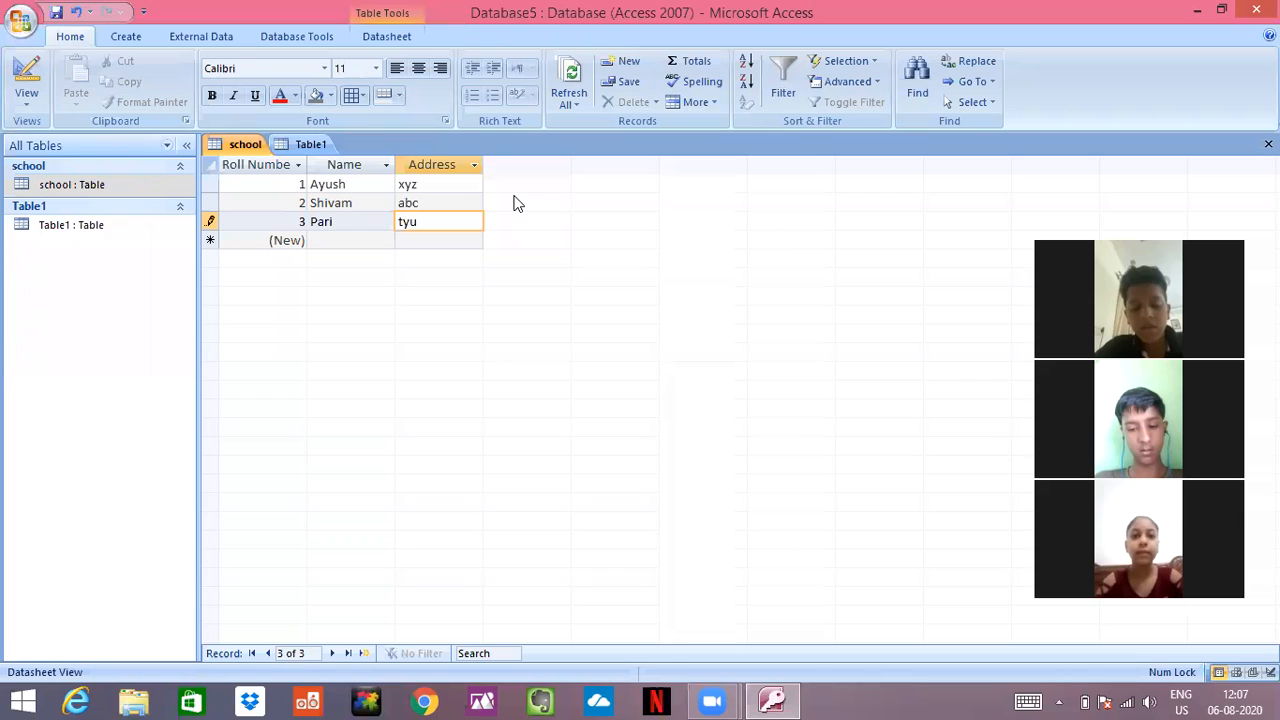
mouse_move(838, 336)
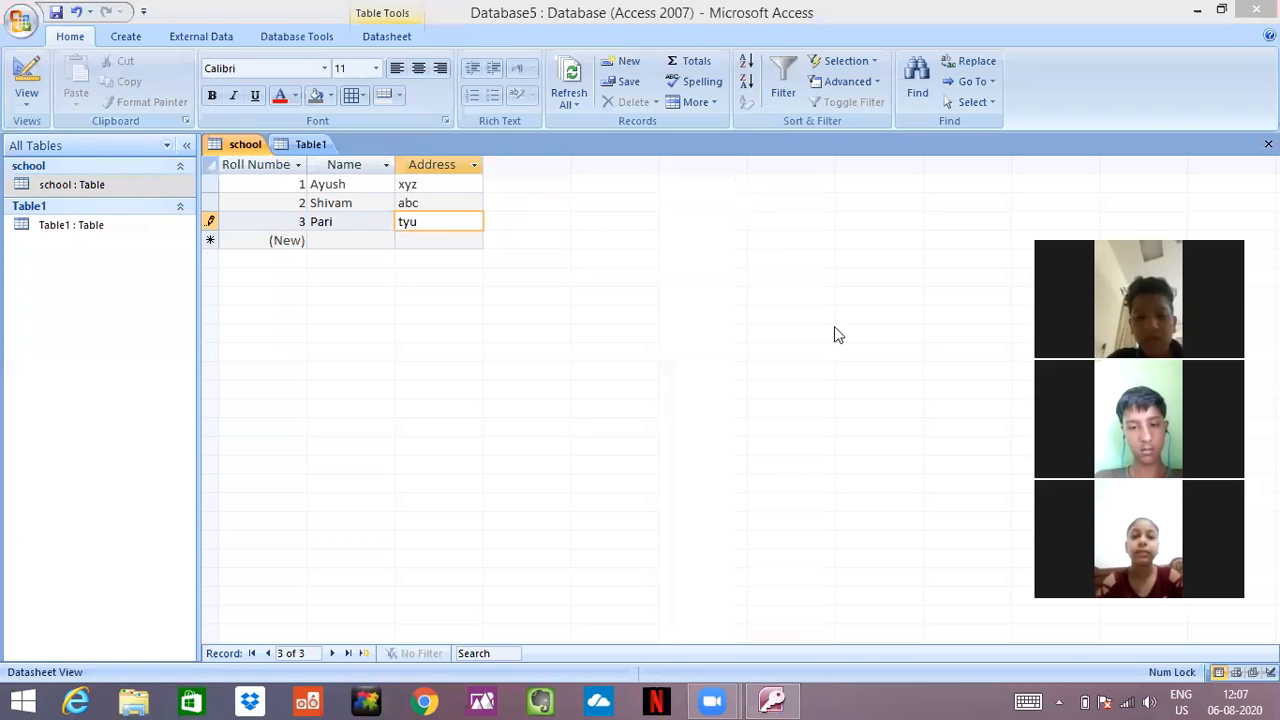
mouse_move(588, 336)
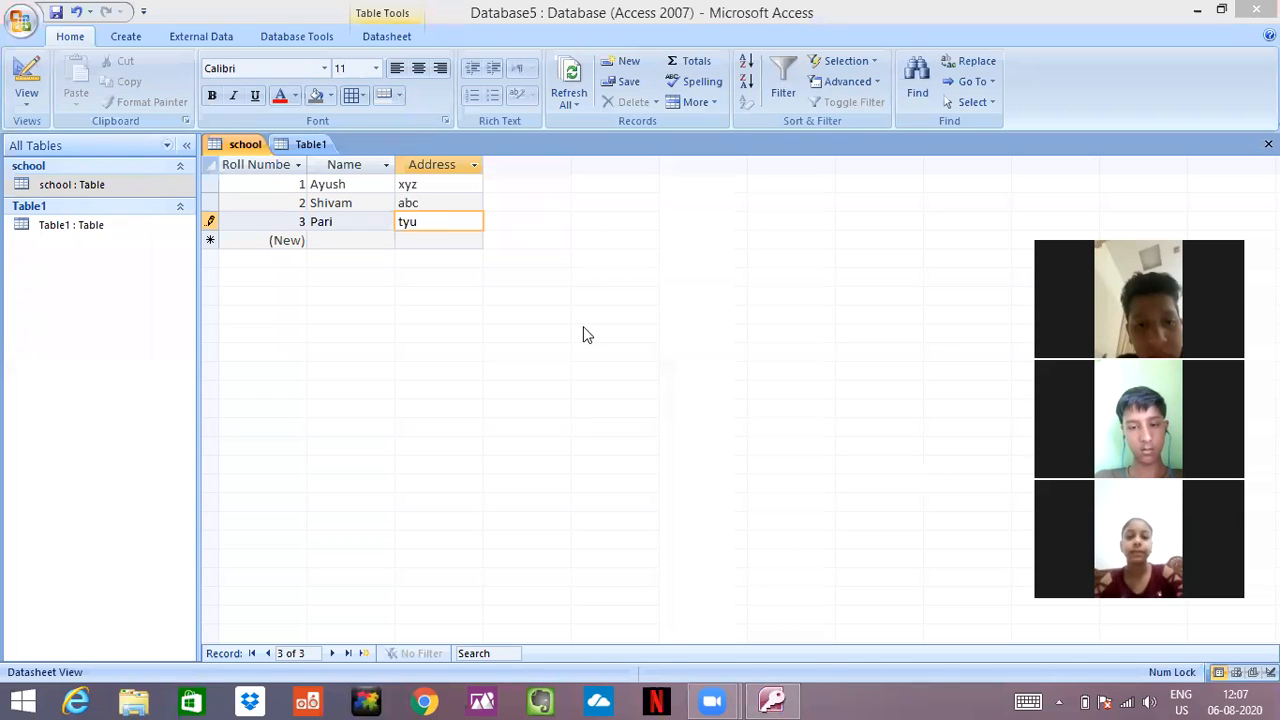
mouse_move(336, 332)
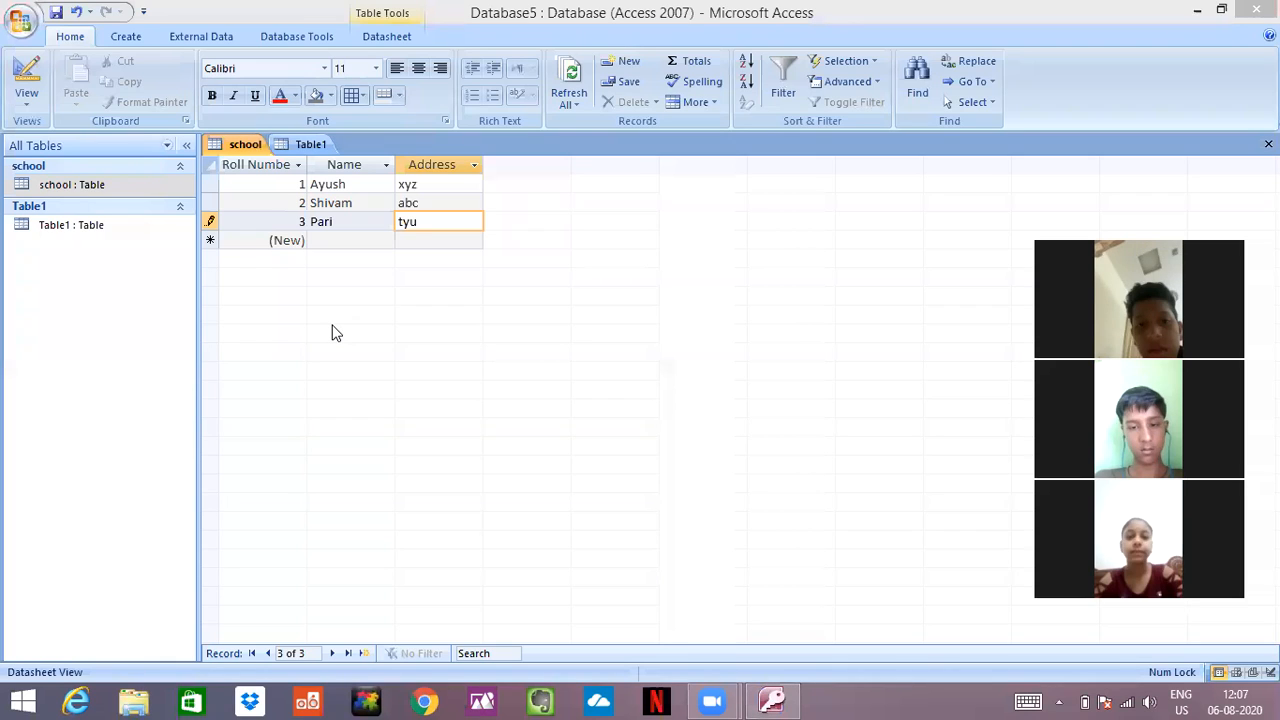
mouse_move(252, 198)
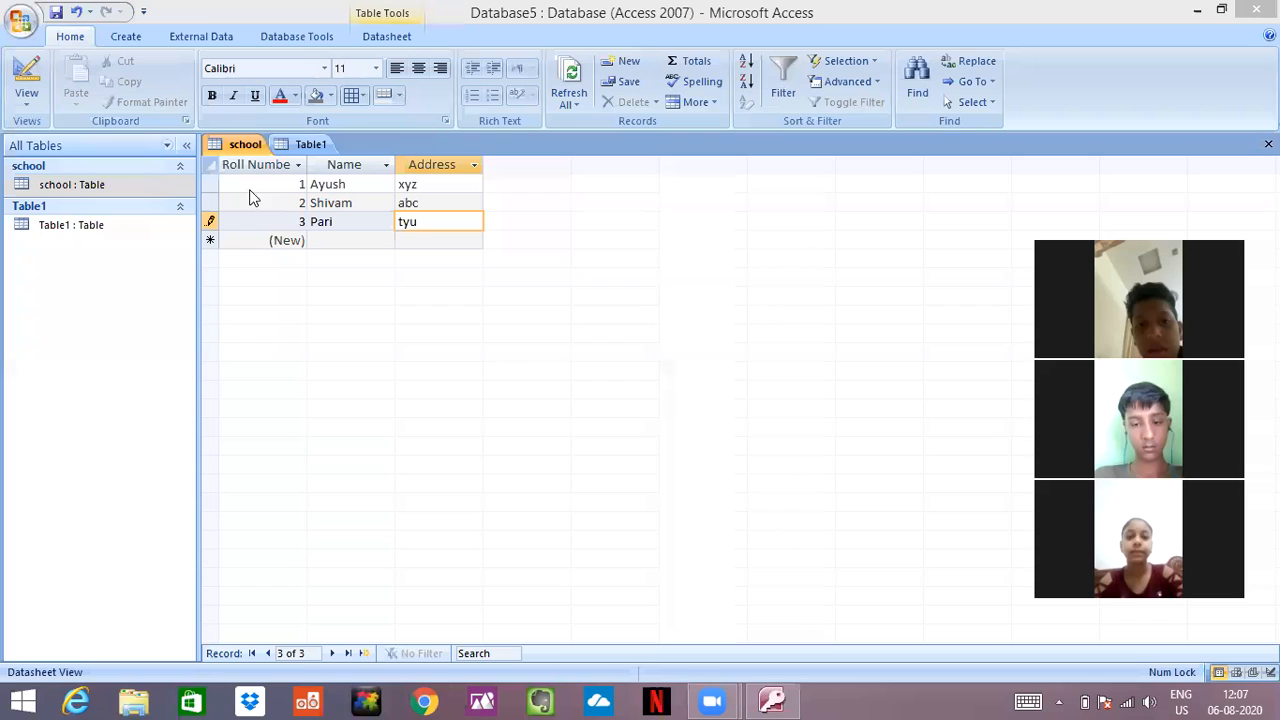
mouse_move(444, 330)
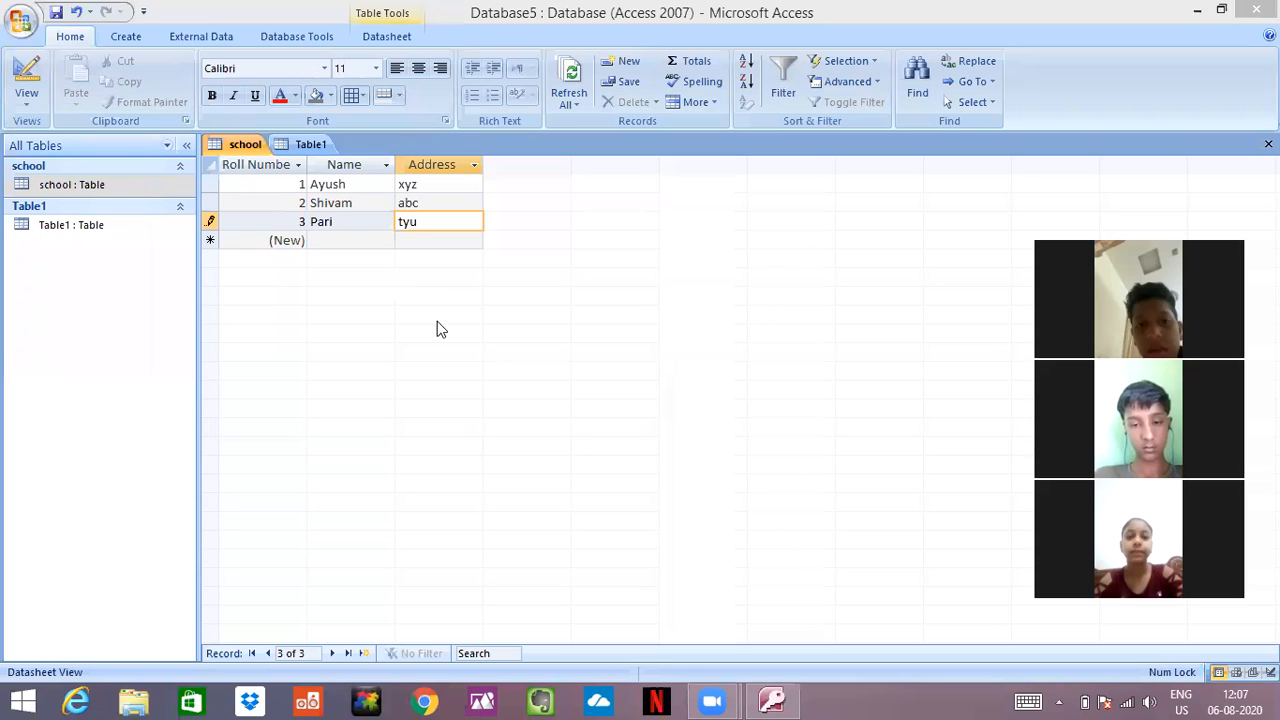
mouse_move(402, 336)
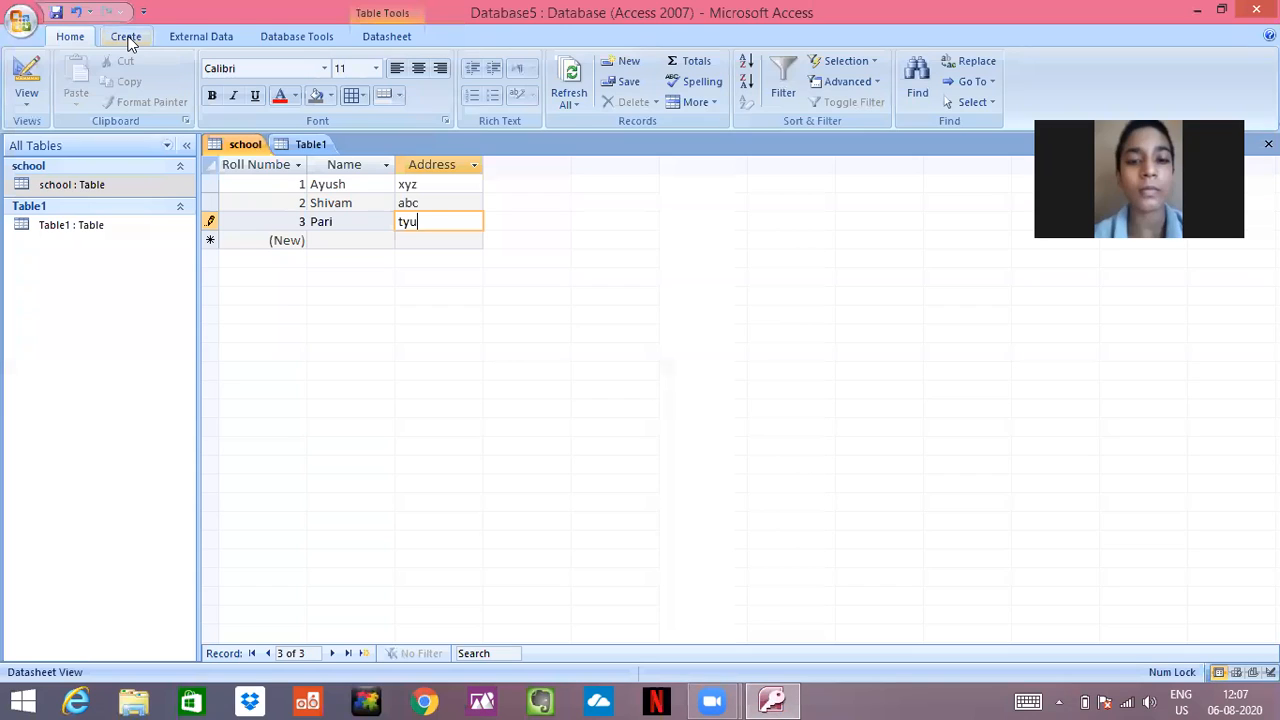
mouse_move(60, 98)
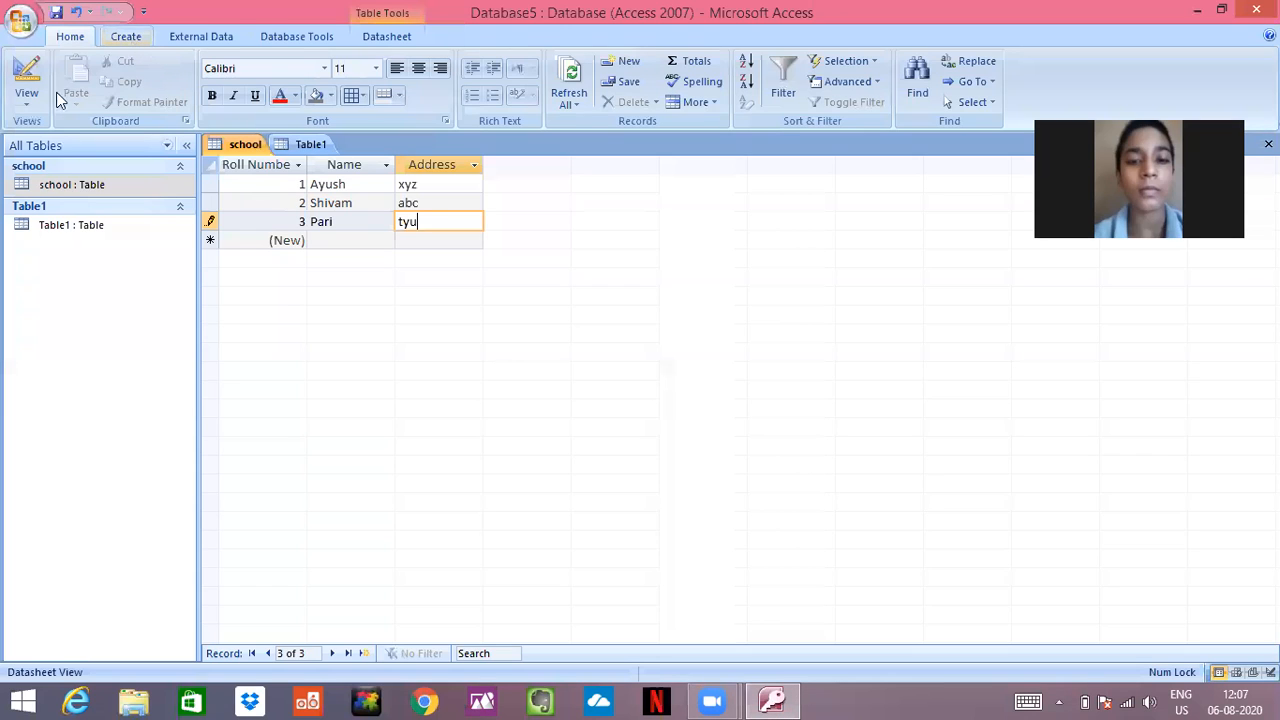
mouse_move(708, 100)
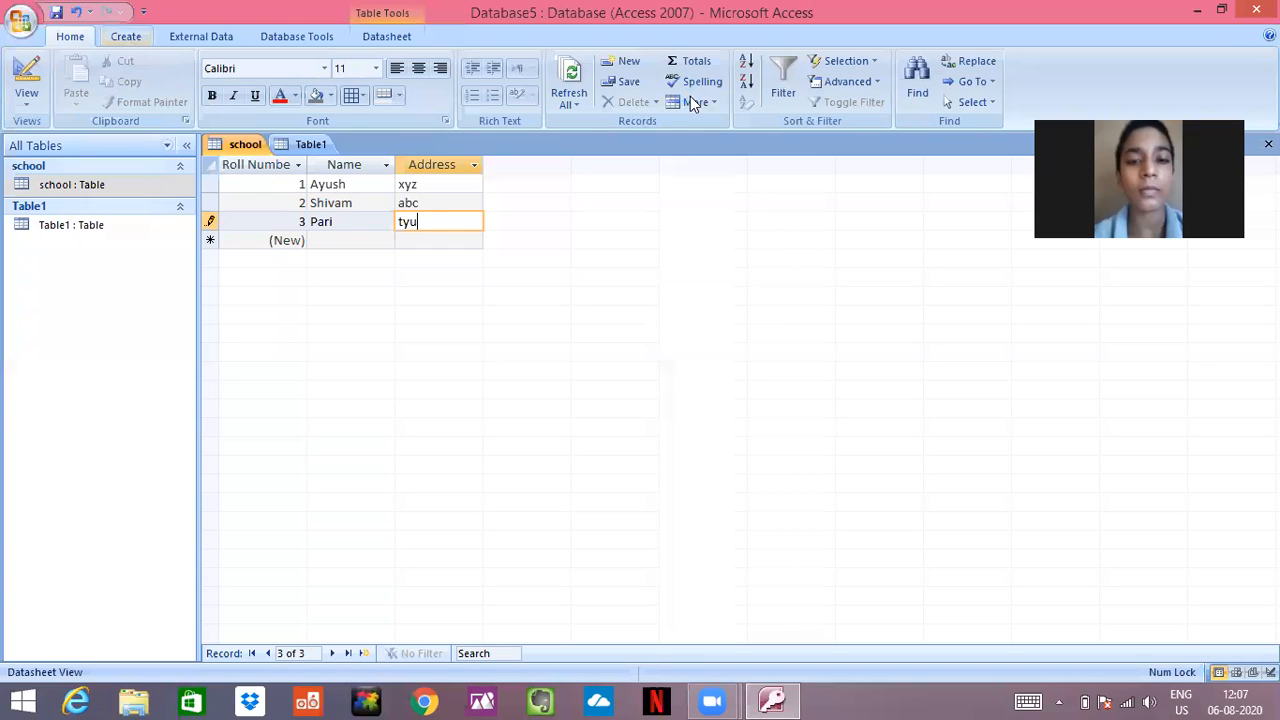
left_click(676, 80)
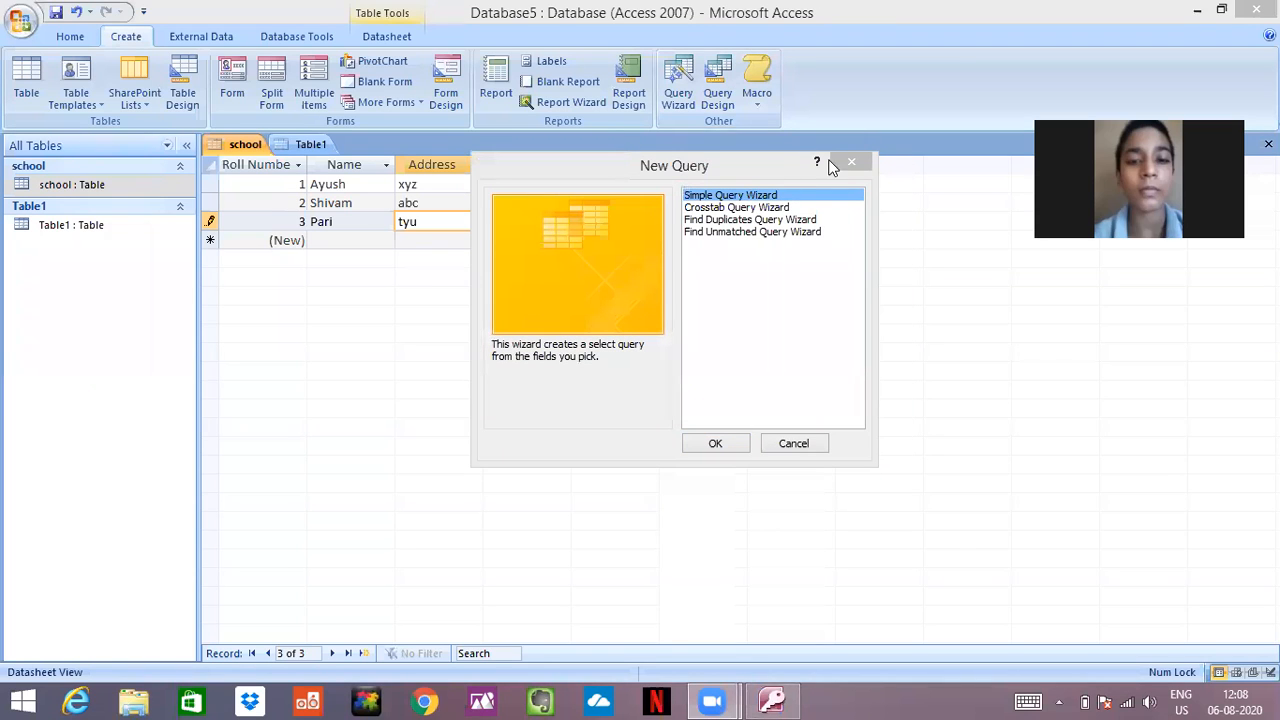
left_click(852, 162)
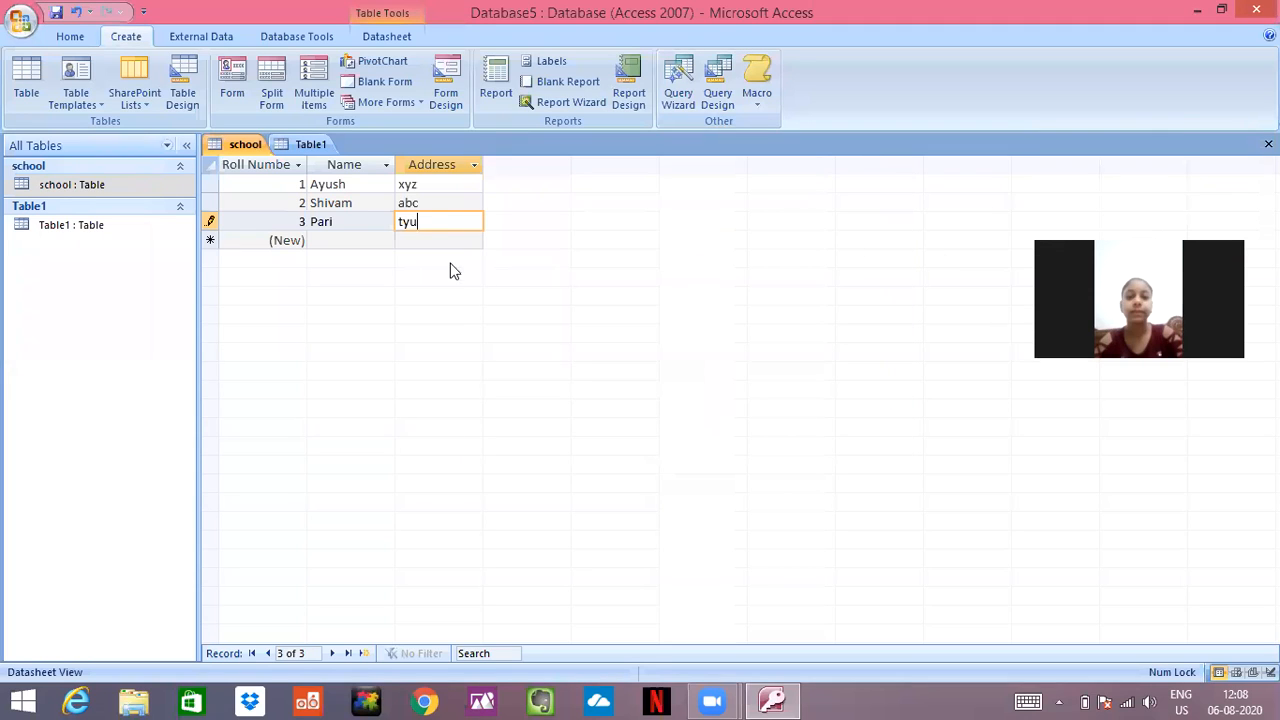
mouse_move(420, 164)
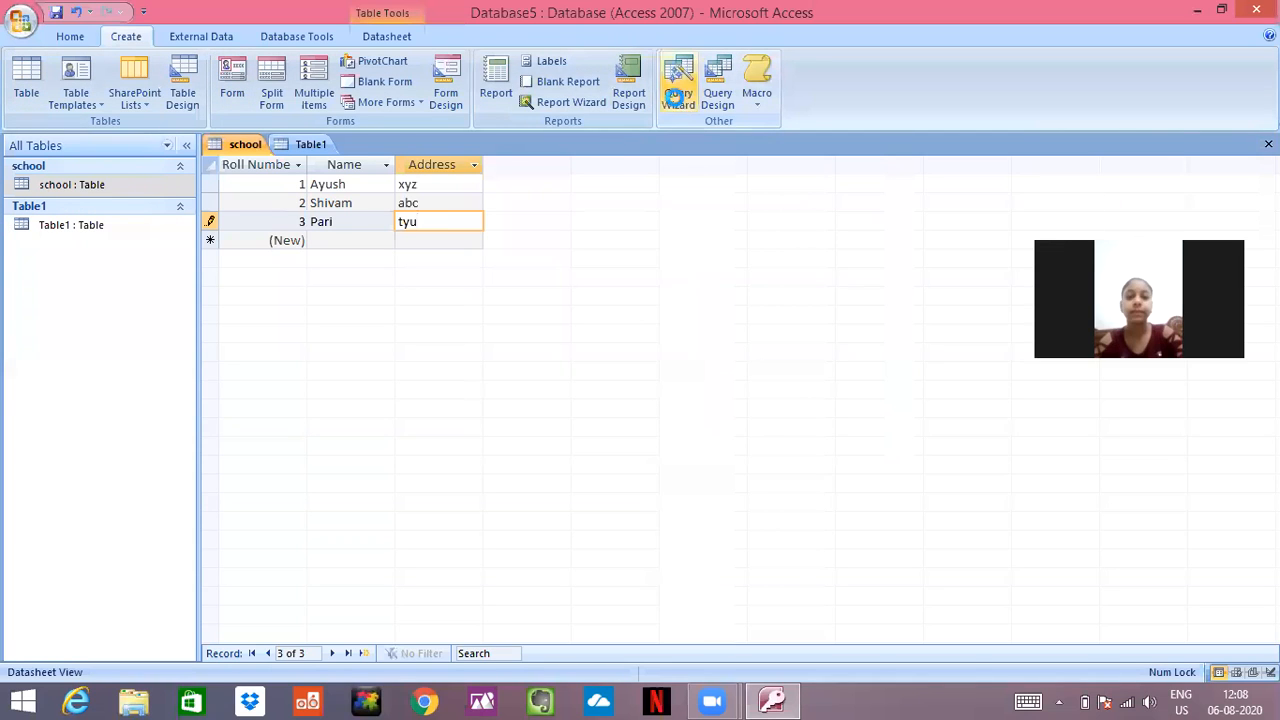
left_click(678, 84)
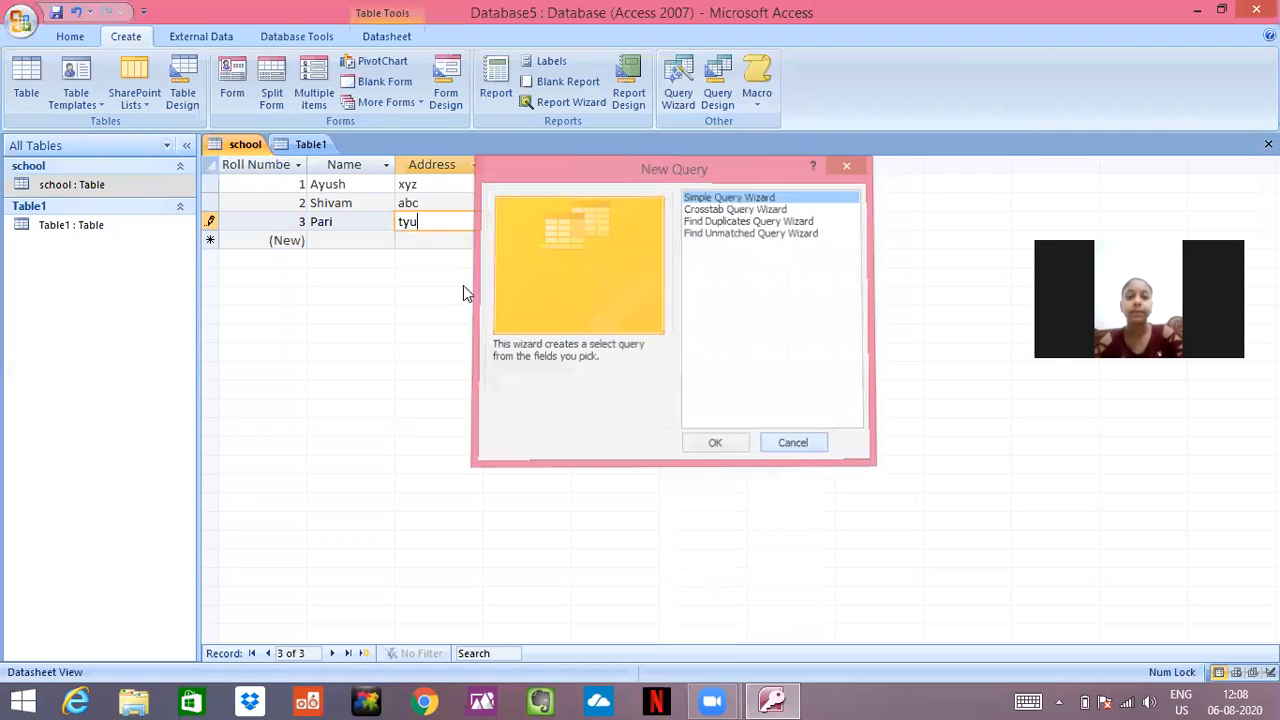
left_click(792, 442)
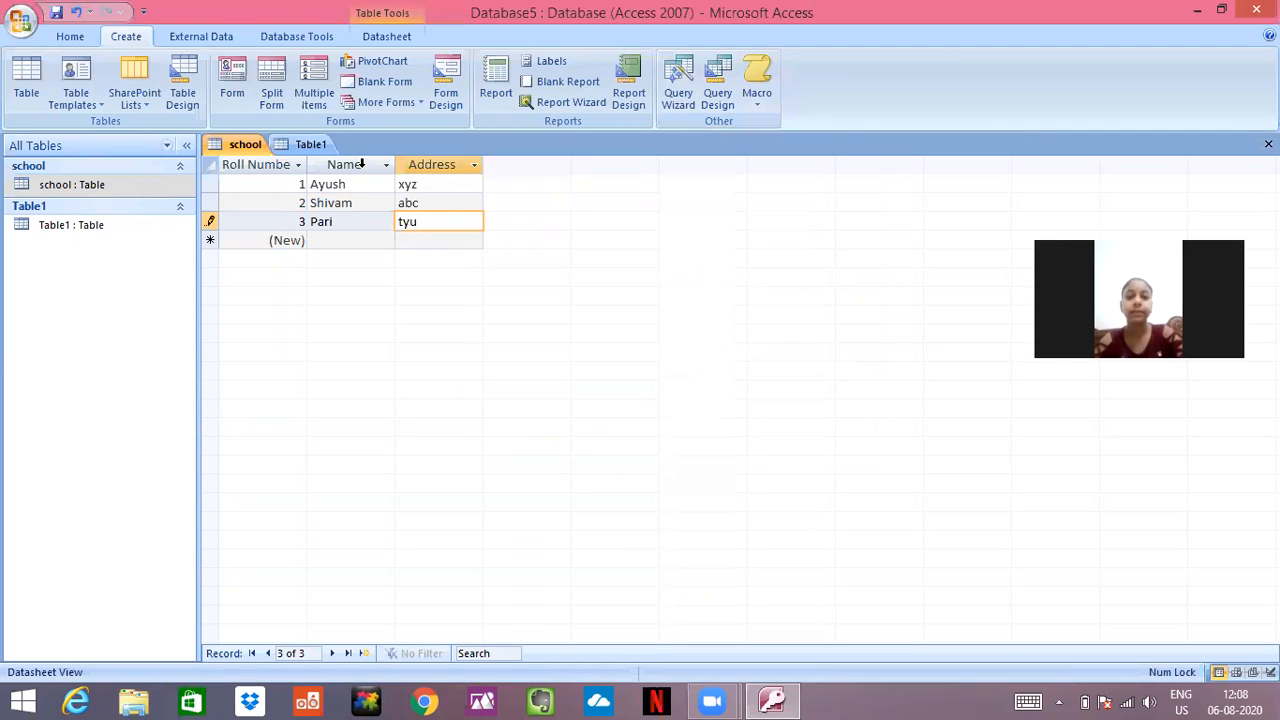
mouse_move(446, 84)
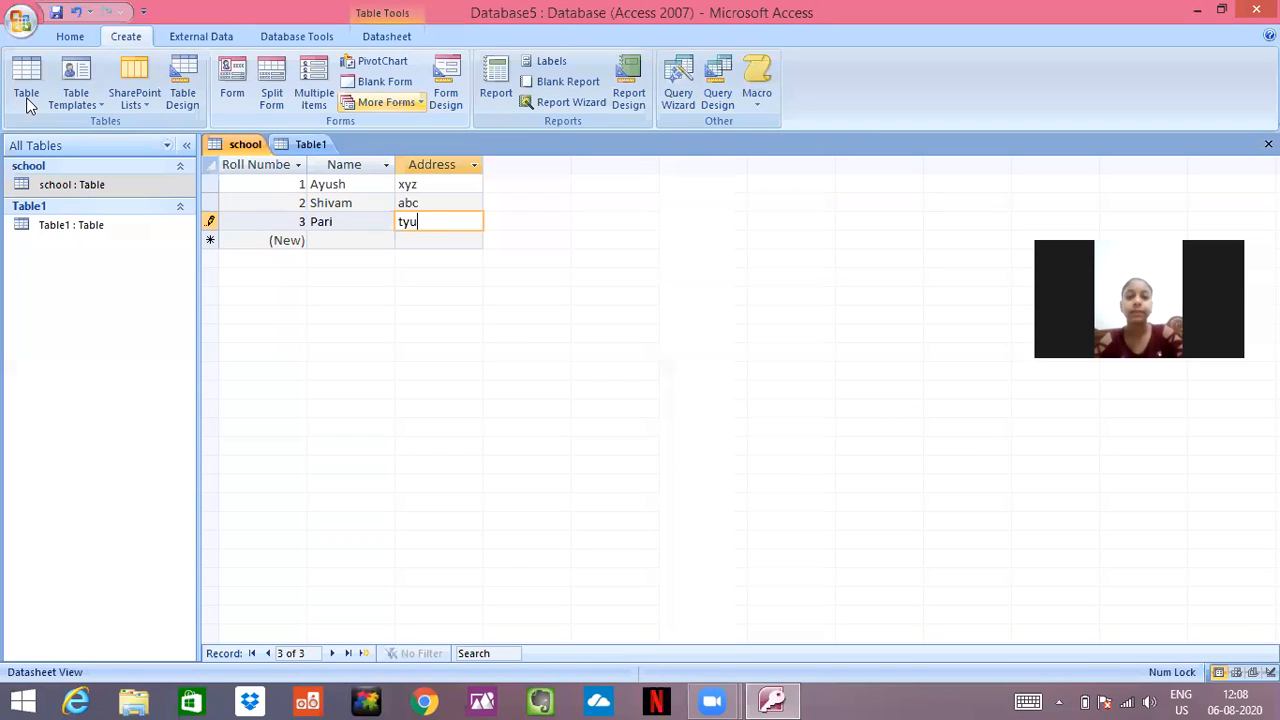
- Create and save a new empty table Table2, then begin a new query design
left_click(26, 80)
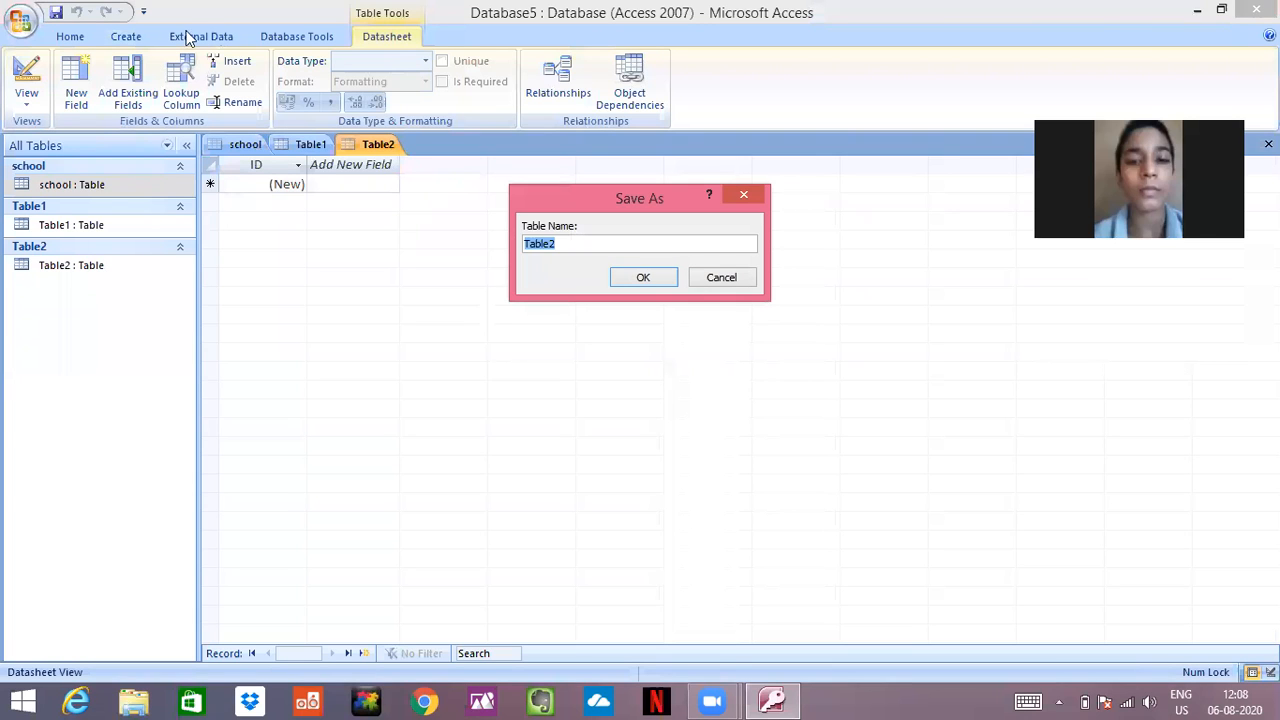
left_click(644, 276)
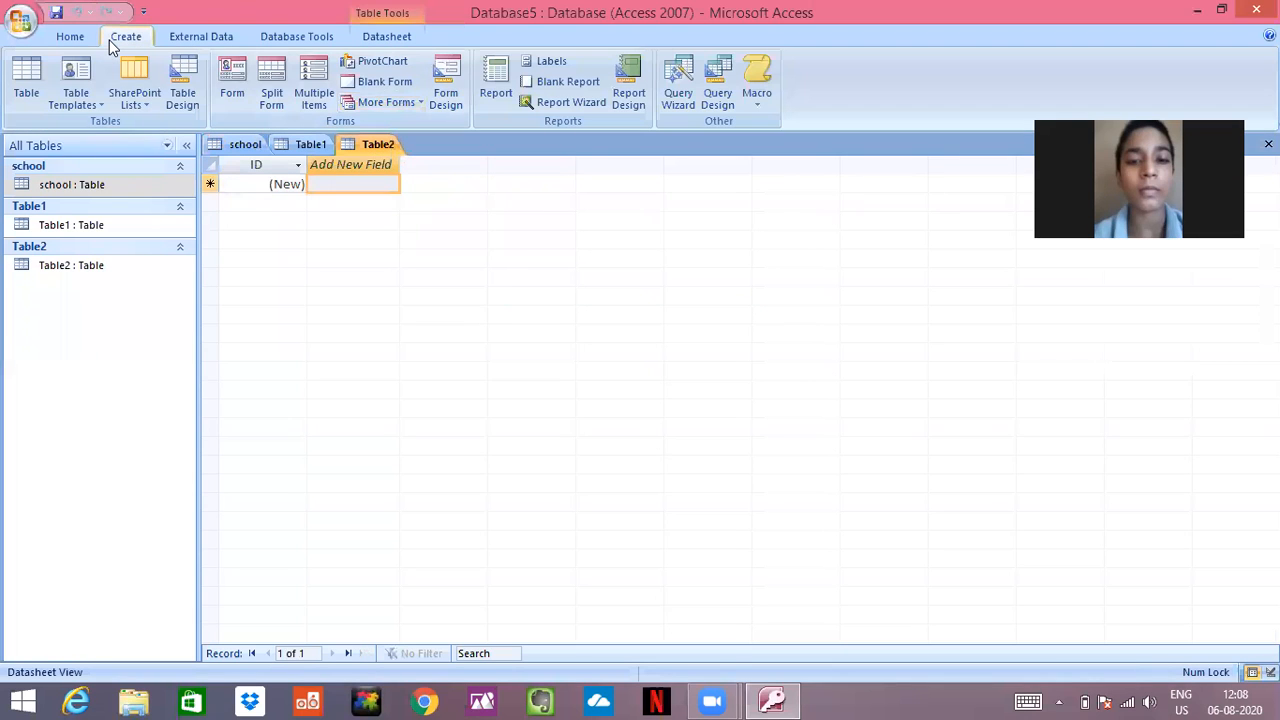
mouse_move(364, 58)
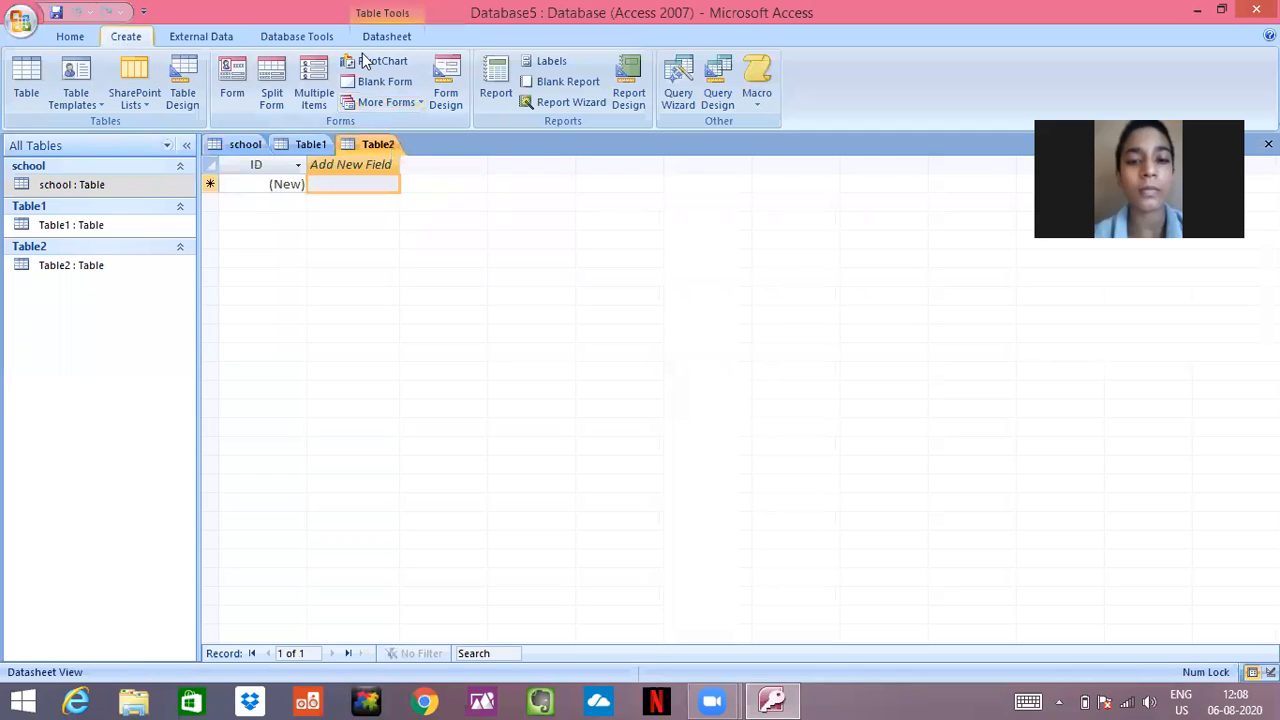
left_click(716, 84)
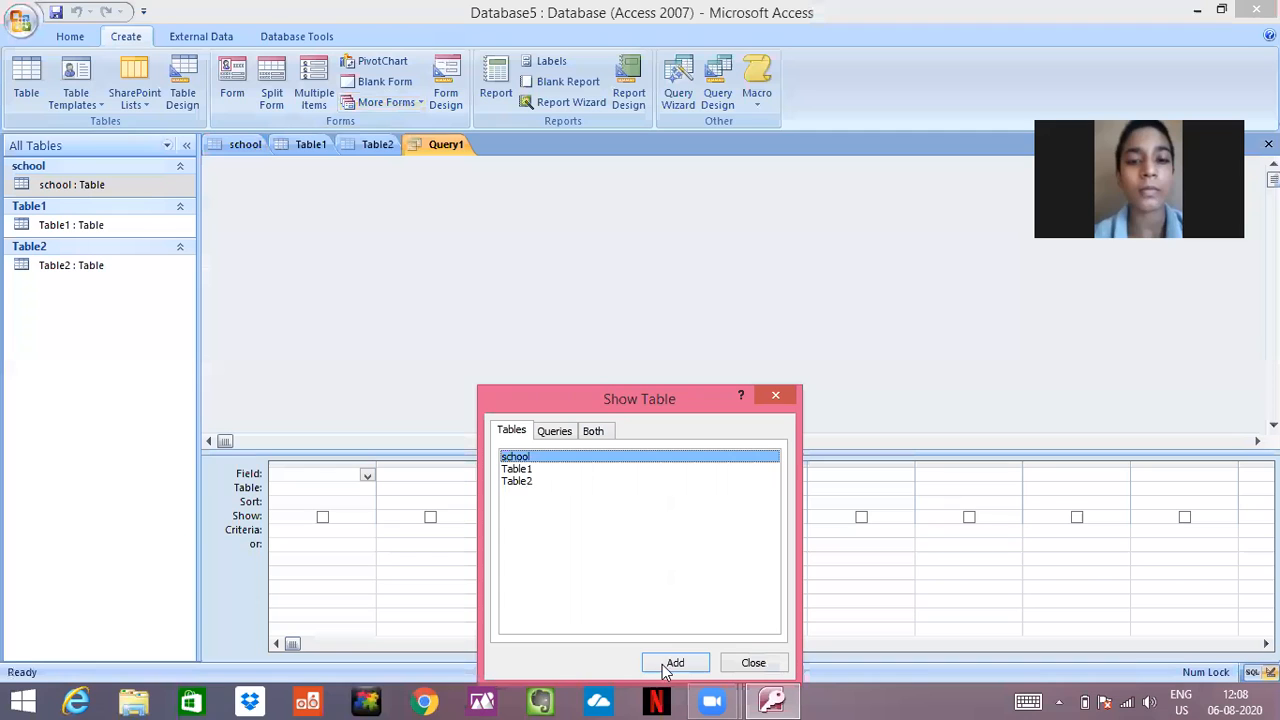
- Add school, Table1 and Table2 to the query from the Show Table dialog and close it
left_click(676, 662)
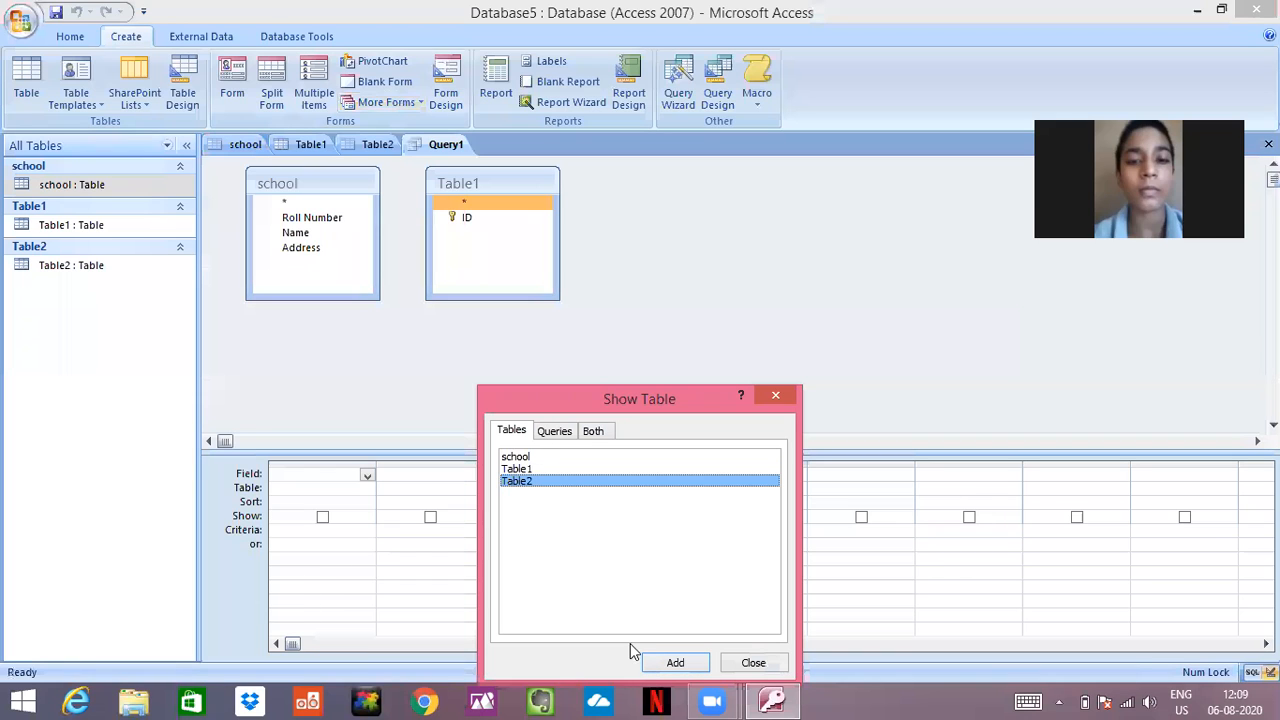
left_click(676, 662)
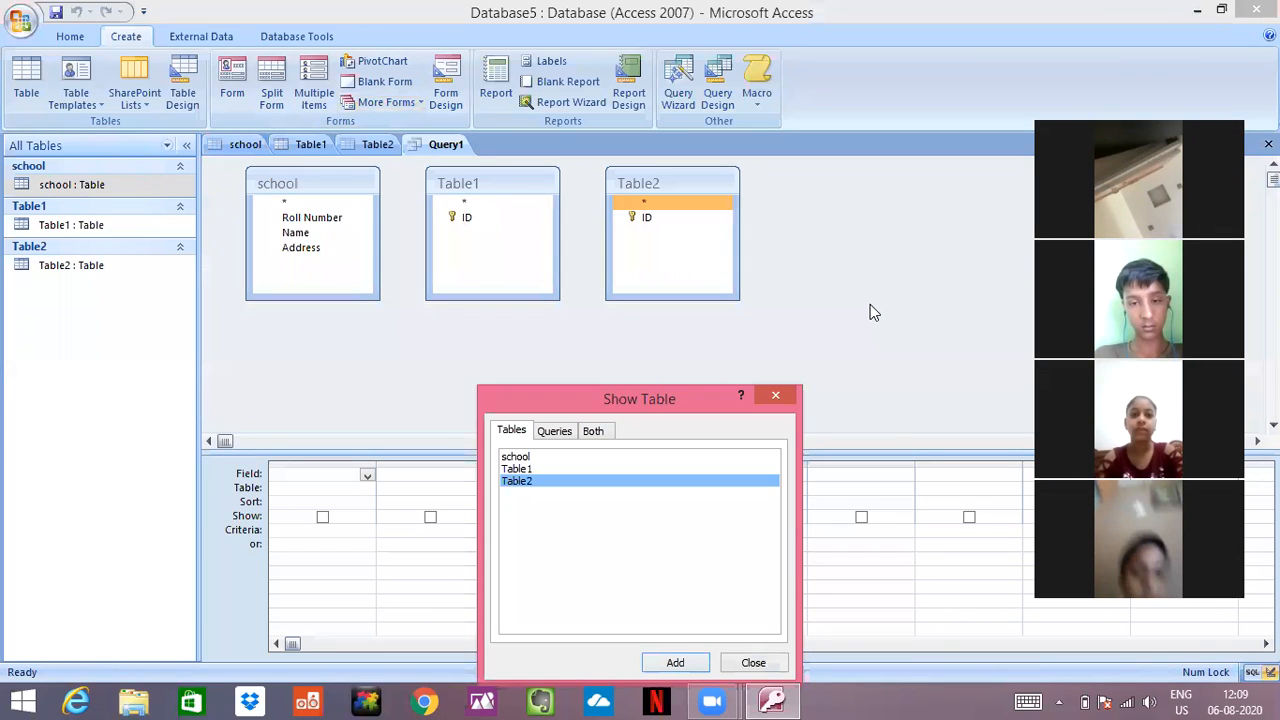
left_click(752, 662)
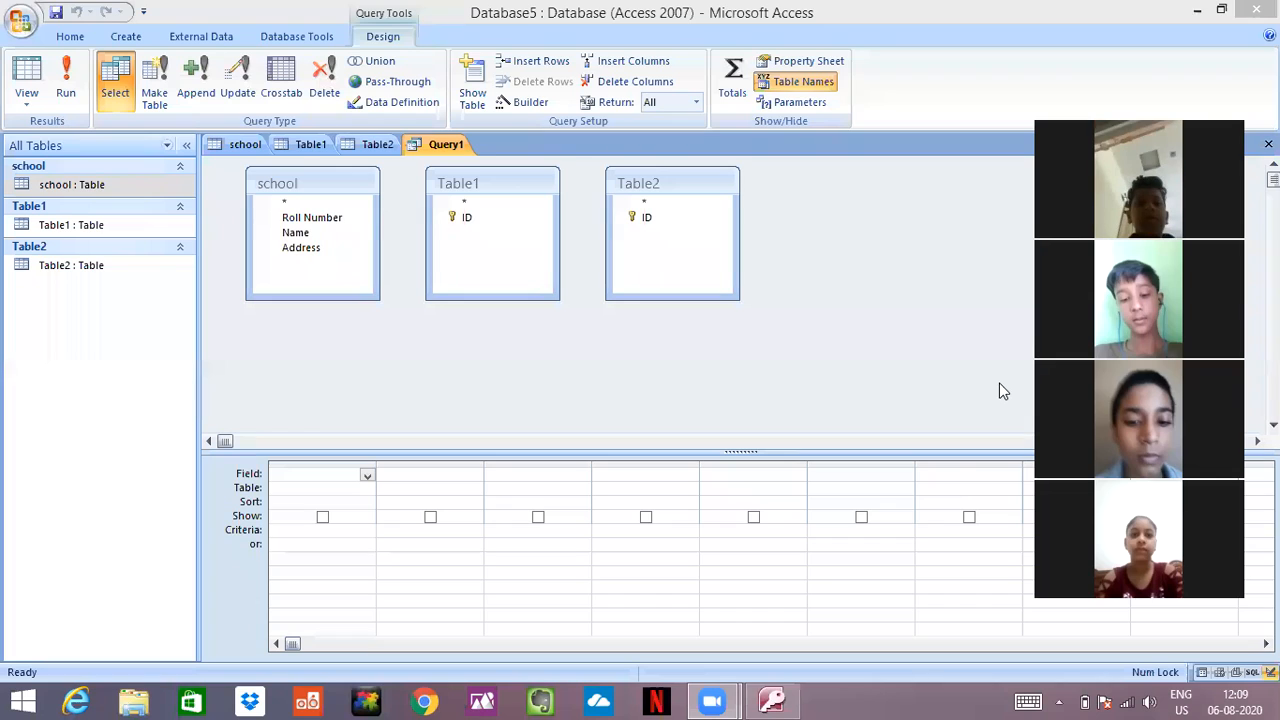
mouse_move(792, 176)
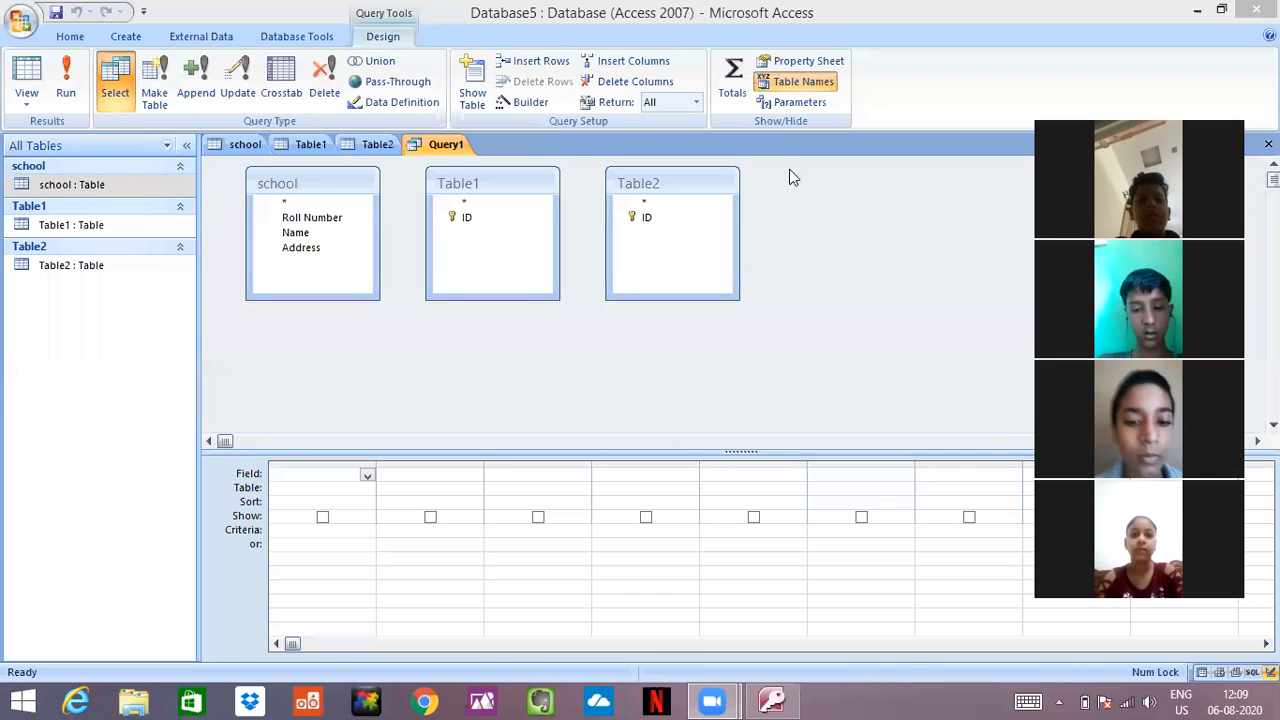
mouse_move(800, 256)
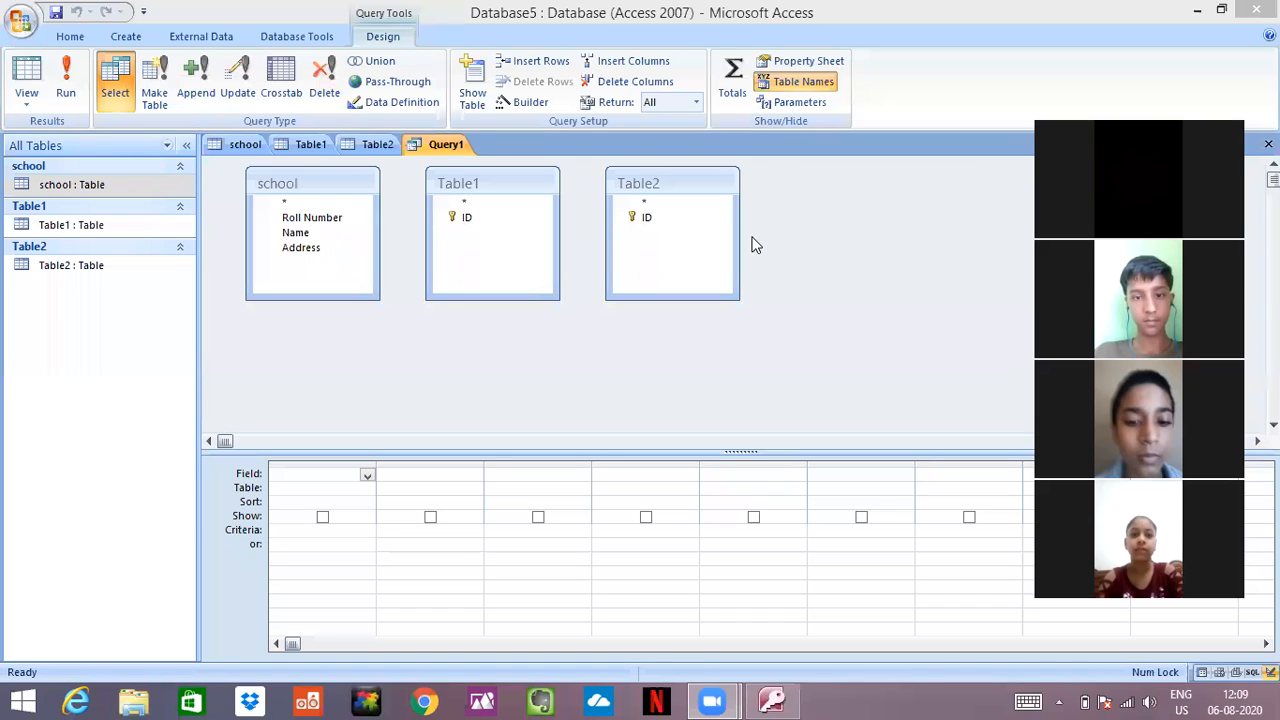
mouse_move(536, 296)
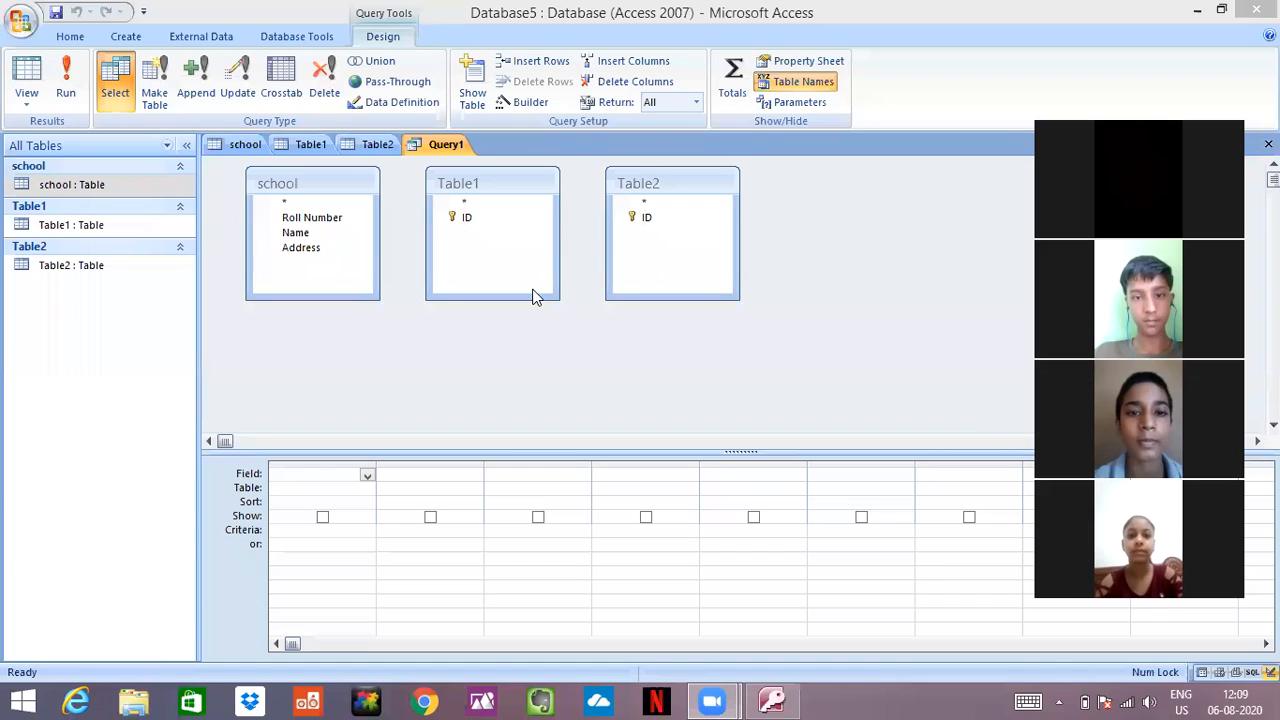
mouse_move(324, 602)
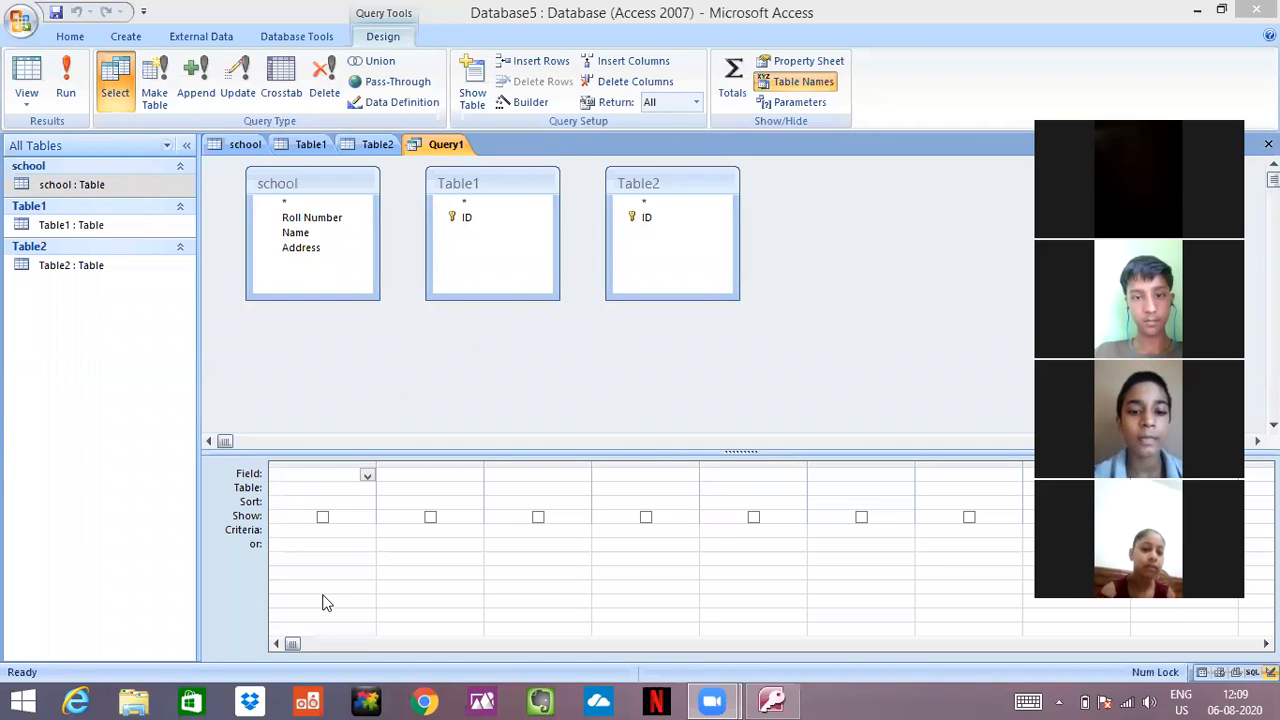
mouse_move(308, 604)
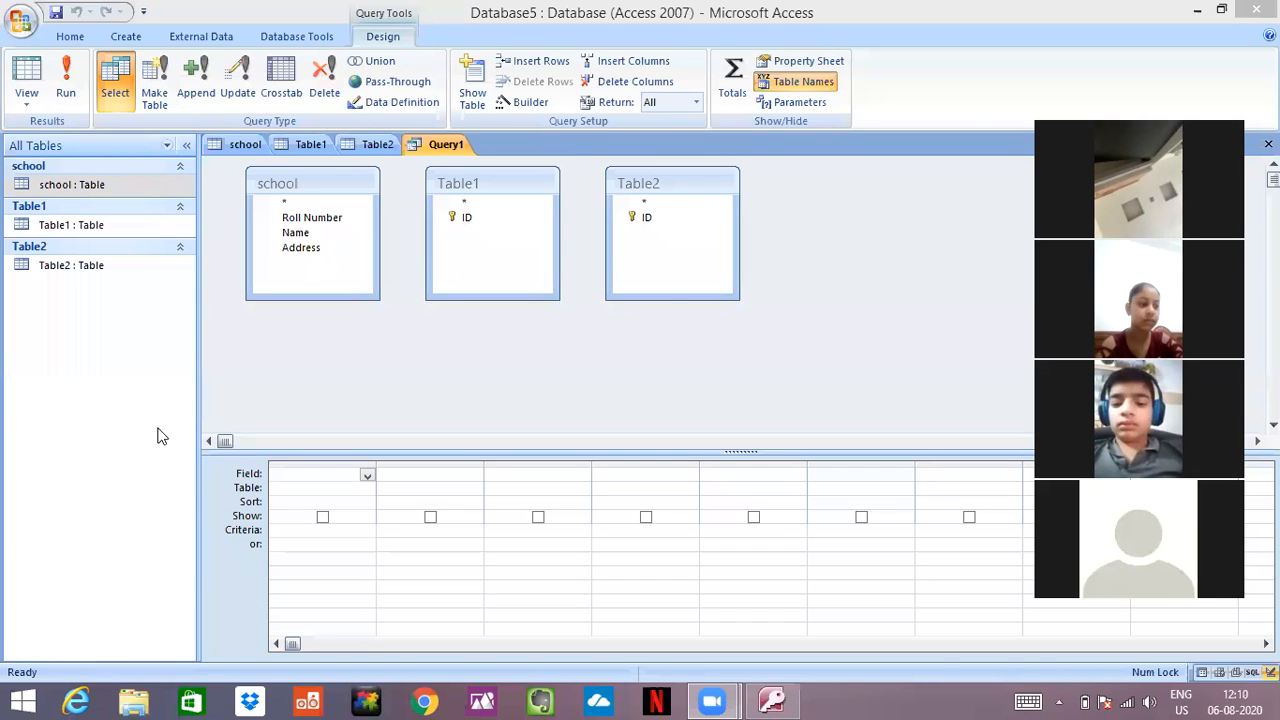
mouse_move(56, 38)
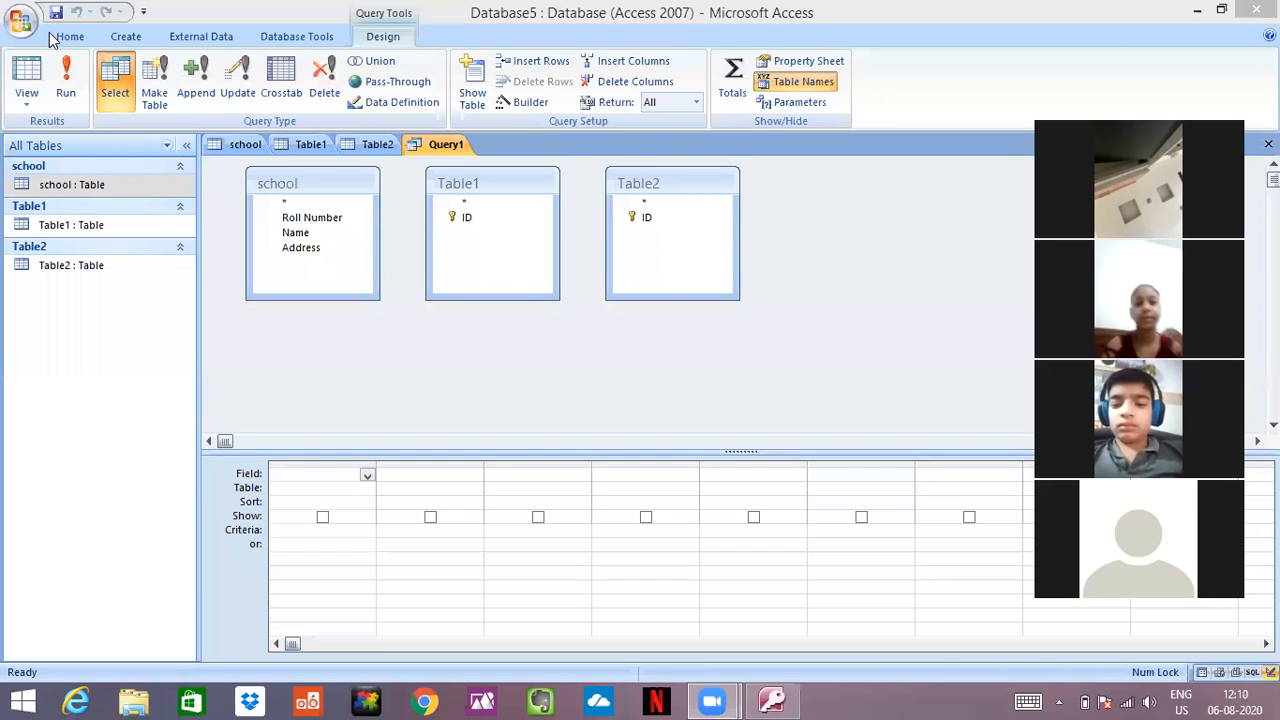
- Return to the school table datasheet showing Ayush, Shivam and Pari
left_click(26, 80)
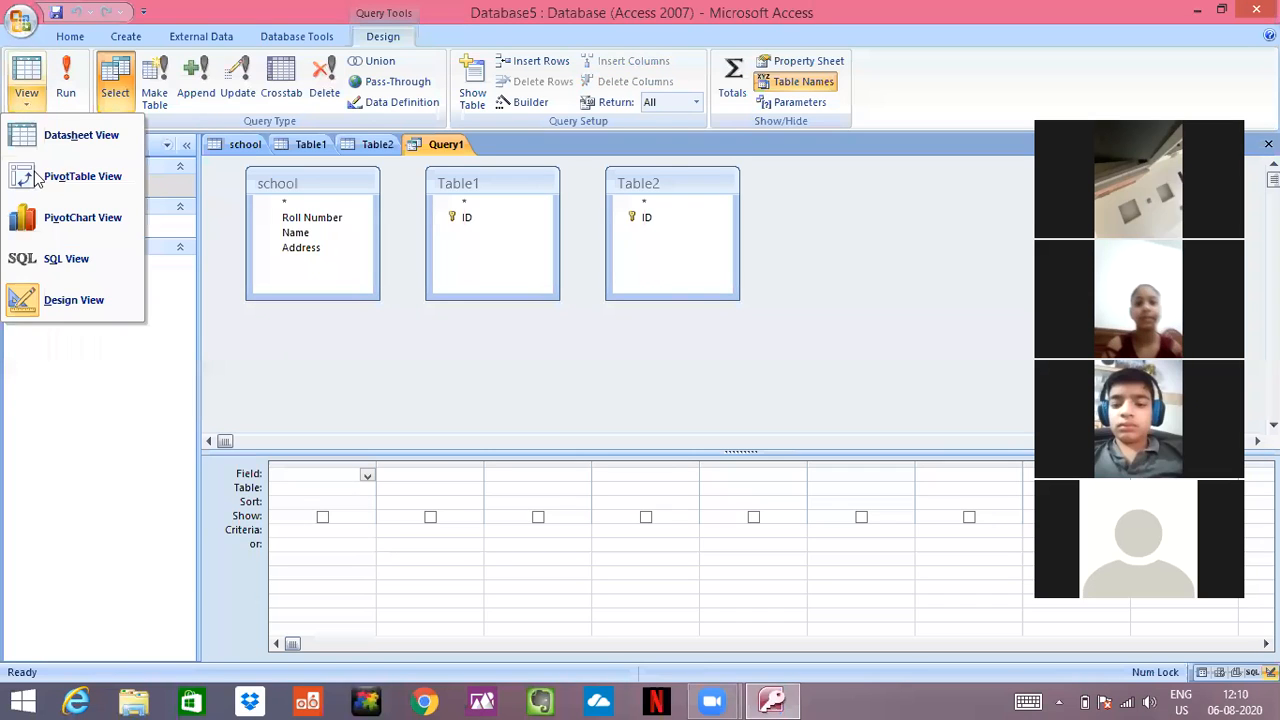
mouse_move(72, 300)
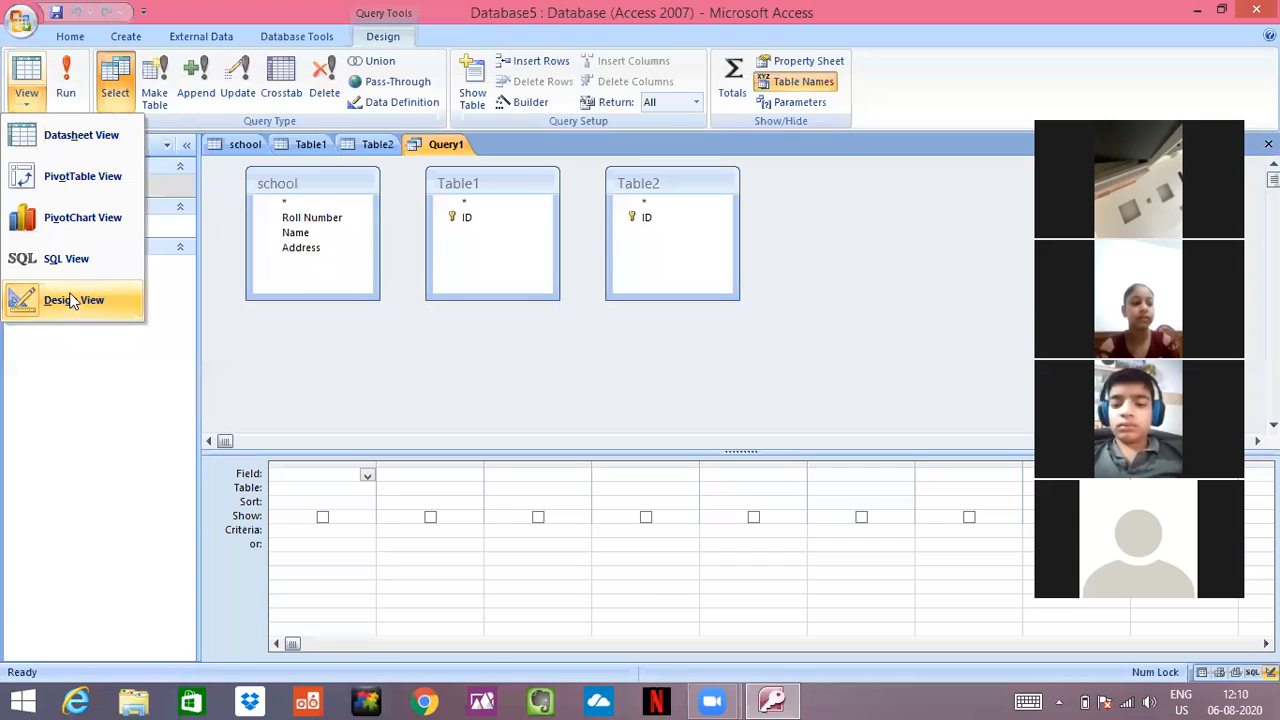
mouse_move(72, 298)
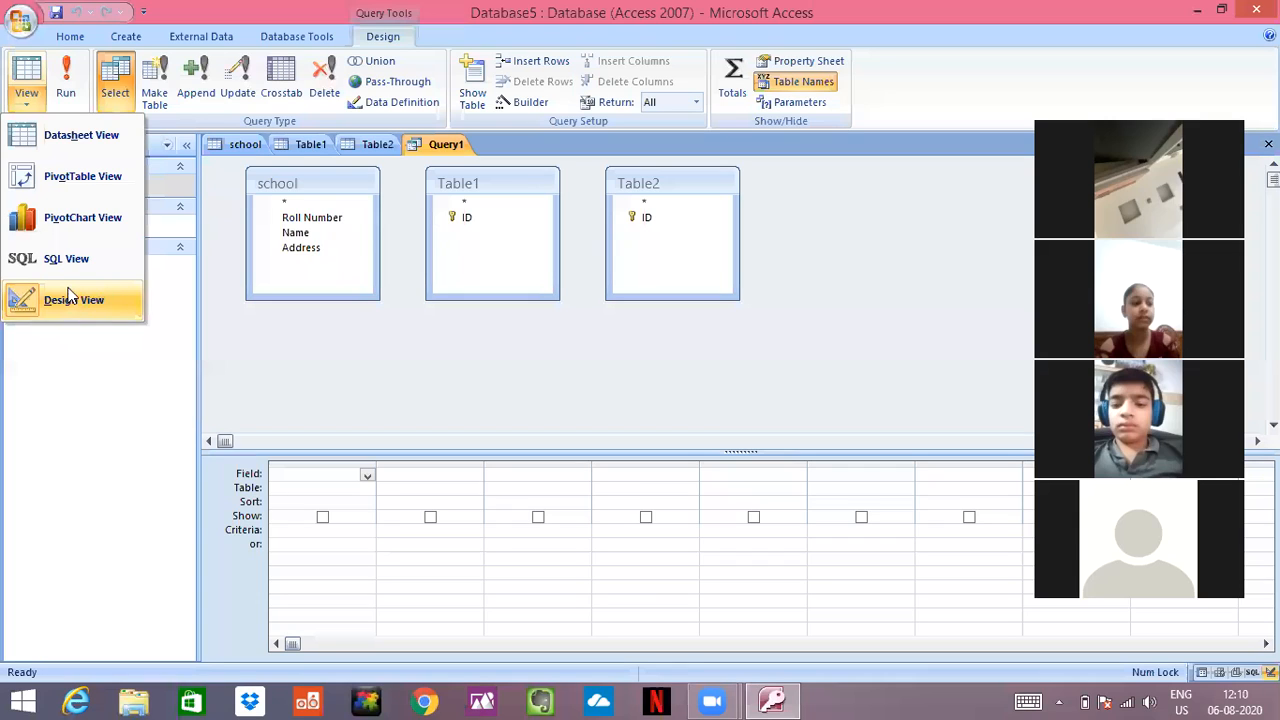
mouse_move(56, 198)
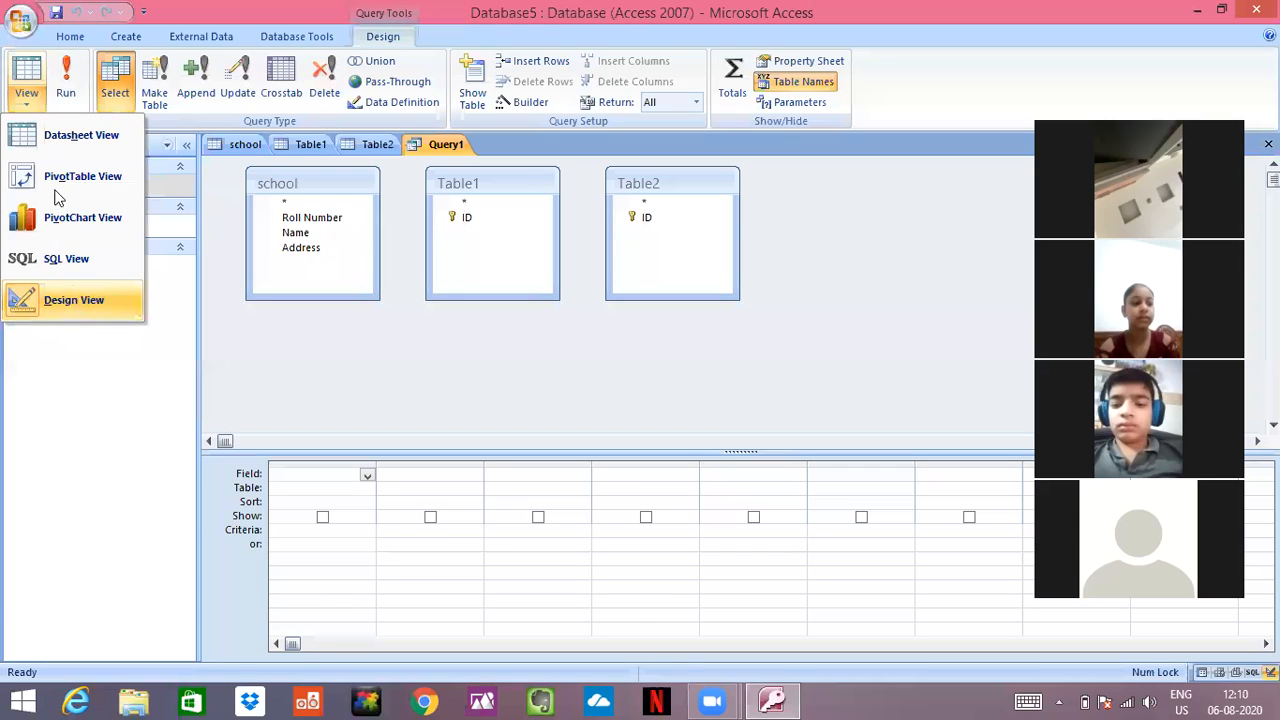
left_click(80, 134)
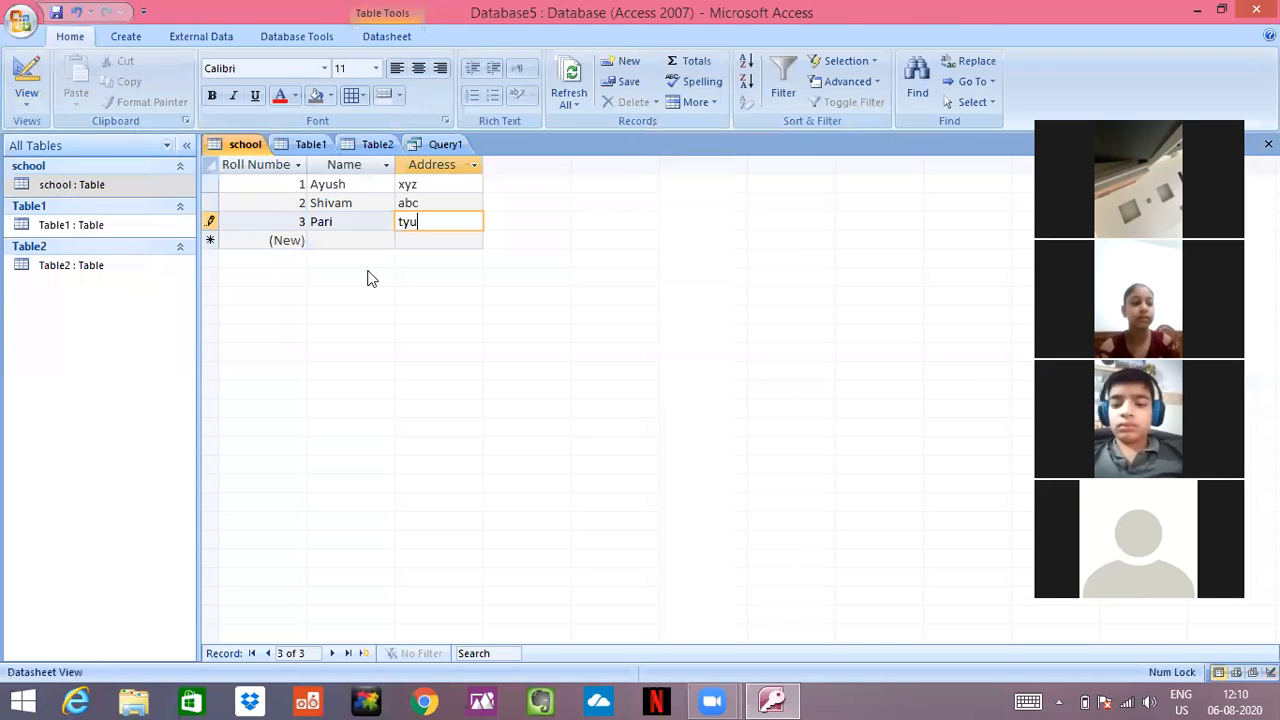
mouse_move(448, 276)
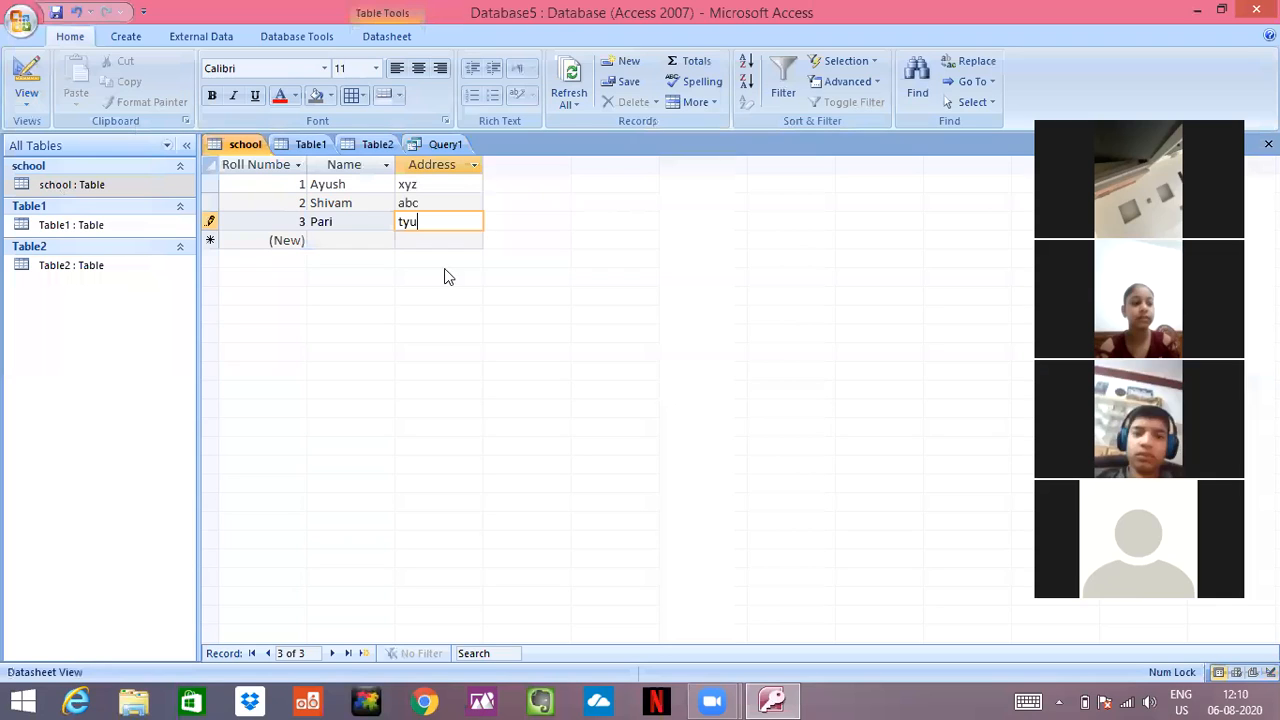
mouse_move(416, 272)
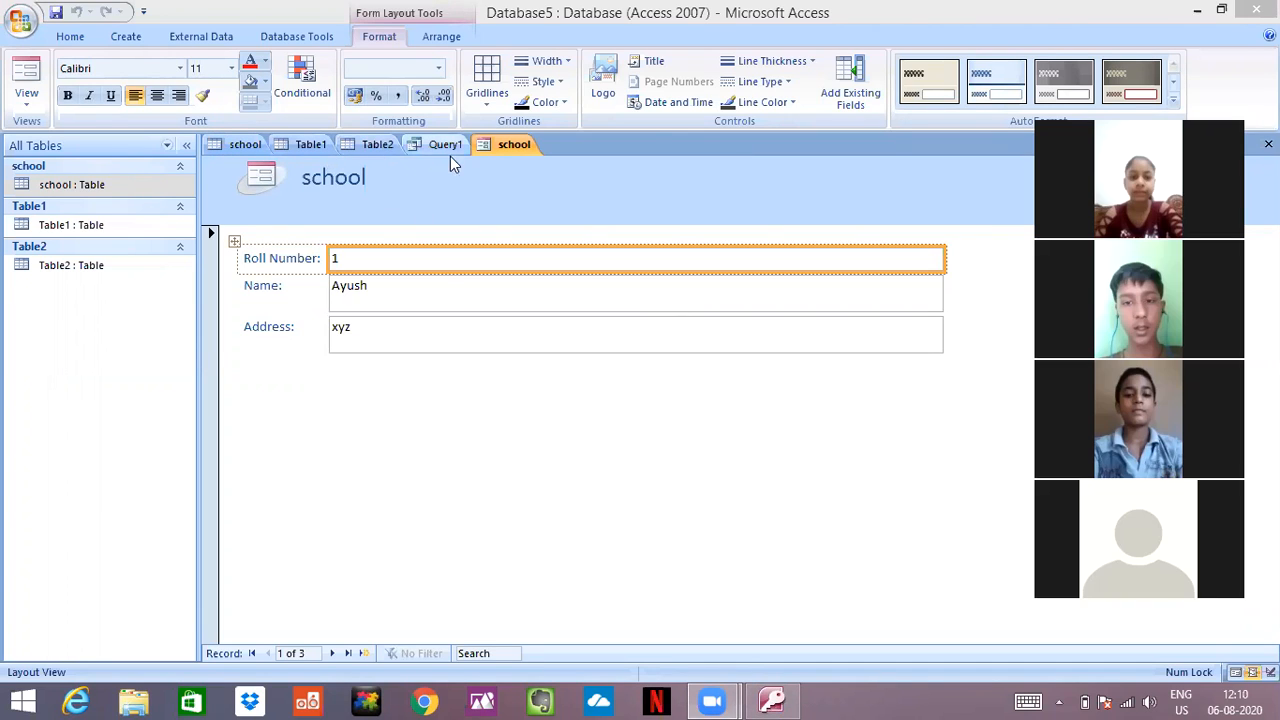
mouse_move(448, 284)
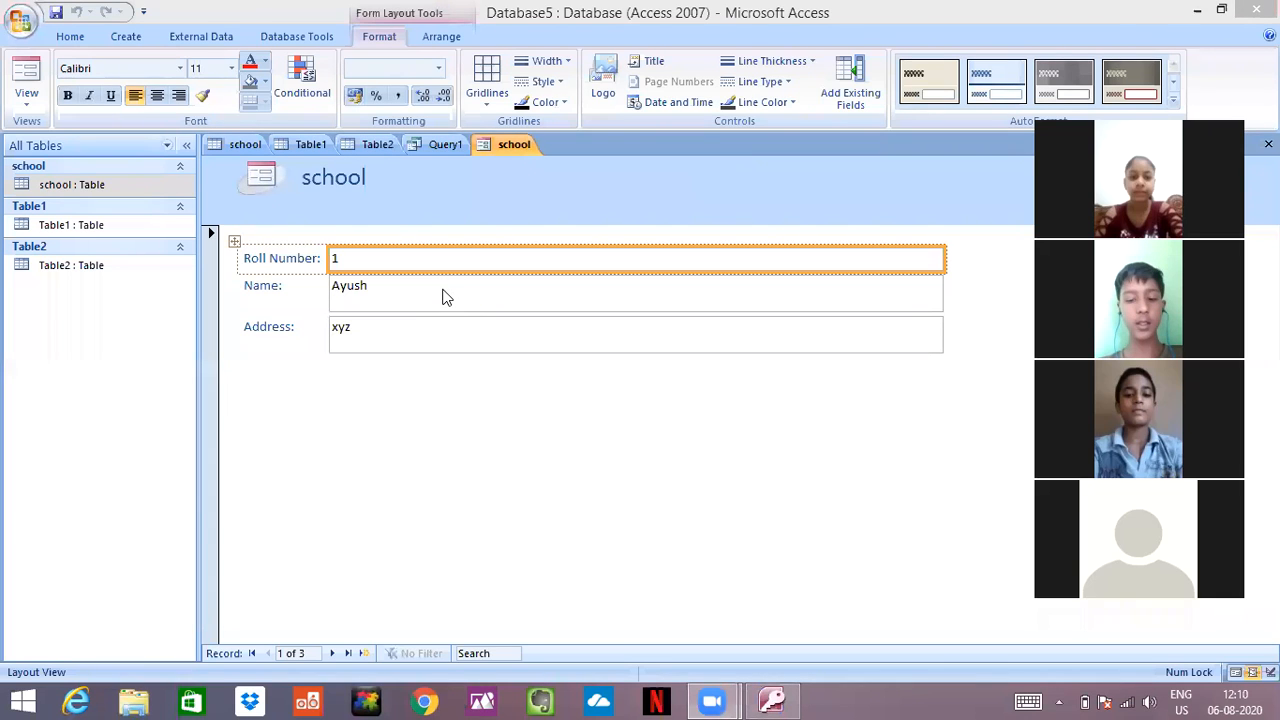
mouse_move(408, 292)
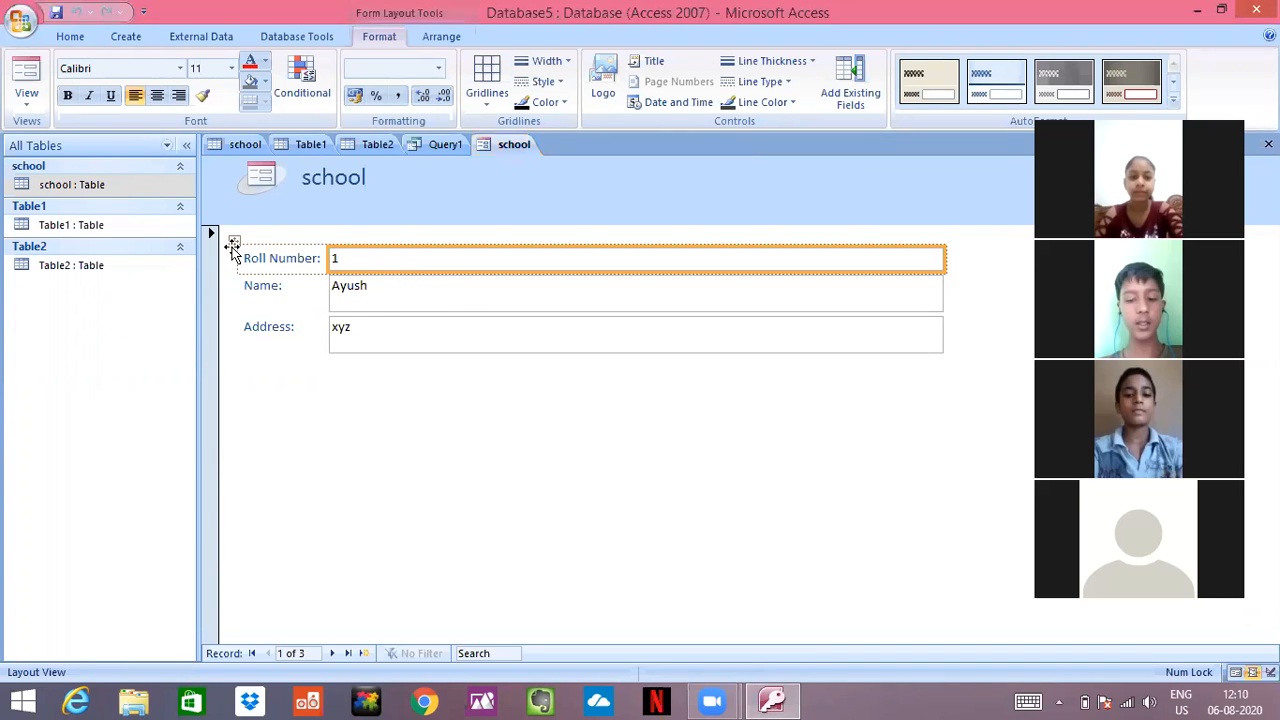
- Save the new form of the school table's records under the name 'school'
left_click(636, 284)
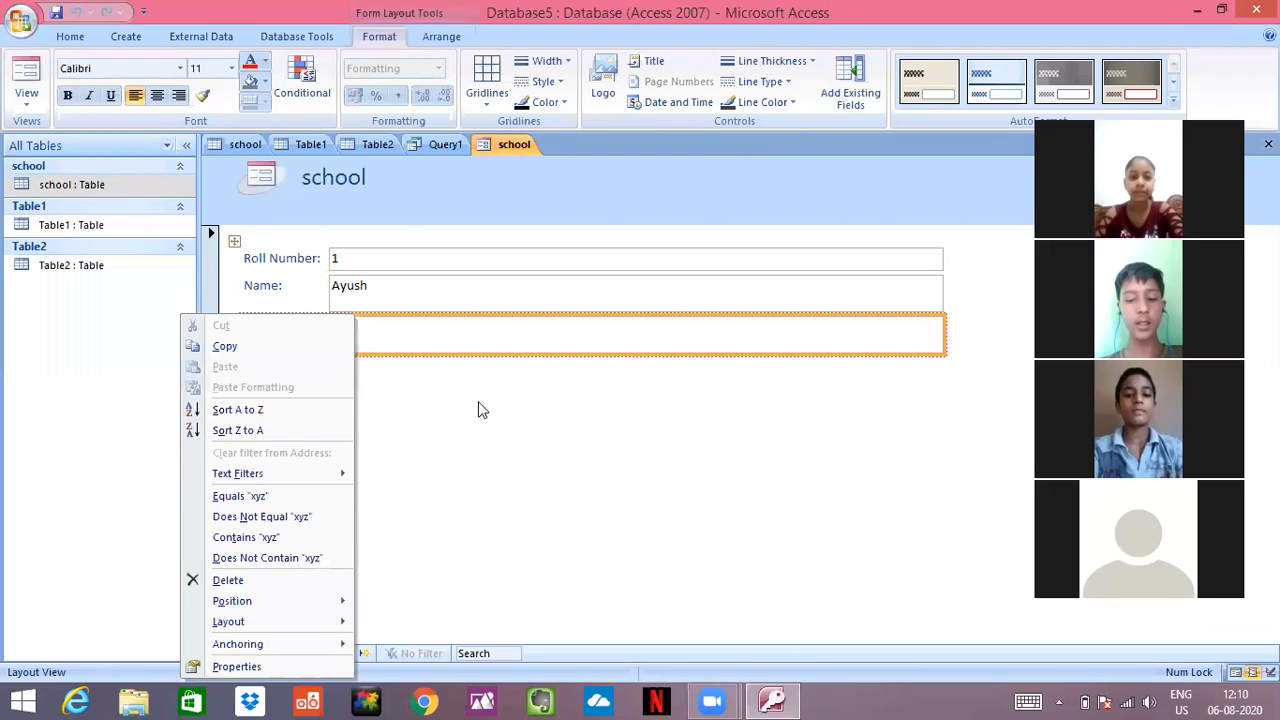
mouse_move(238, 408)
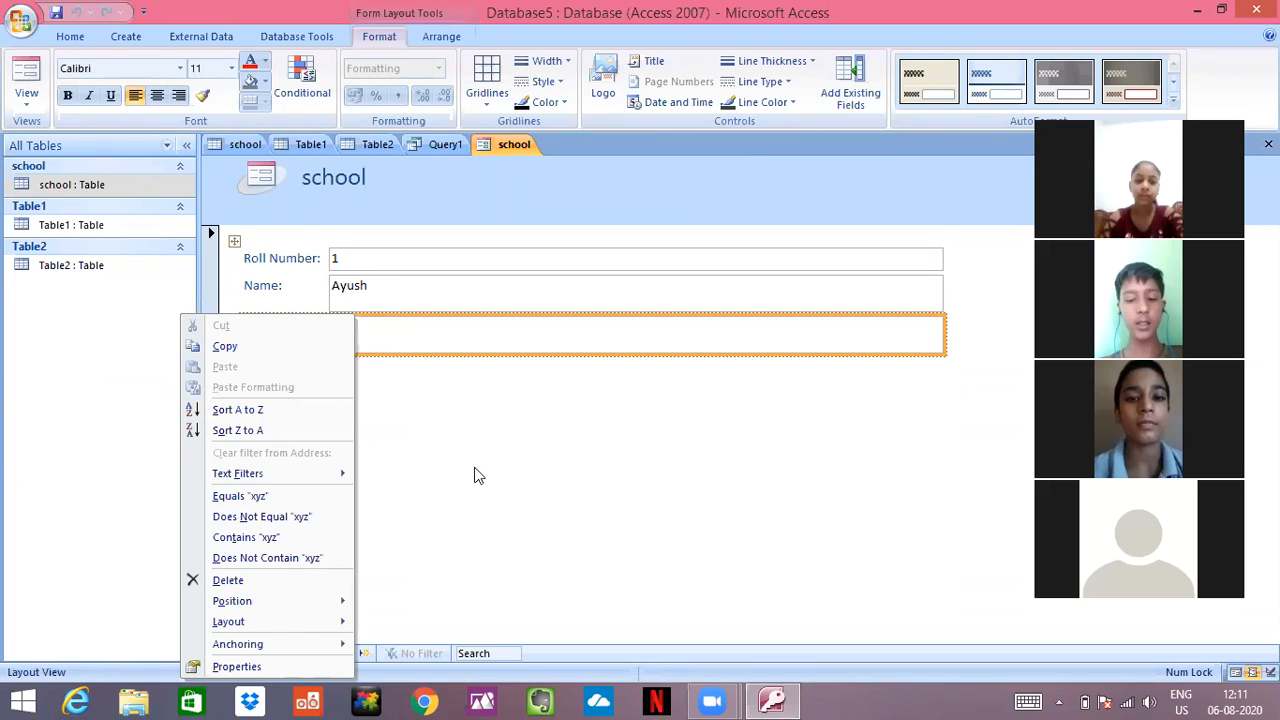
mouse_move(504, 488)
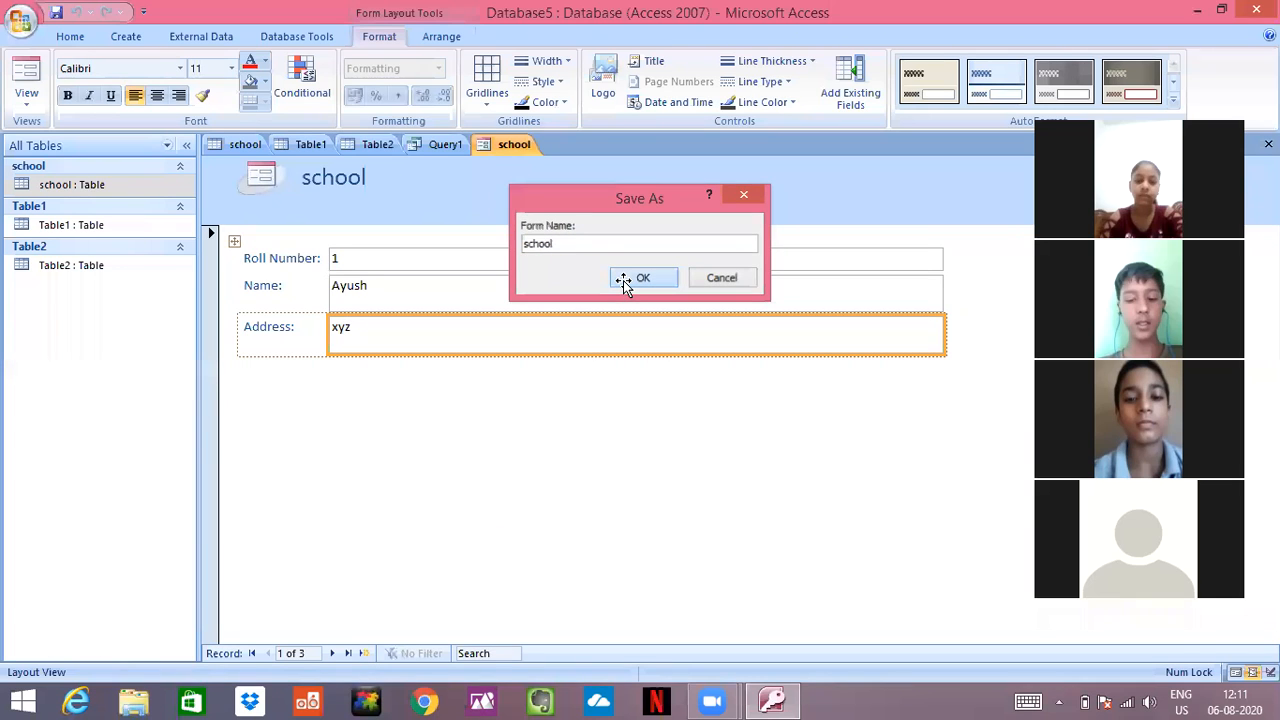
left_click(644, 276)
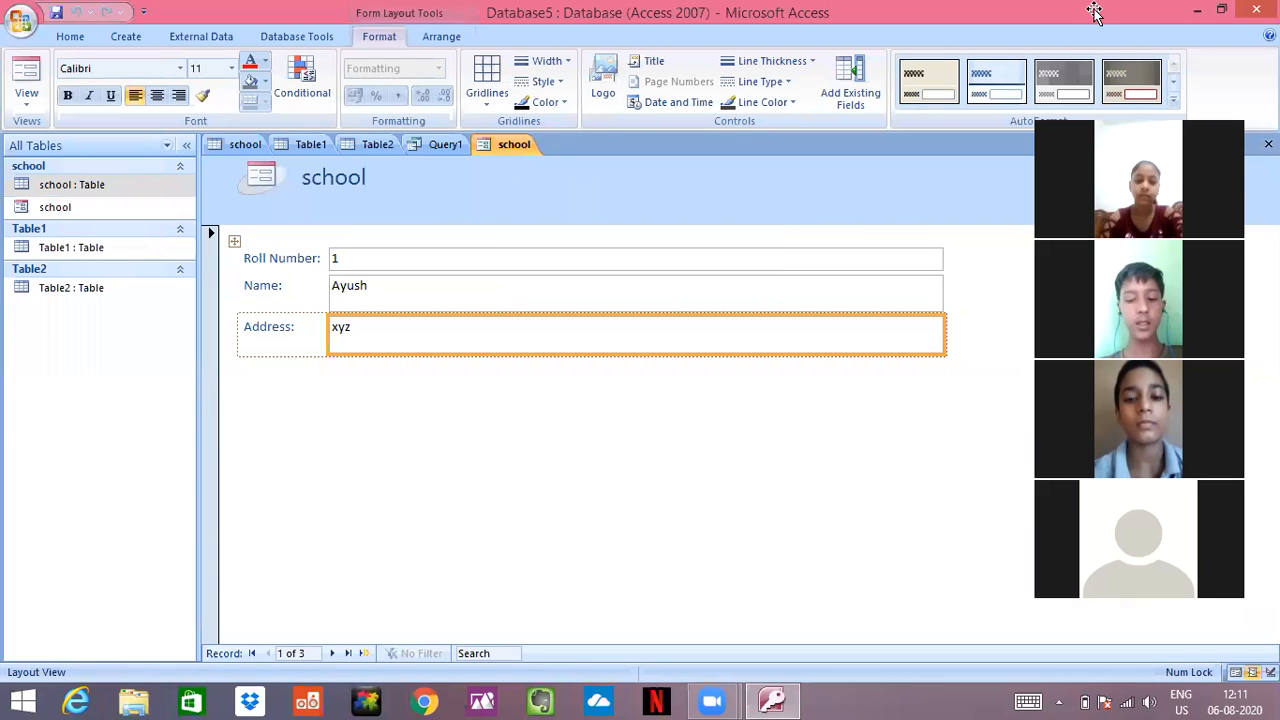